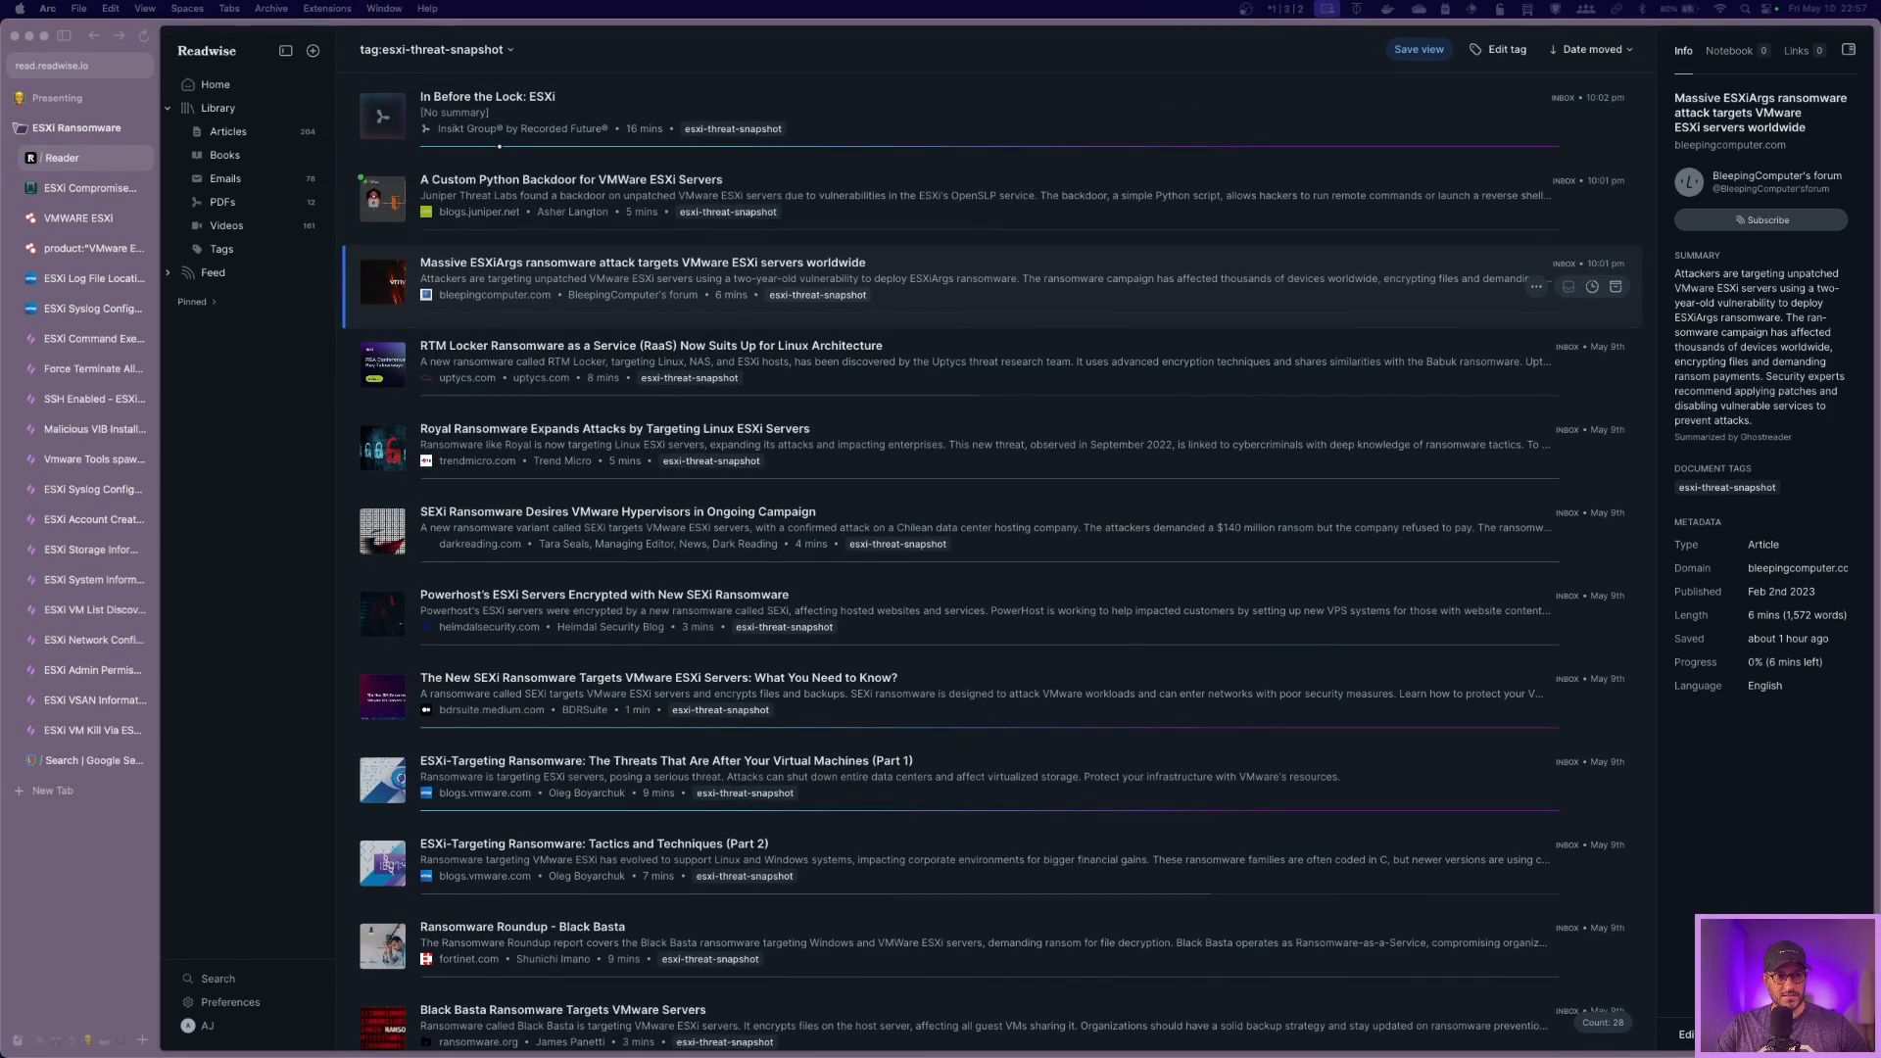
Step: Read the Detect FYI article's ESXCLI command and reverse-shell detection examples
{"action": "left_click", "coordinate": [92, 188]}
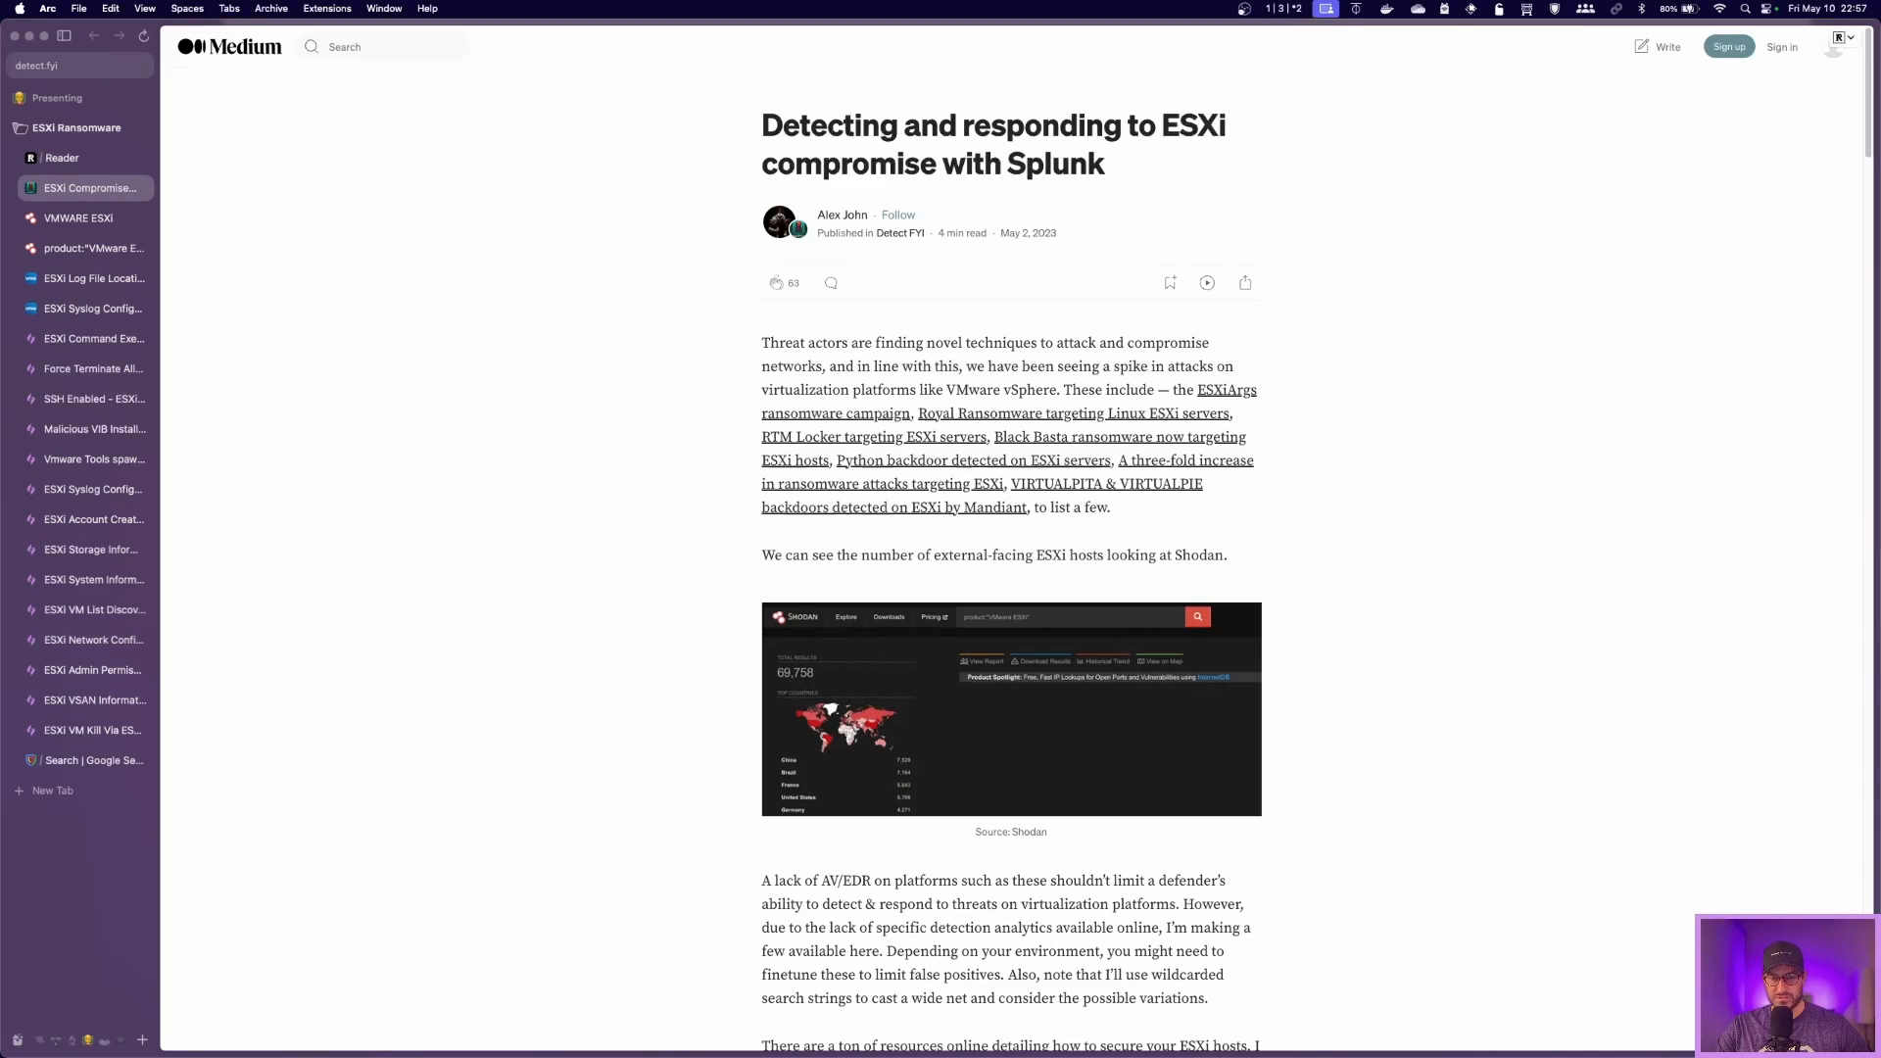
{"action": "scroll", "scroll_direction": "down", "scroll_amount": 3}
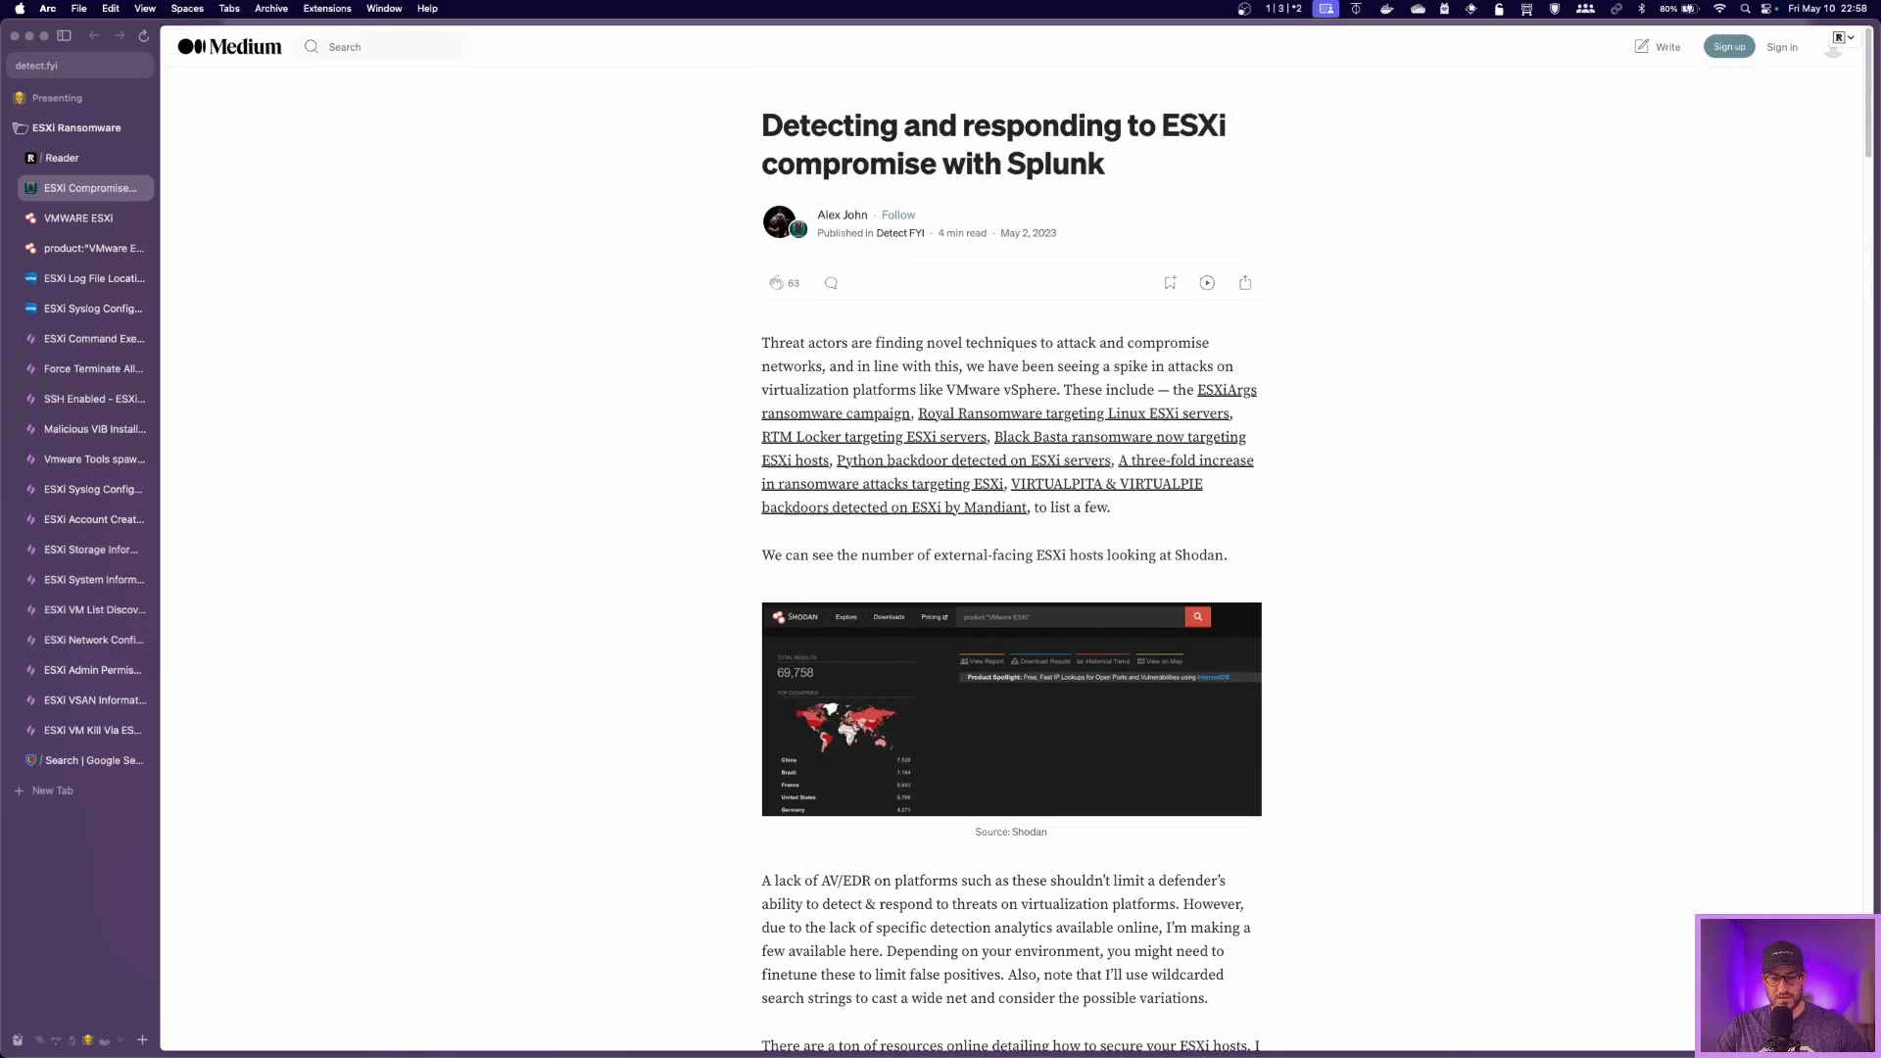
{"action": "scroll", "scroll_direction": "down", "scroll_amount": 3}
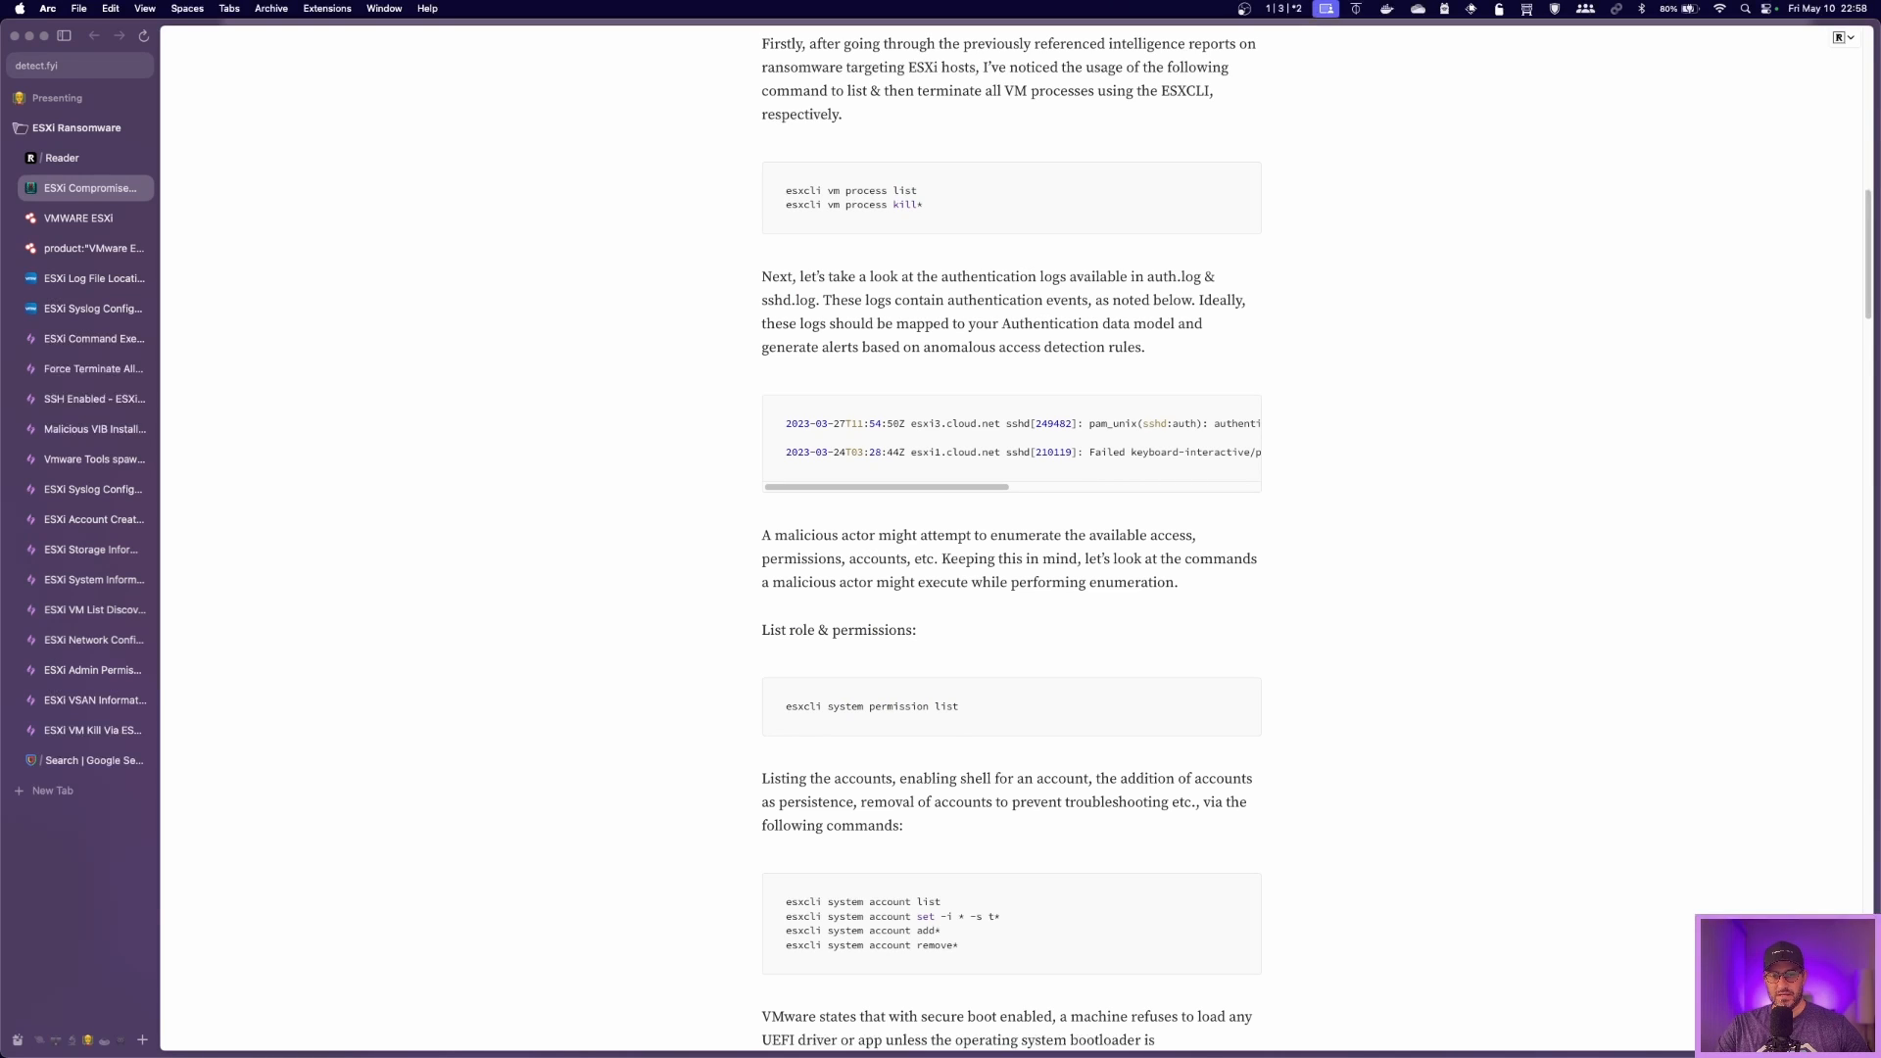
{"action": "scroll", "scroll_direction": "down", "scroll_amount": 3}
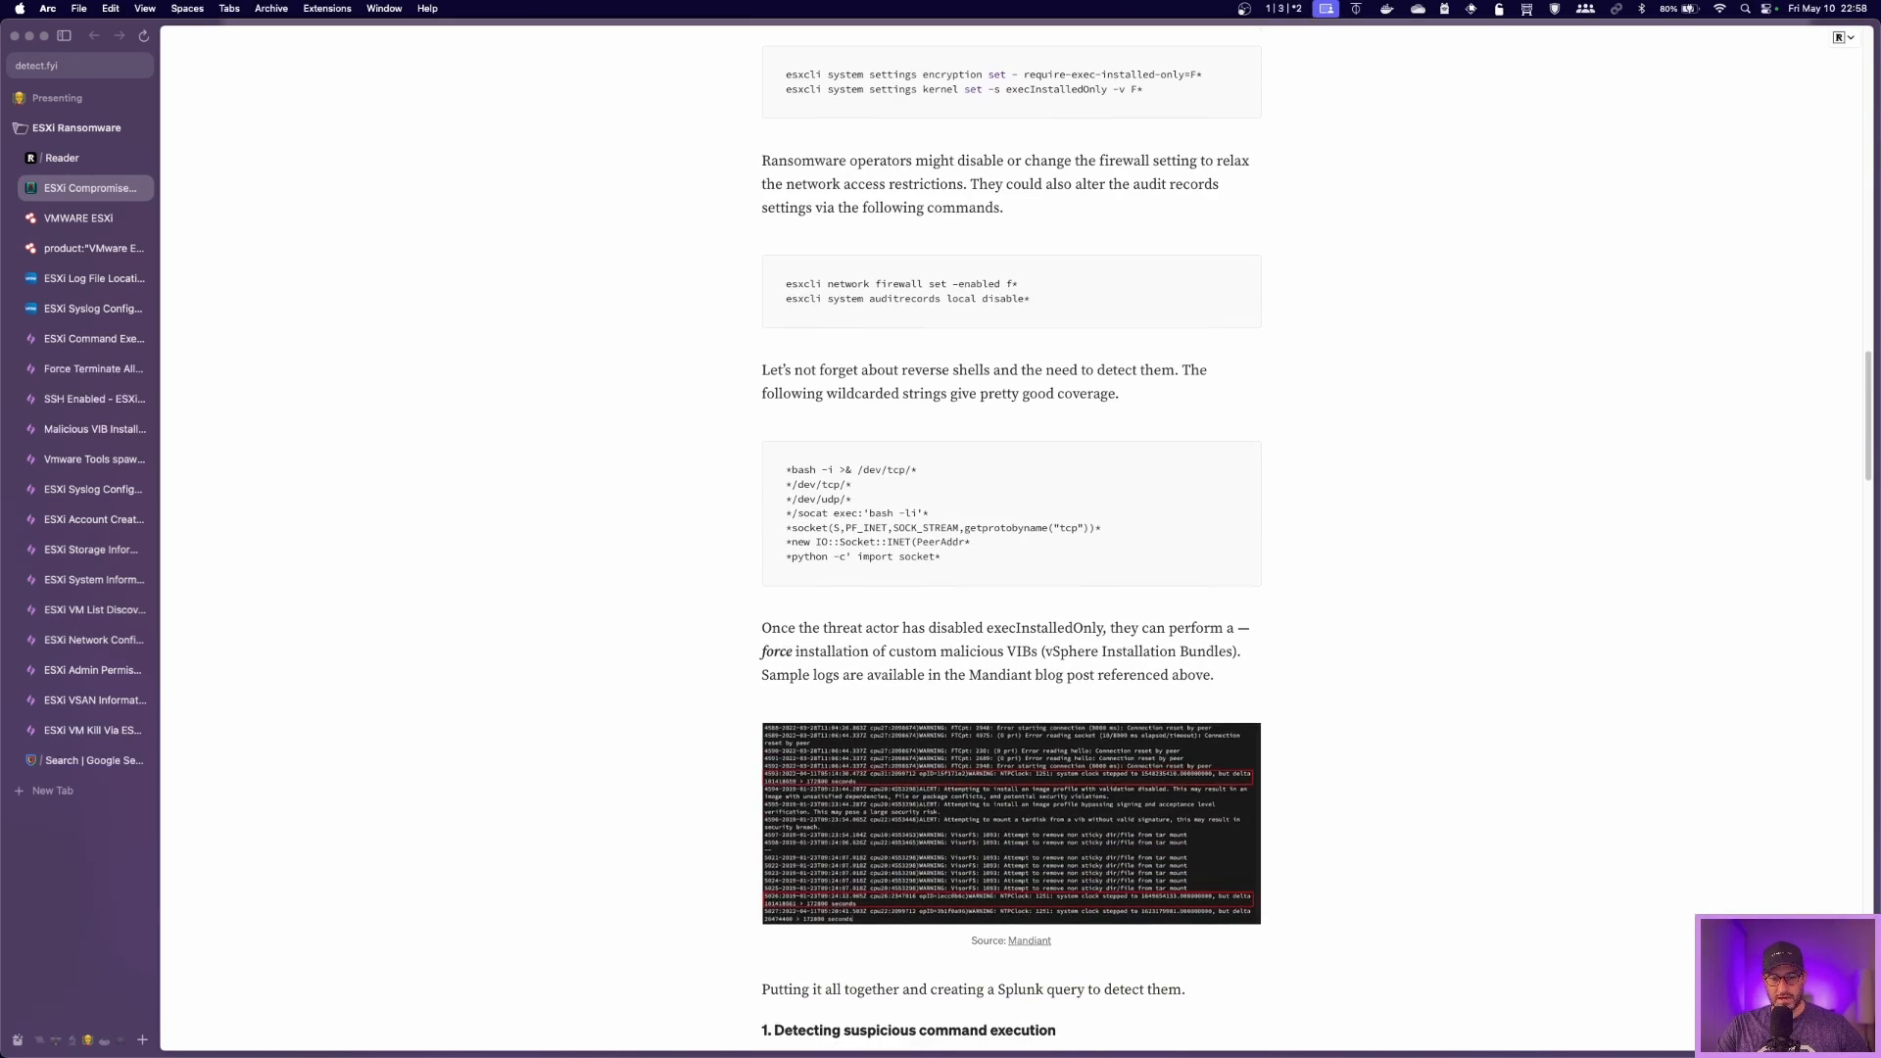
{"action": "scroll", "scroll_direction": "down", "scroll_amount": 3}
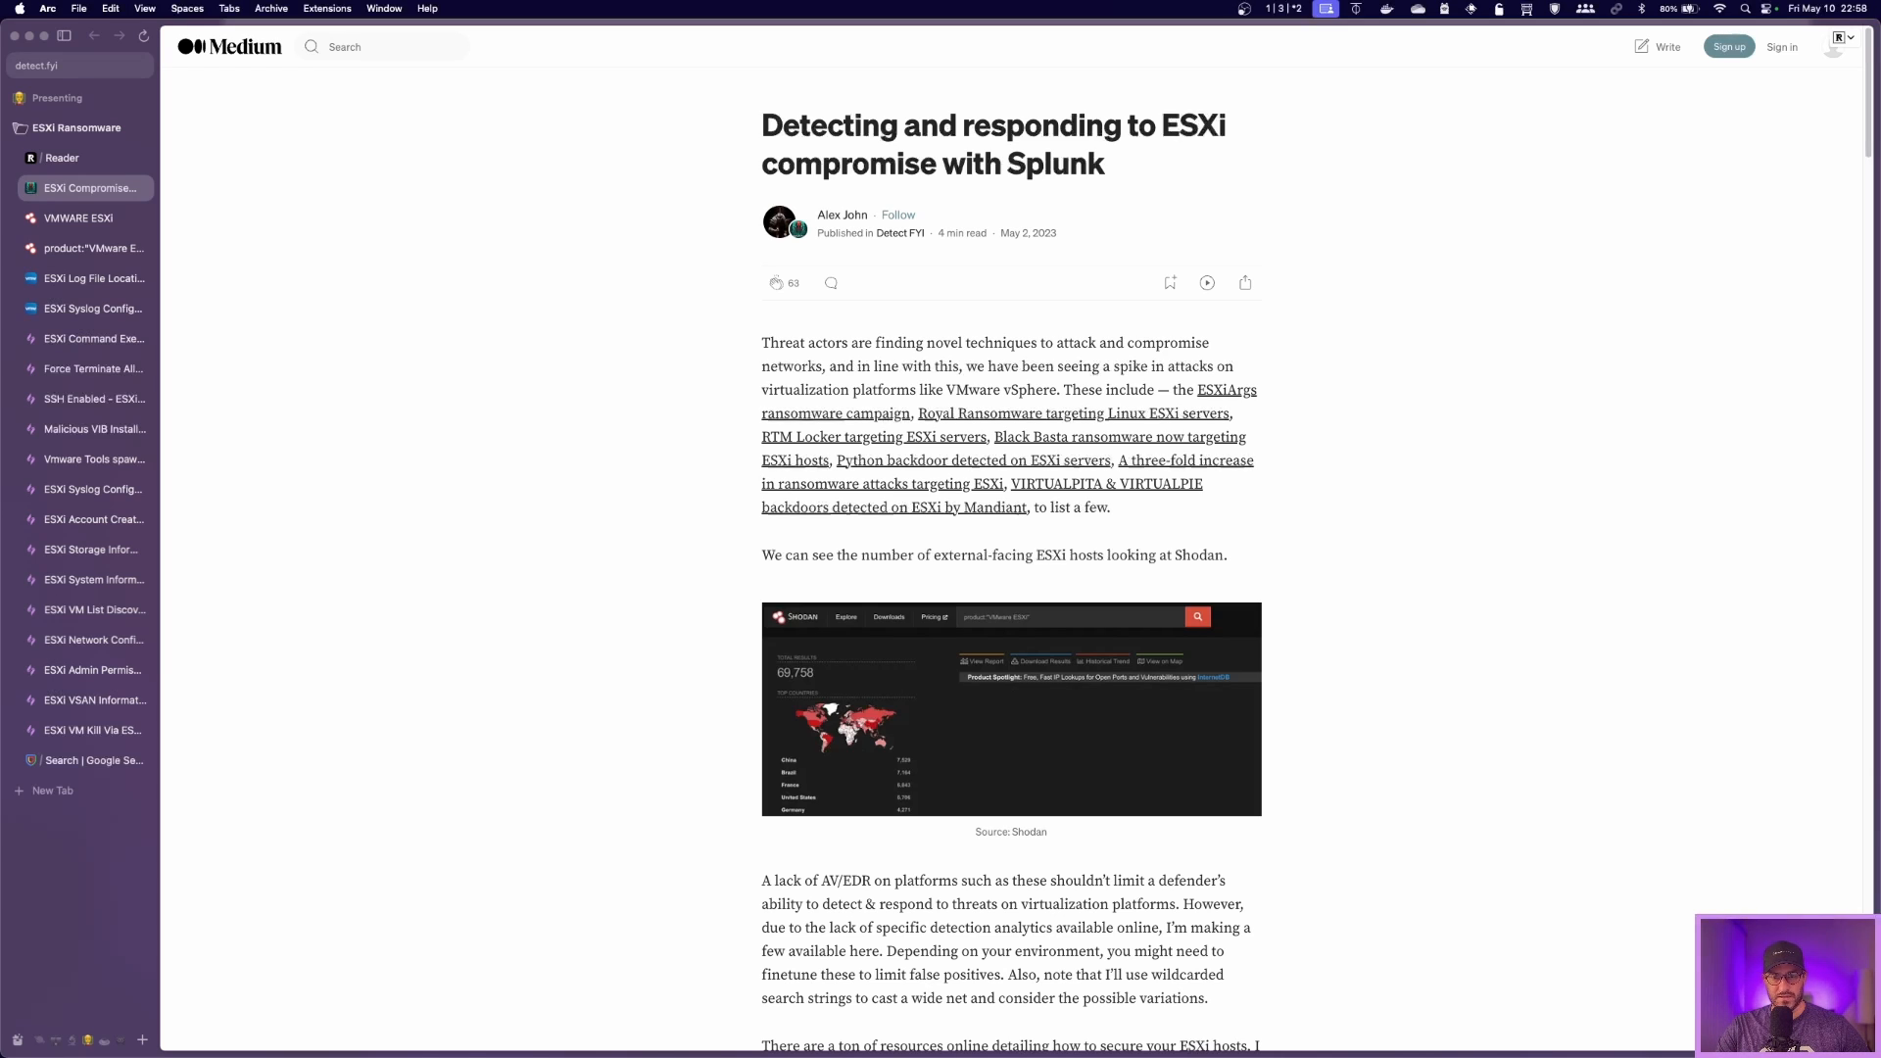
Step: View the product:"VMware ESXi" exposed-host trend chart and top-countries world map
{"action": "left_click", "coordinate": [78, 218]}
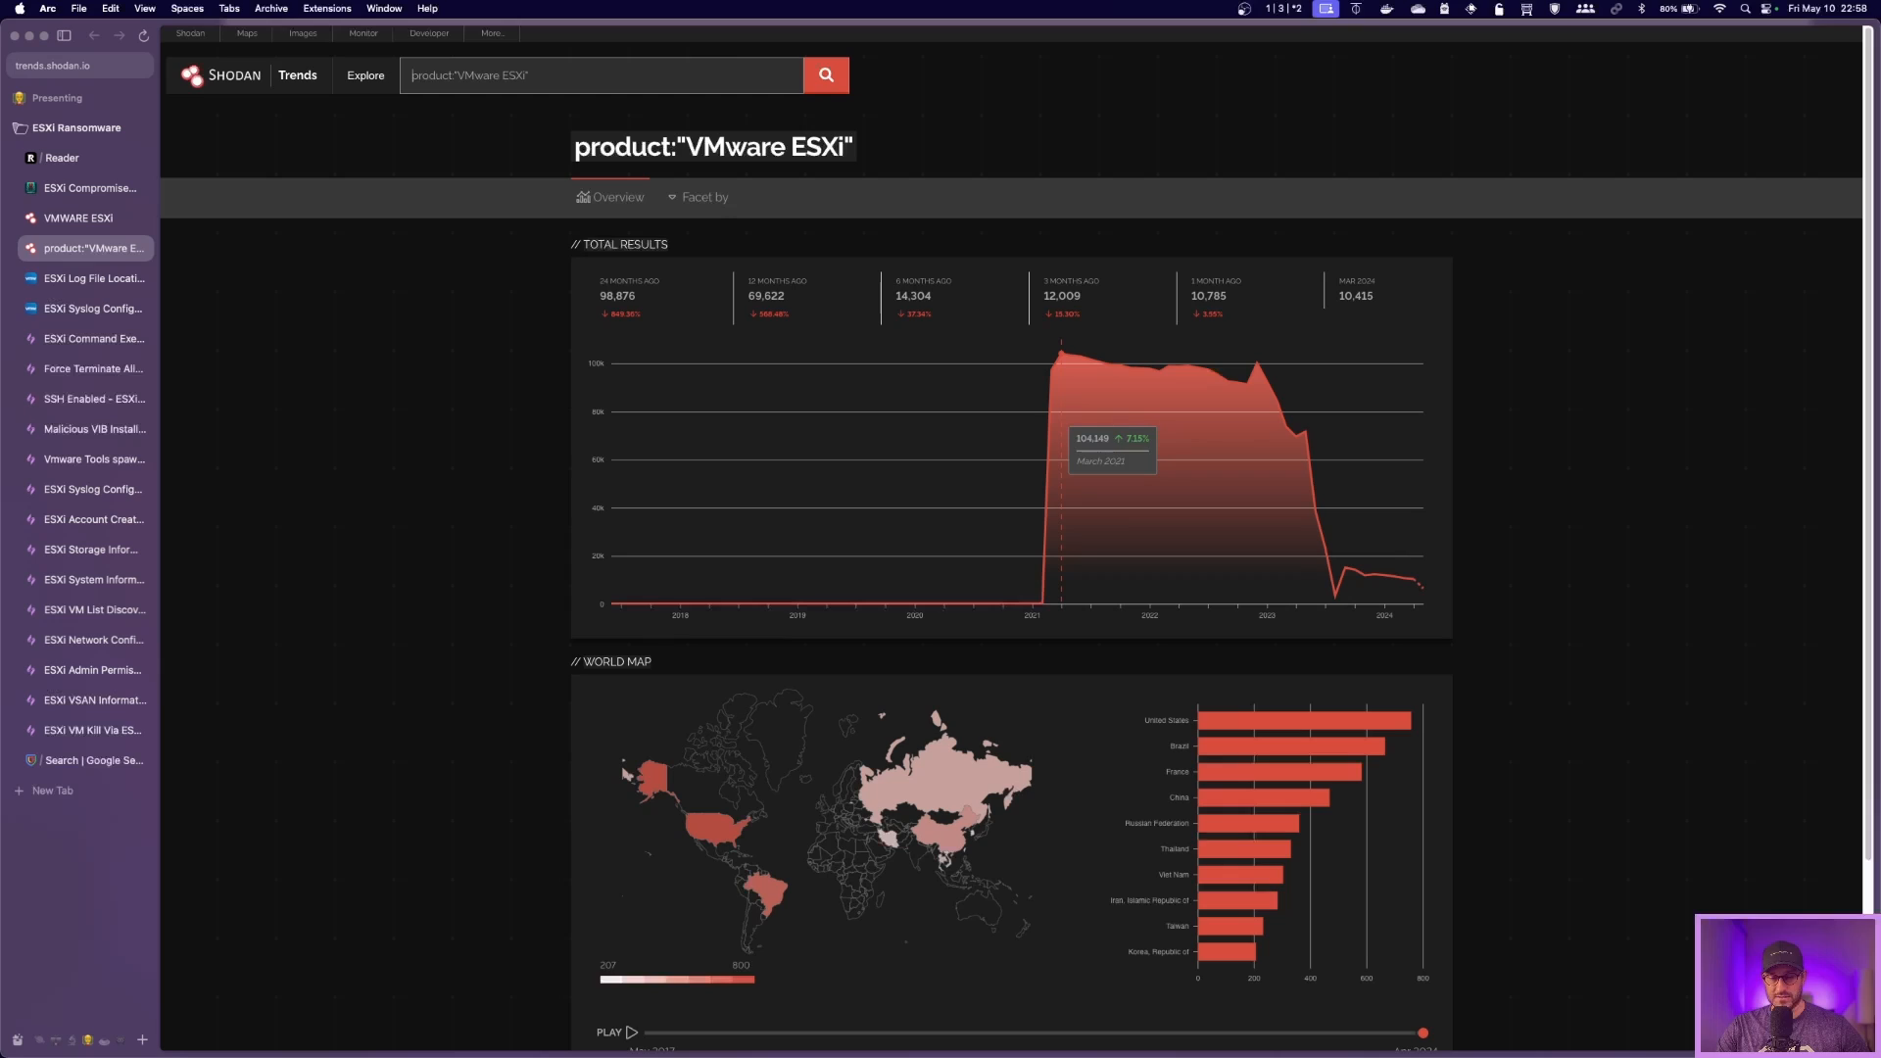
{"action": "mouse_move", "coordinate": [1400, 451]}
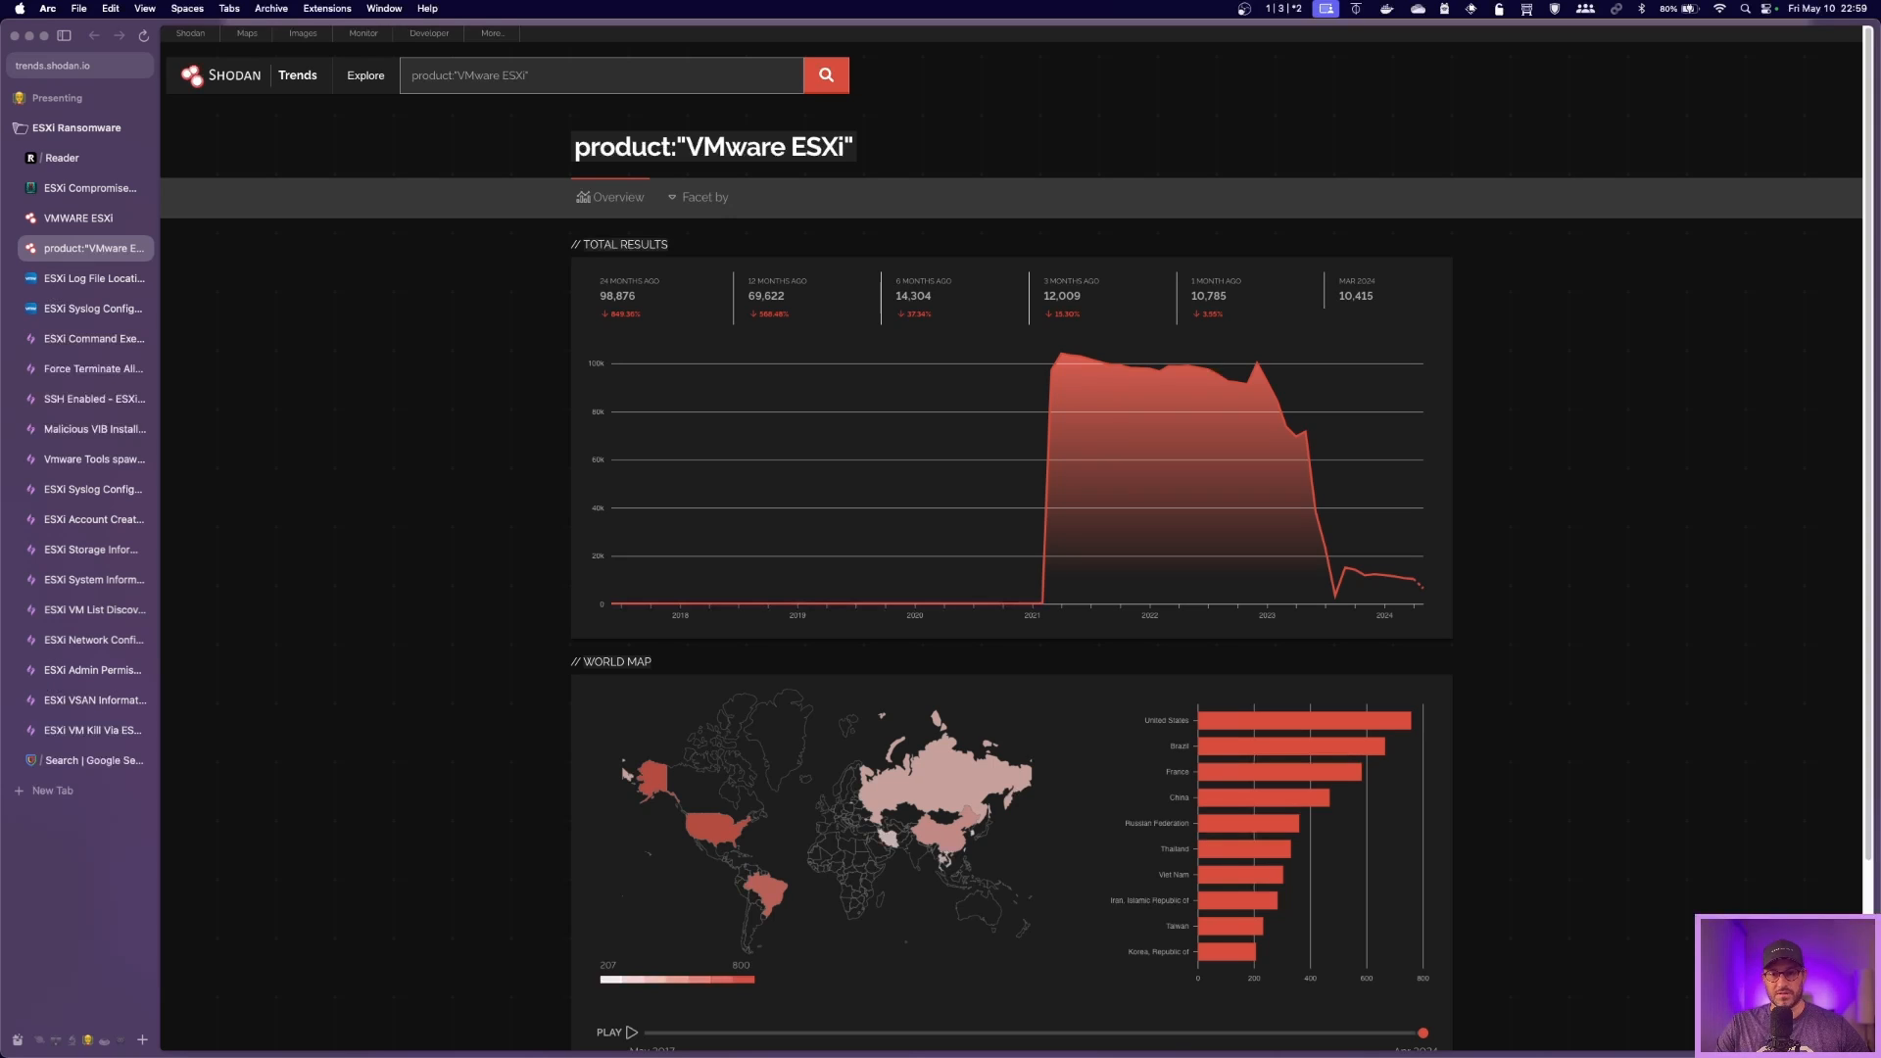
{"action": "mouse_move", "coordinate": [1257, 360]}
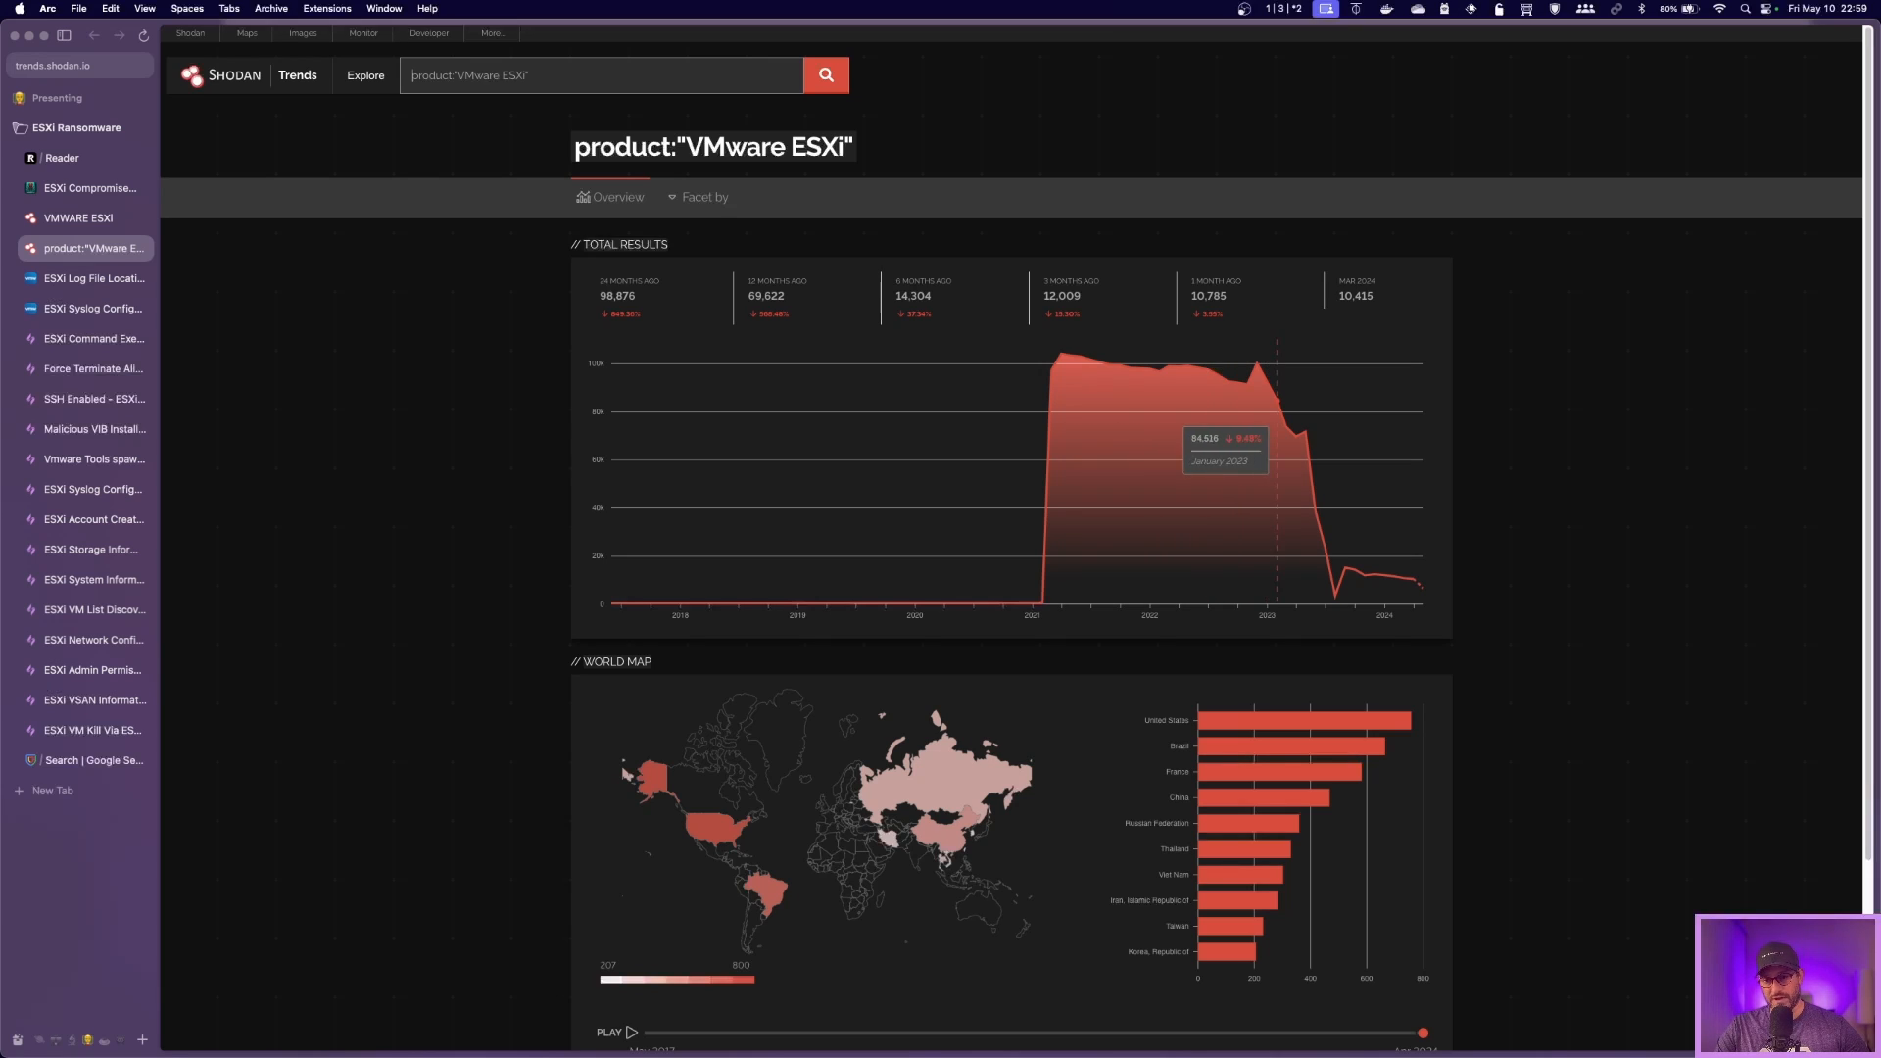
{"action": "mouse_move", "coordinate": [1334, 450]}
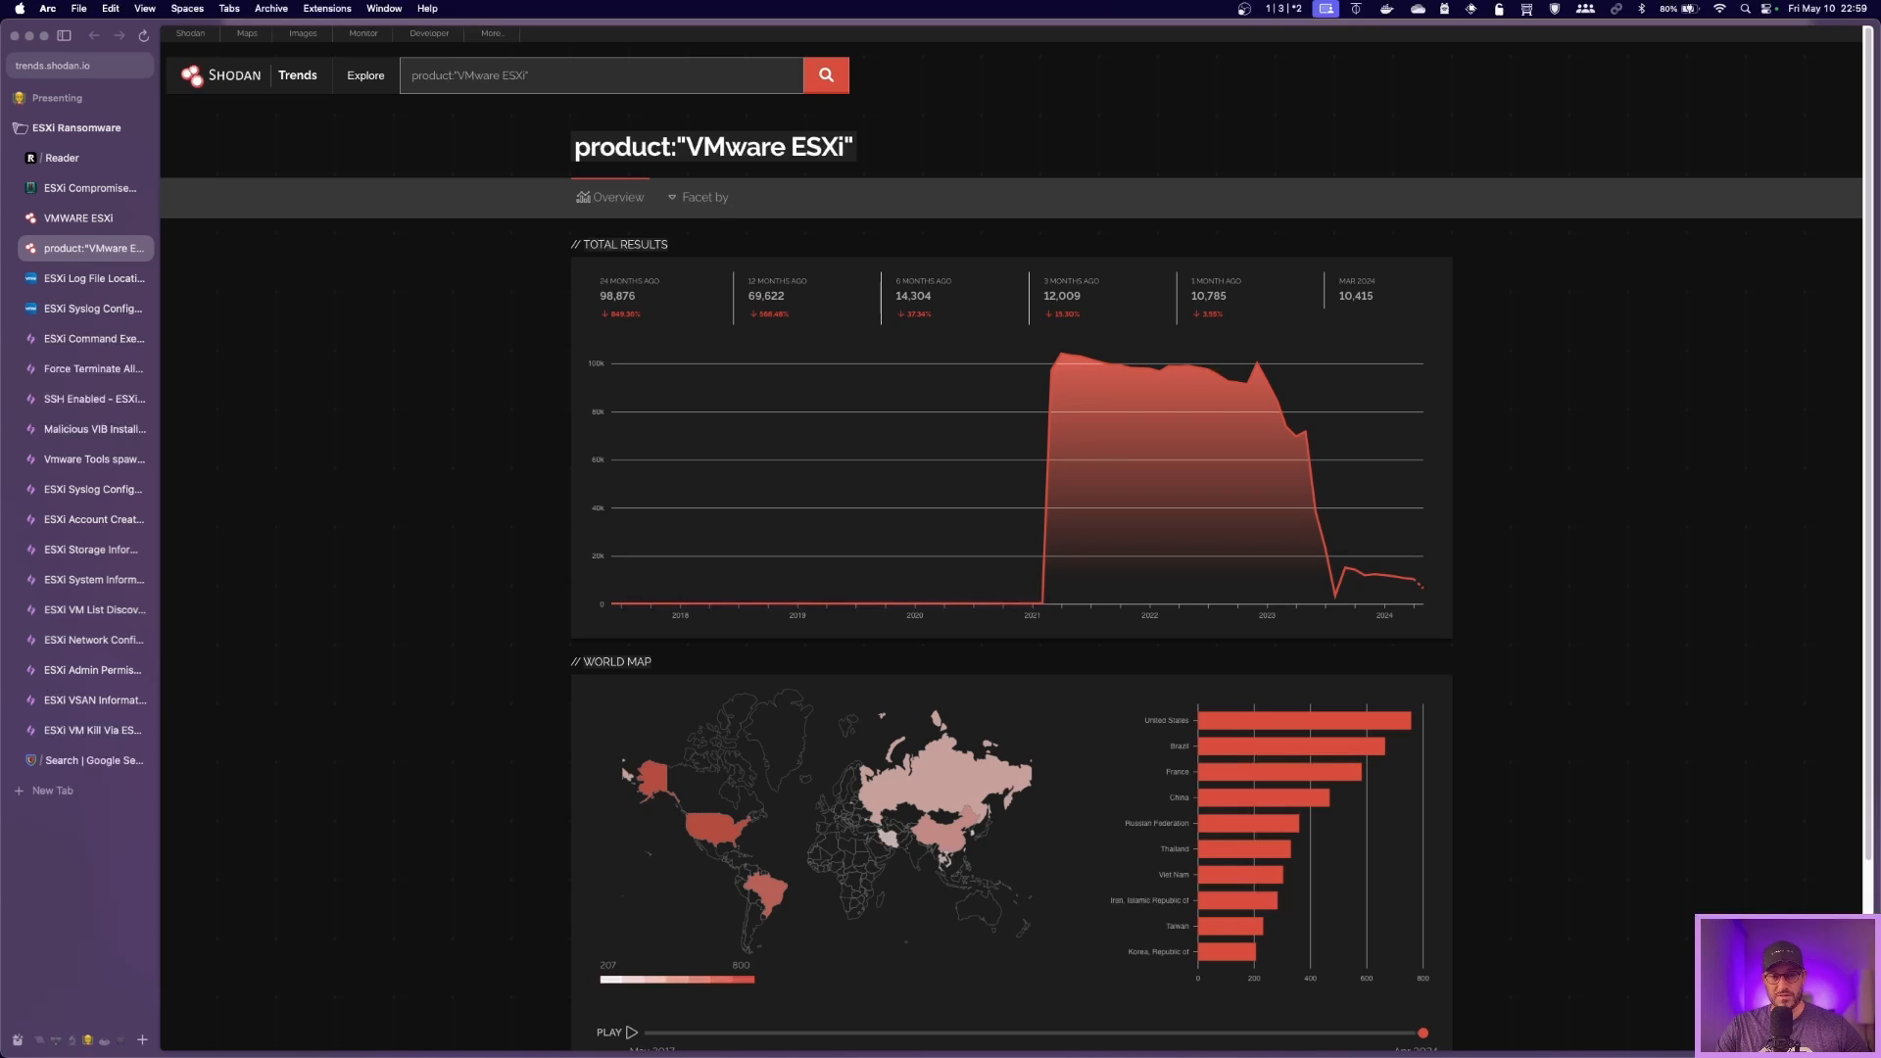
{"action": "left_click", "coordinate": [599, 75]}
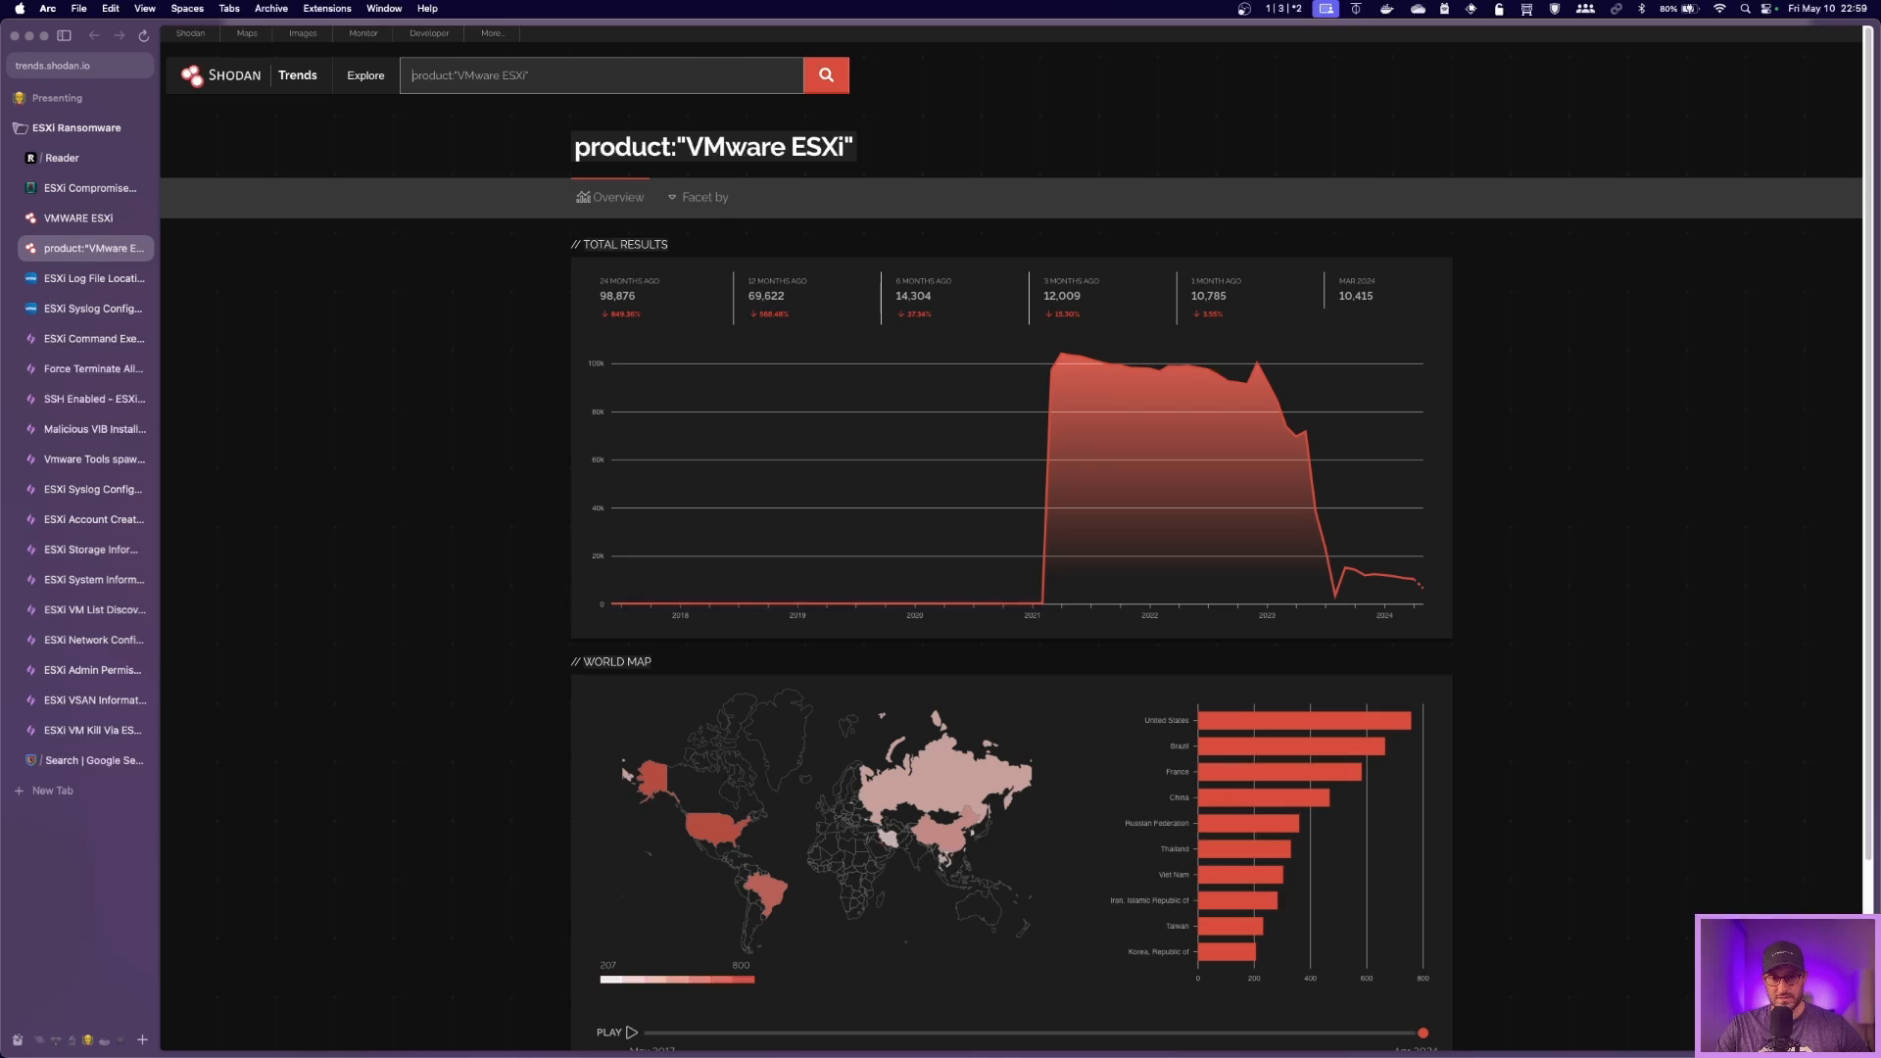
{"action": "scroll", "scroll_direction": "down", "scroll_amount": 3}
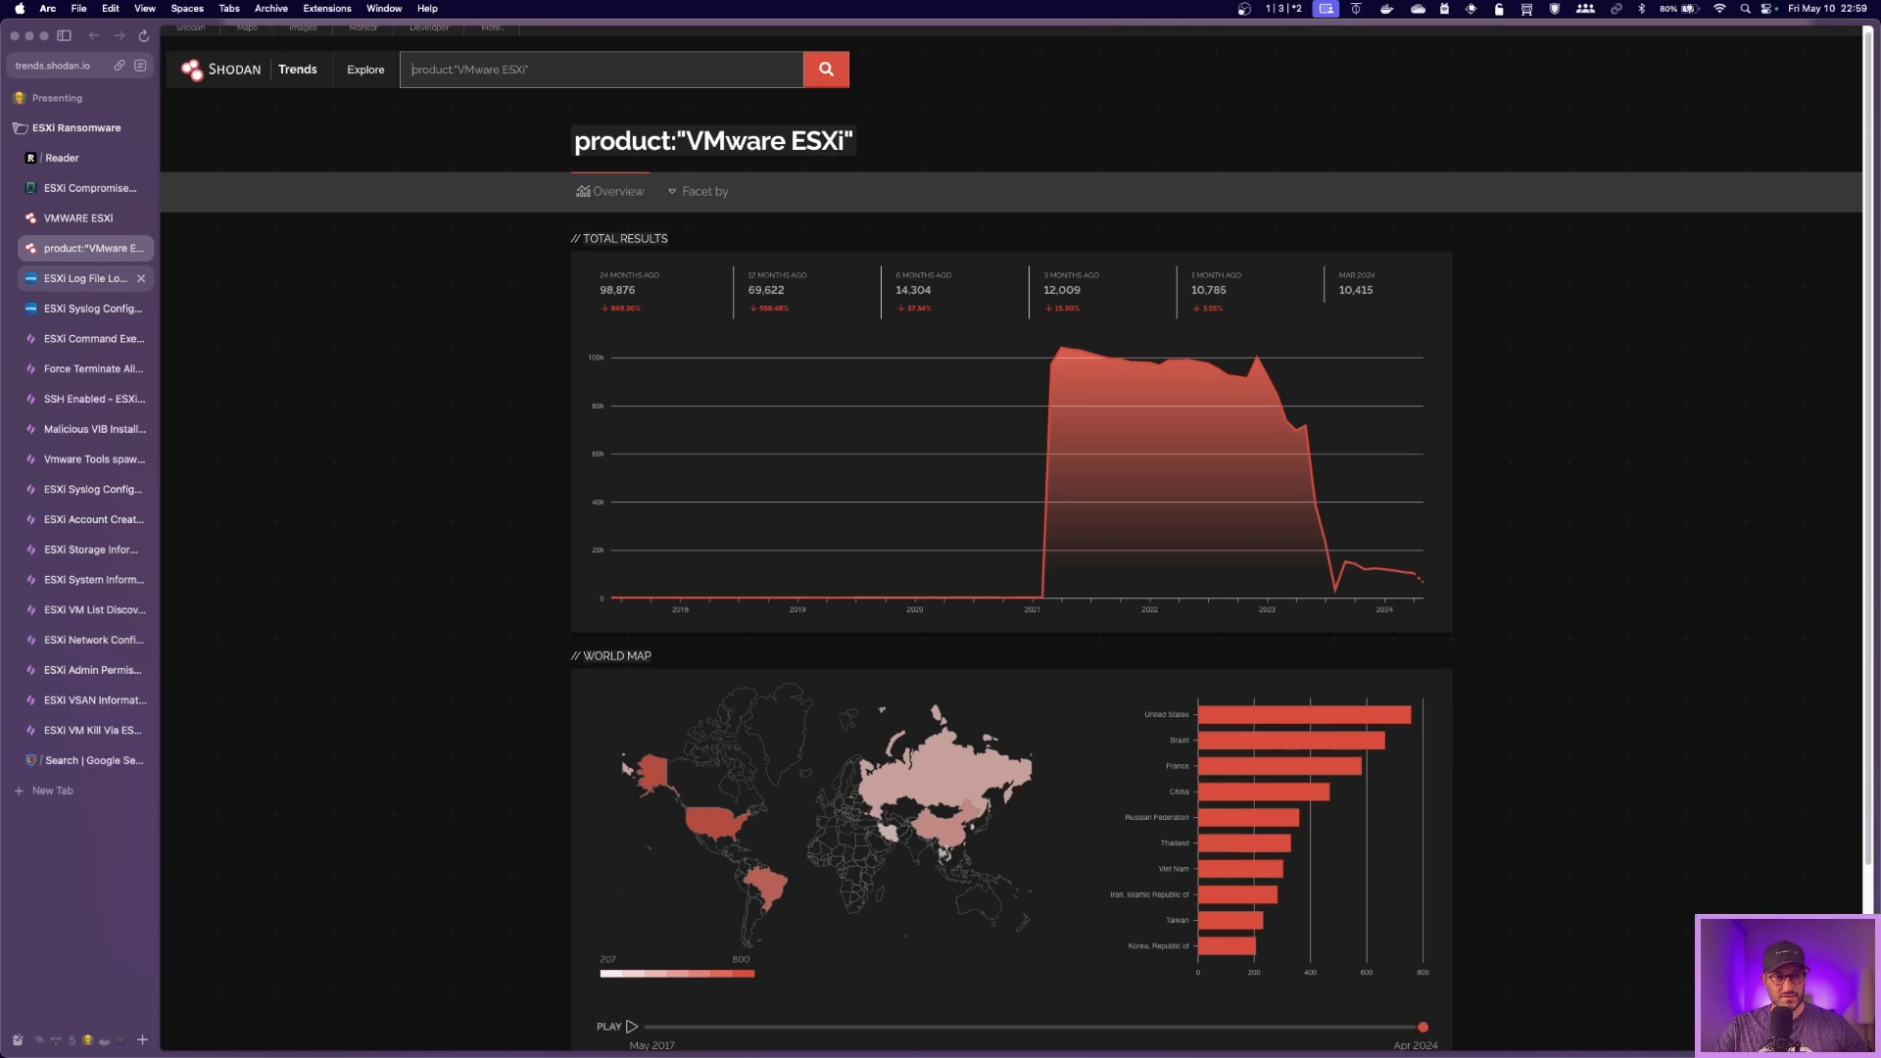
Step: Review the vSphere 7.0 ESXi log paths and their purposes in the reference table
{"action": "left_click", "coordinate": [84, 278]}
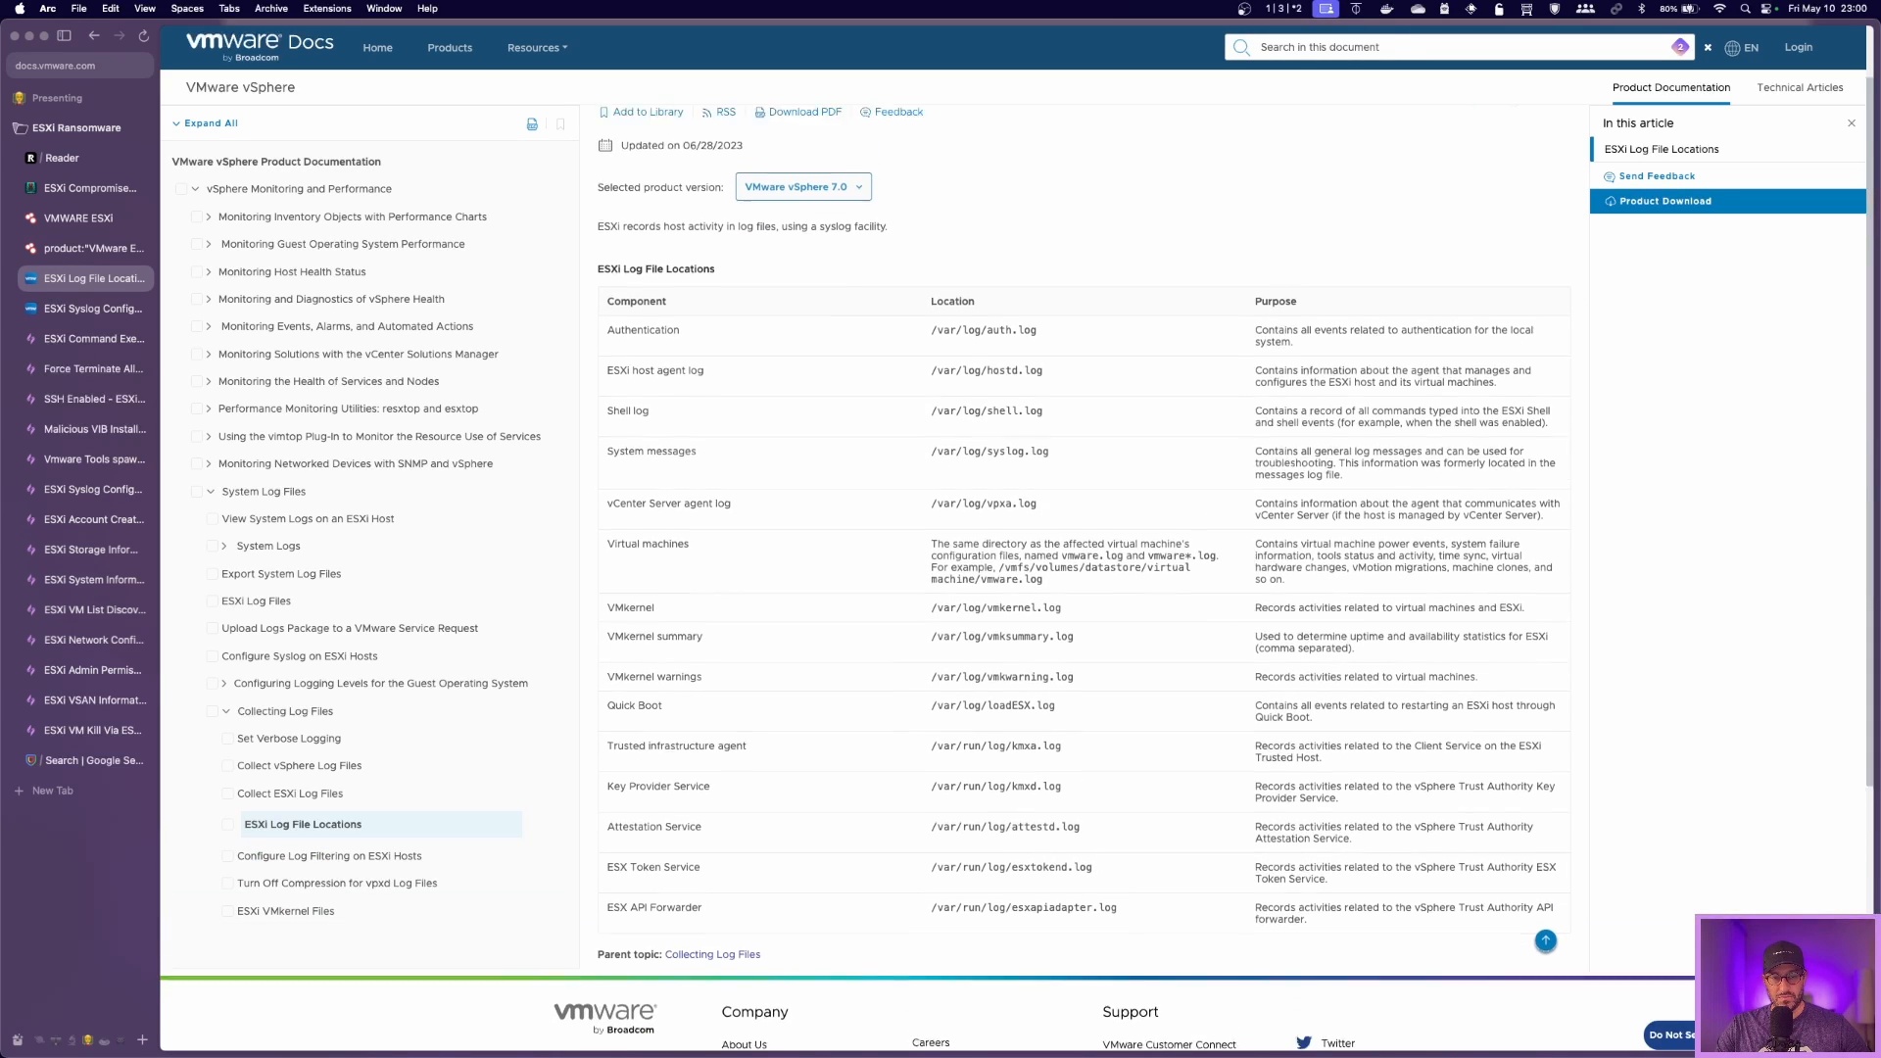
{"action": "scroll", "scroll_direction": "down", "scroll_amount": 3}
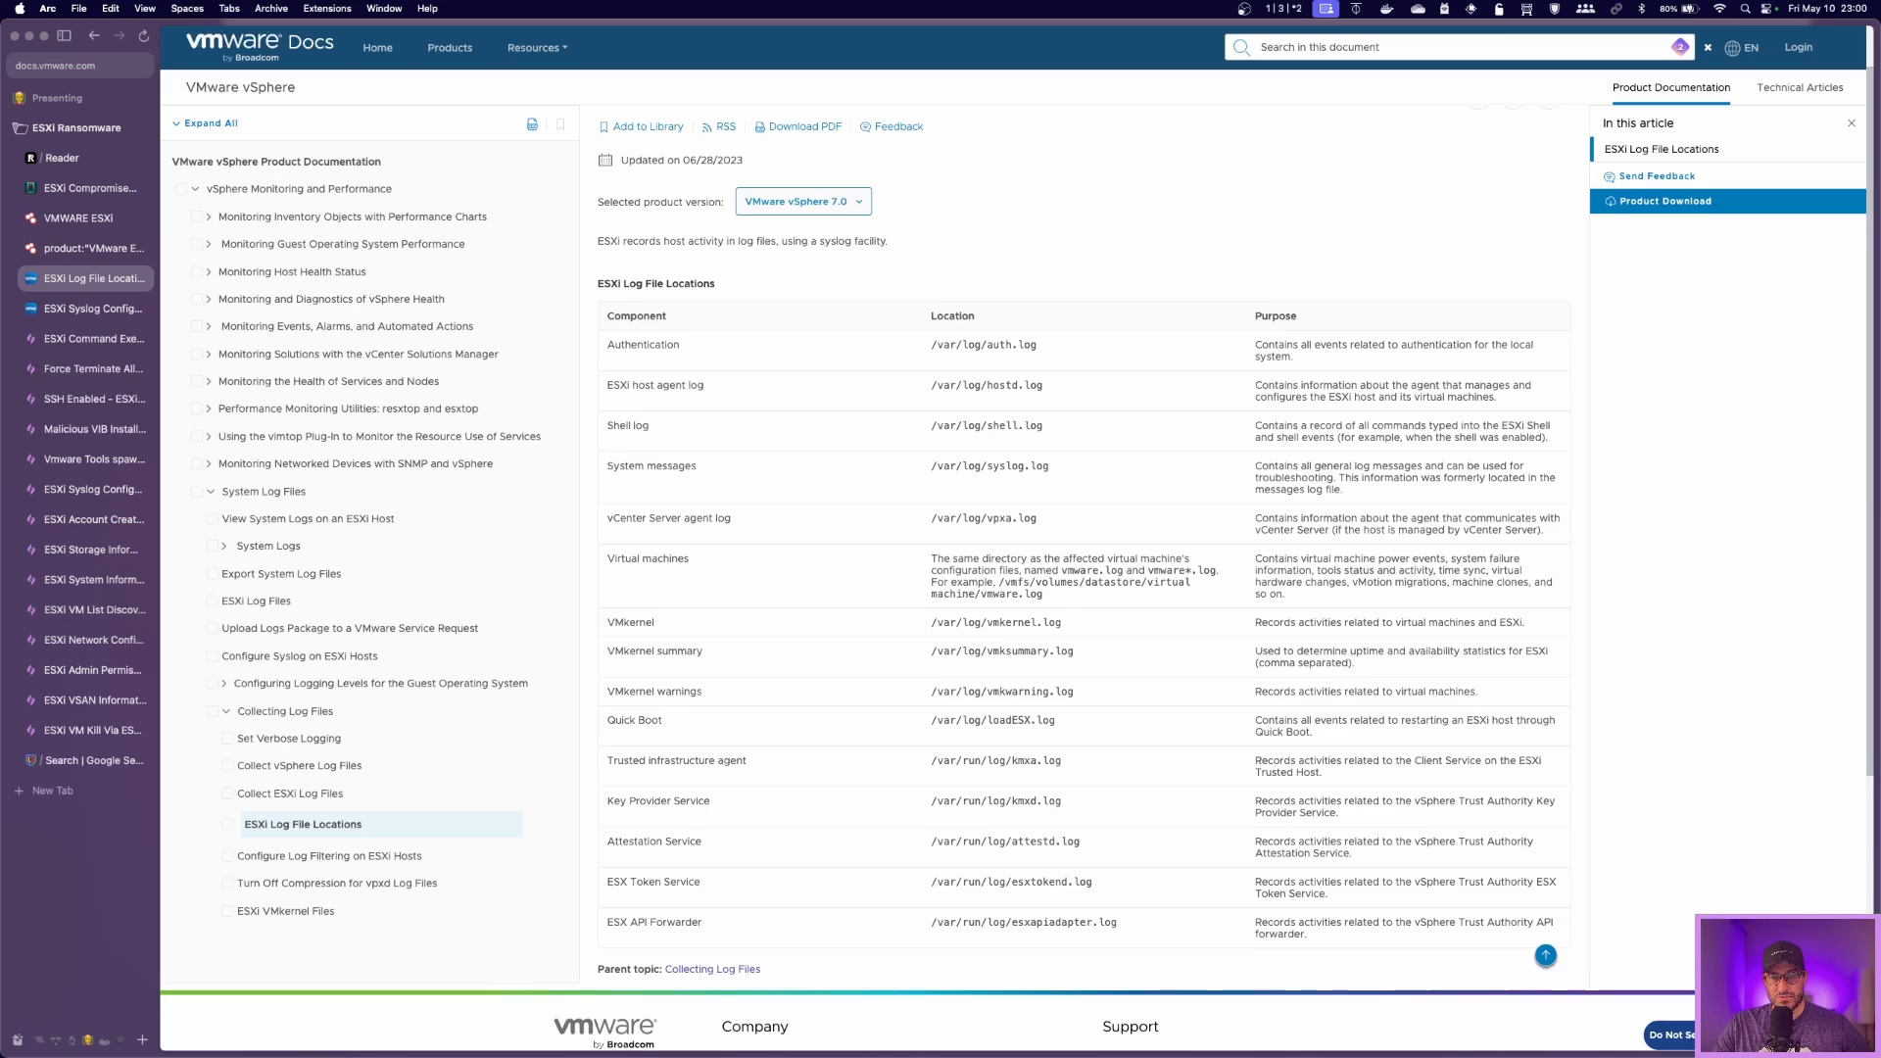
{"action": "scroll", "scroll_direction": "down", "scroll_amount": 3}
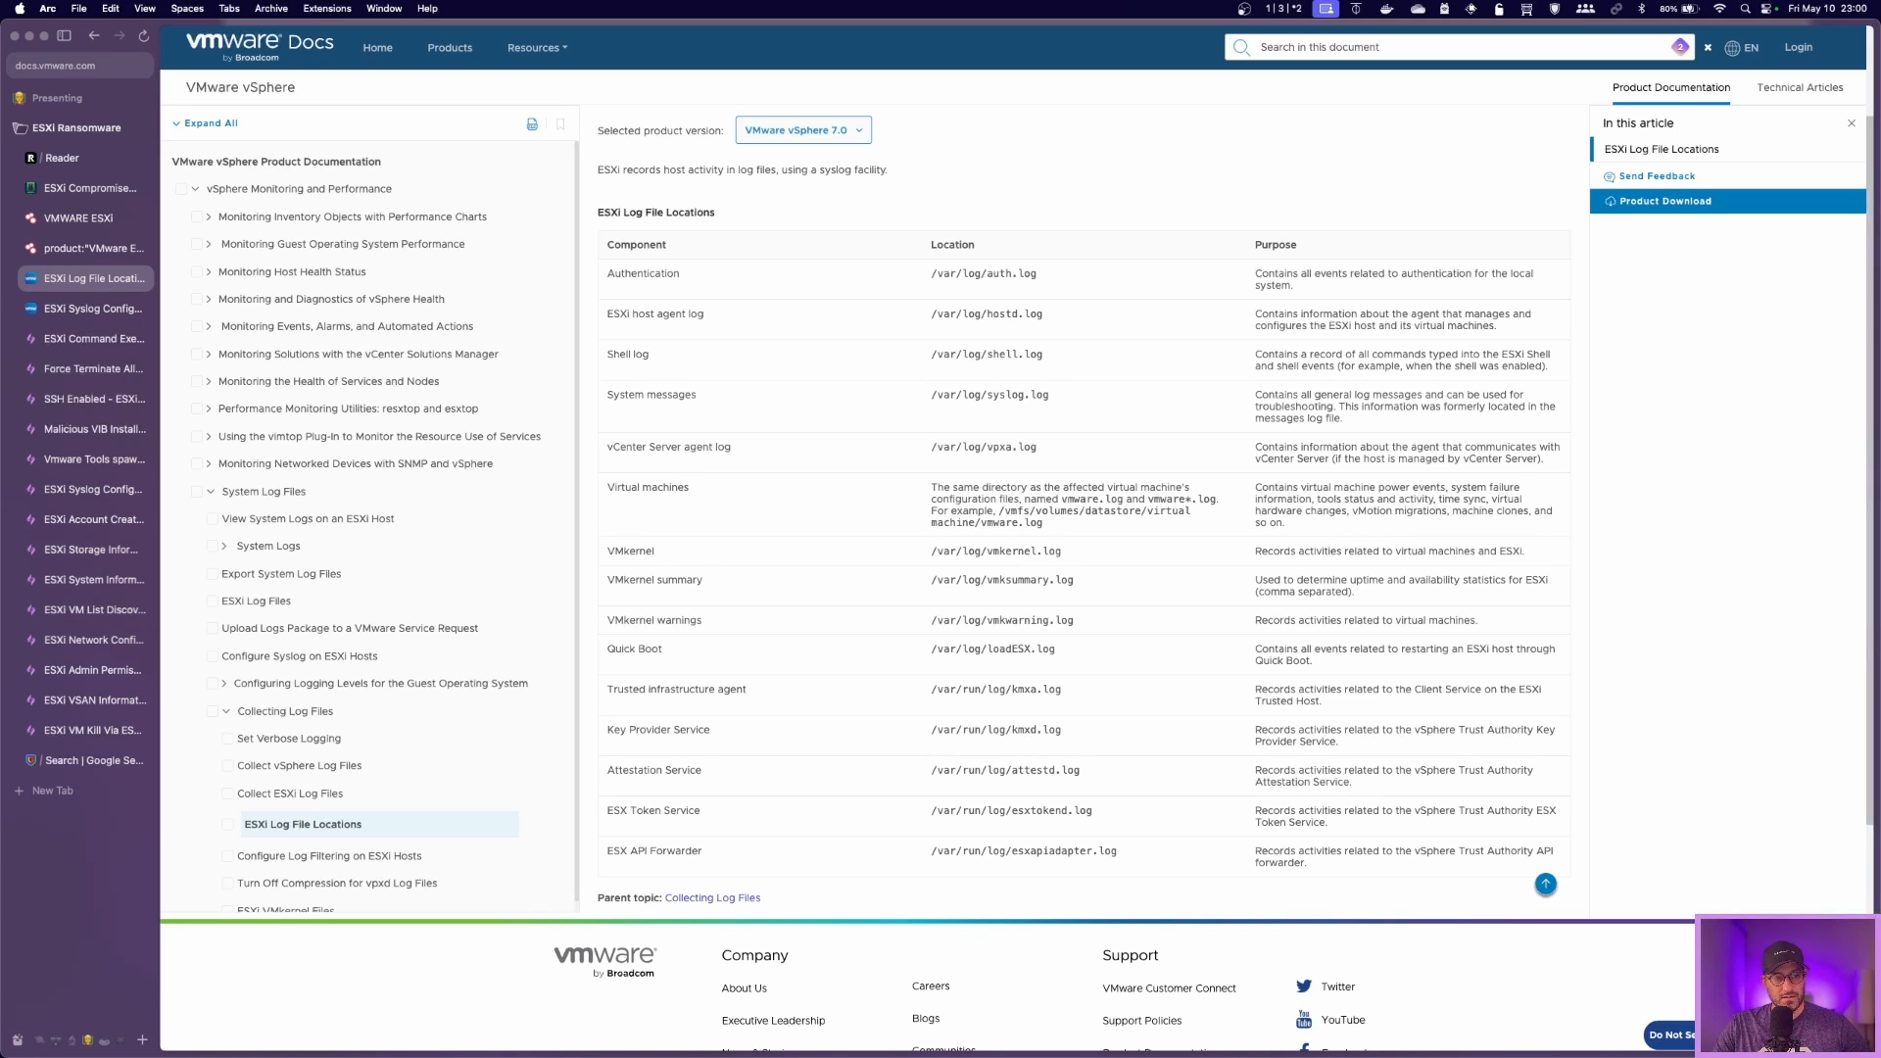
Step: View the Configure Syslog on ESXi Hosts procedure and Syslog.global options
{"action": "left_click", "coordinate": [298, 656]}
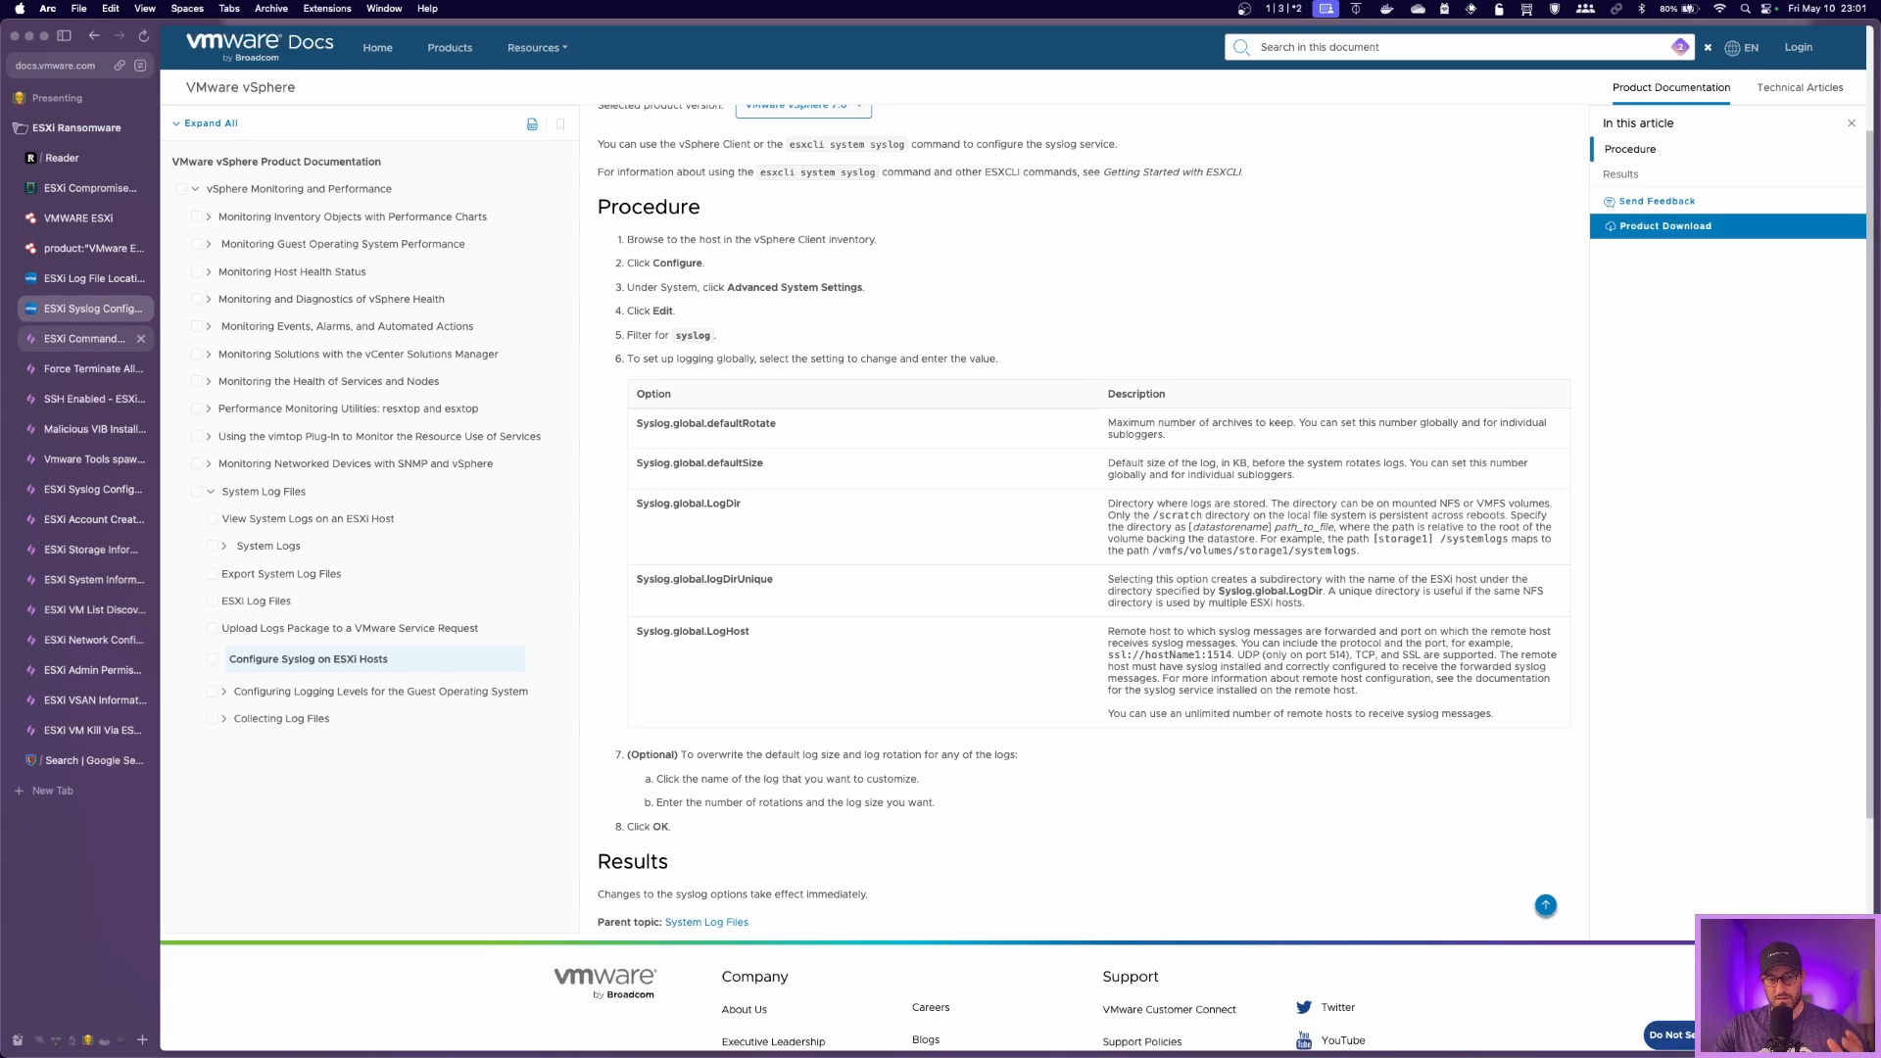
{"action": "mouse_move", "coordinate": [84, 339]}
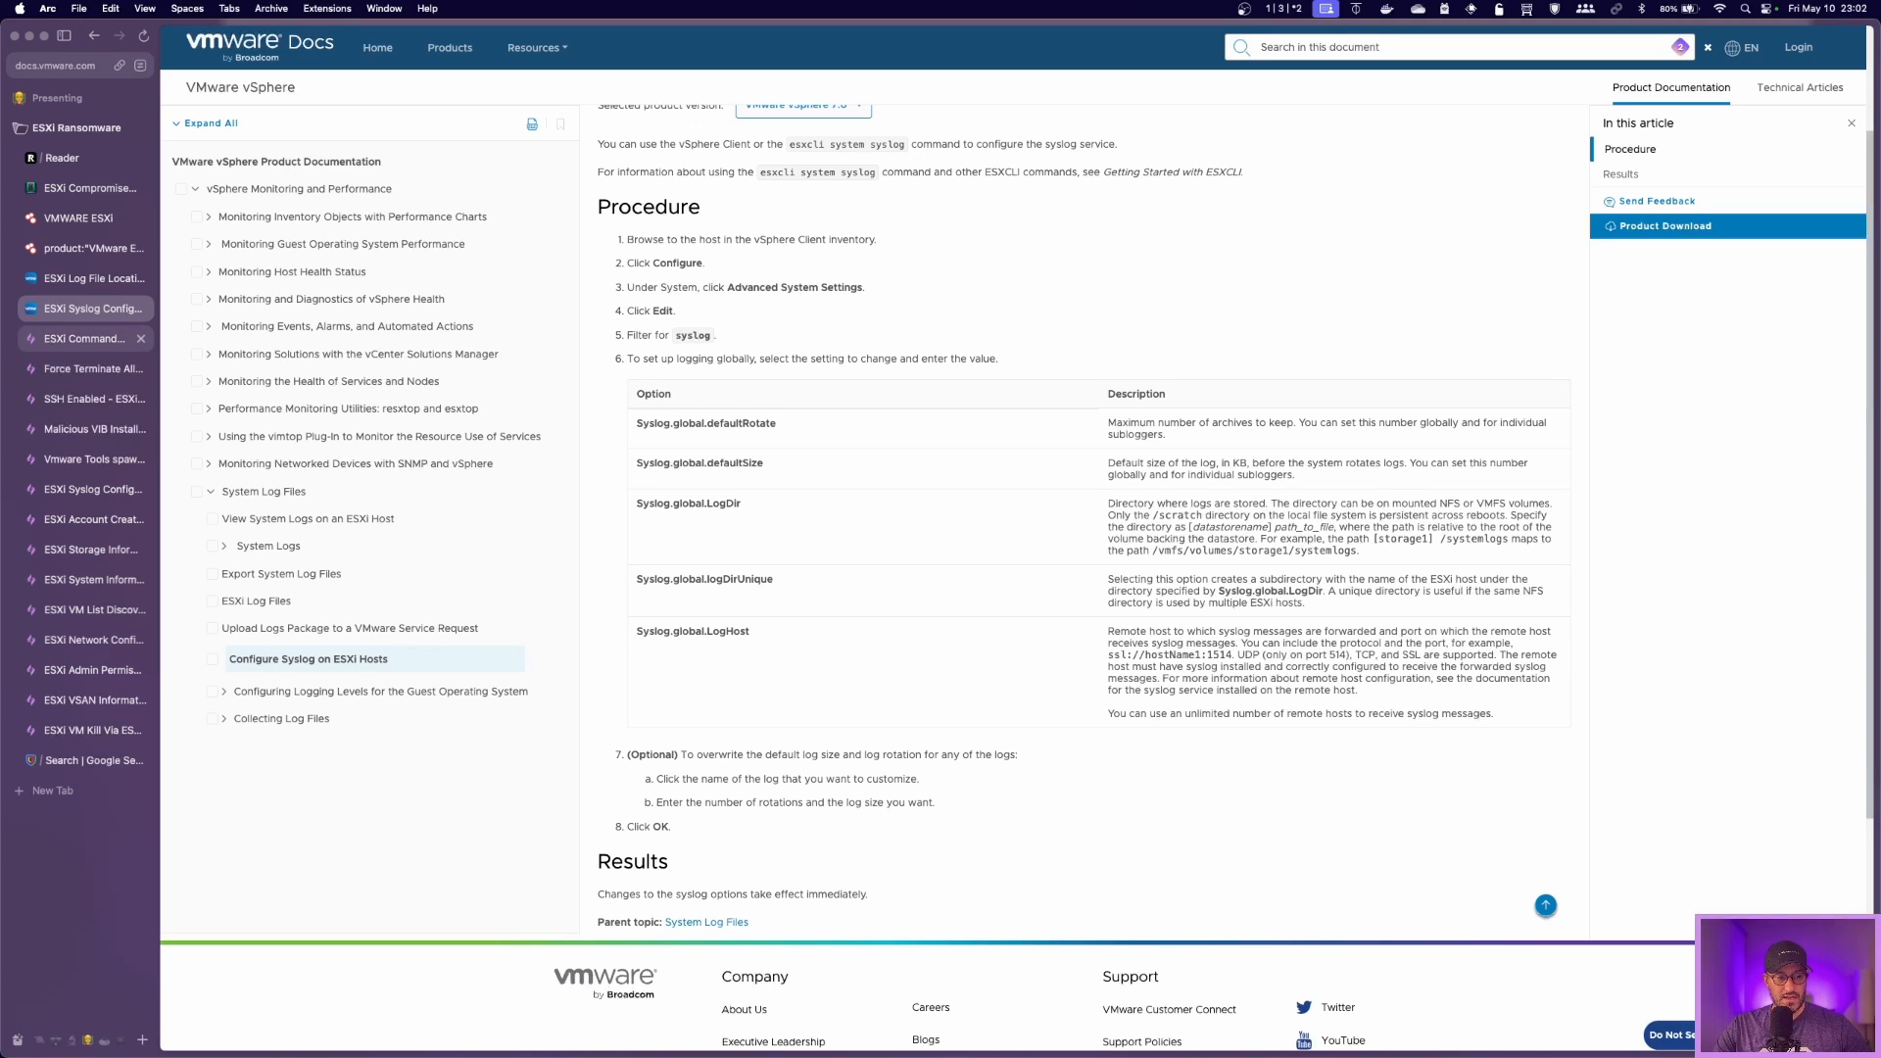
Step: Review the ESXi Command Execution Sigma rule's esxcli command sections end to end
{"action": "left_click", "coordinate": [86, 338]}
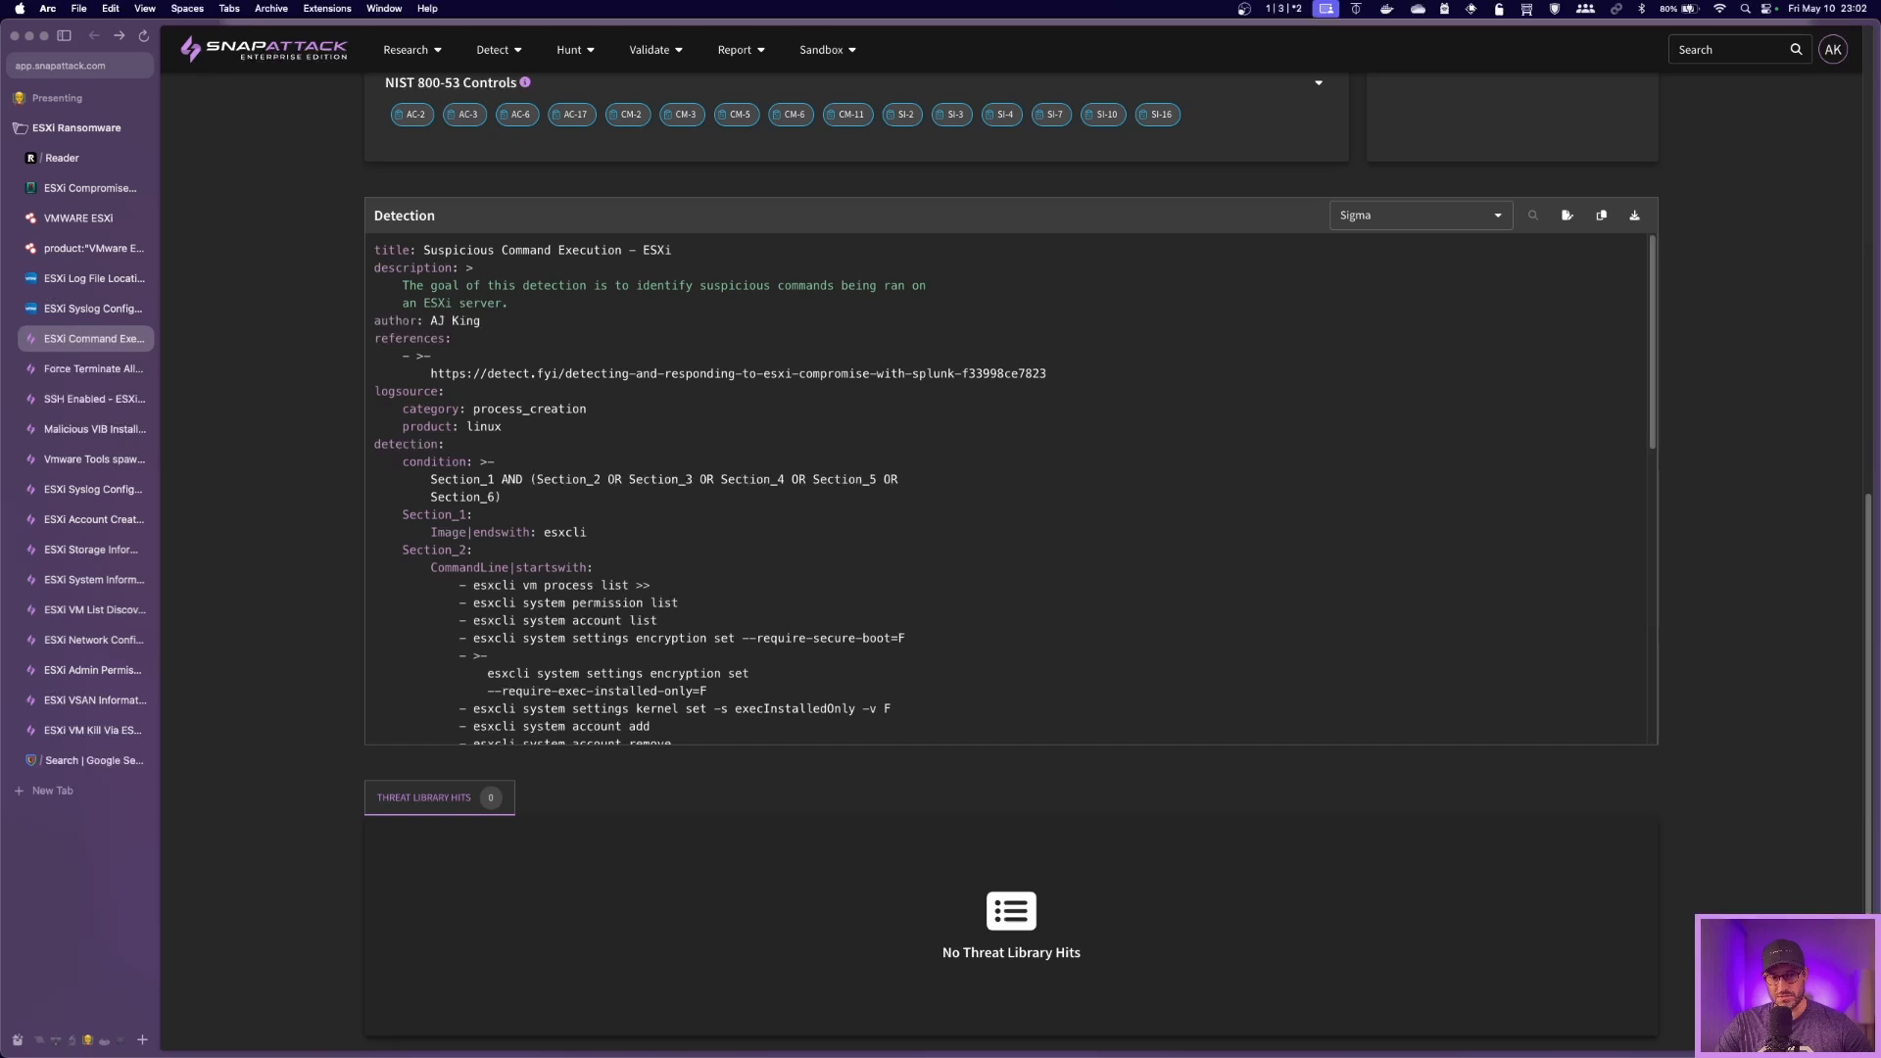
{"action": "scroll", "scroll_direction": "down", "scroll_amount": 3}
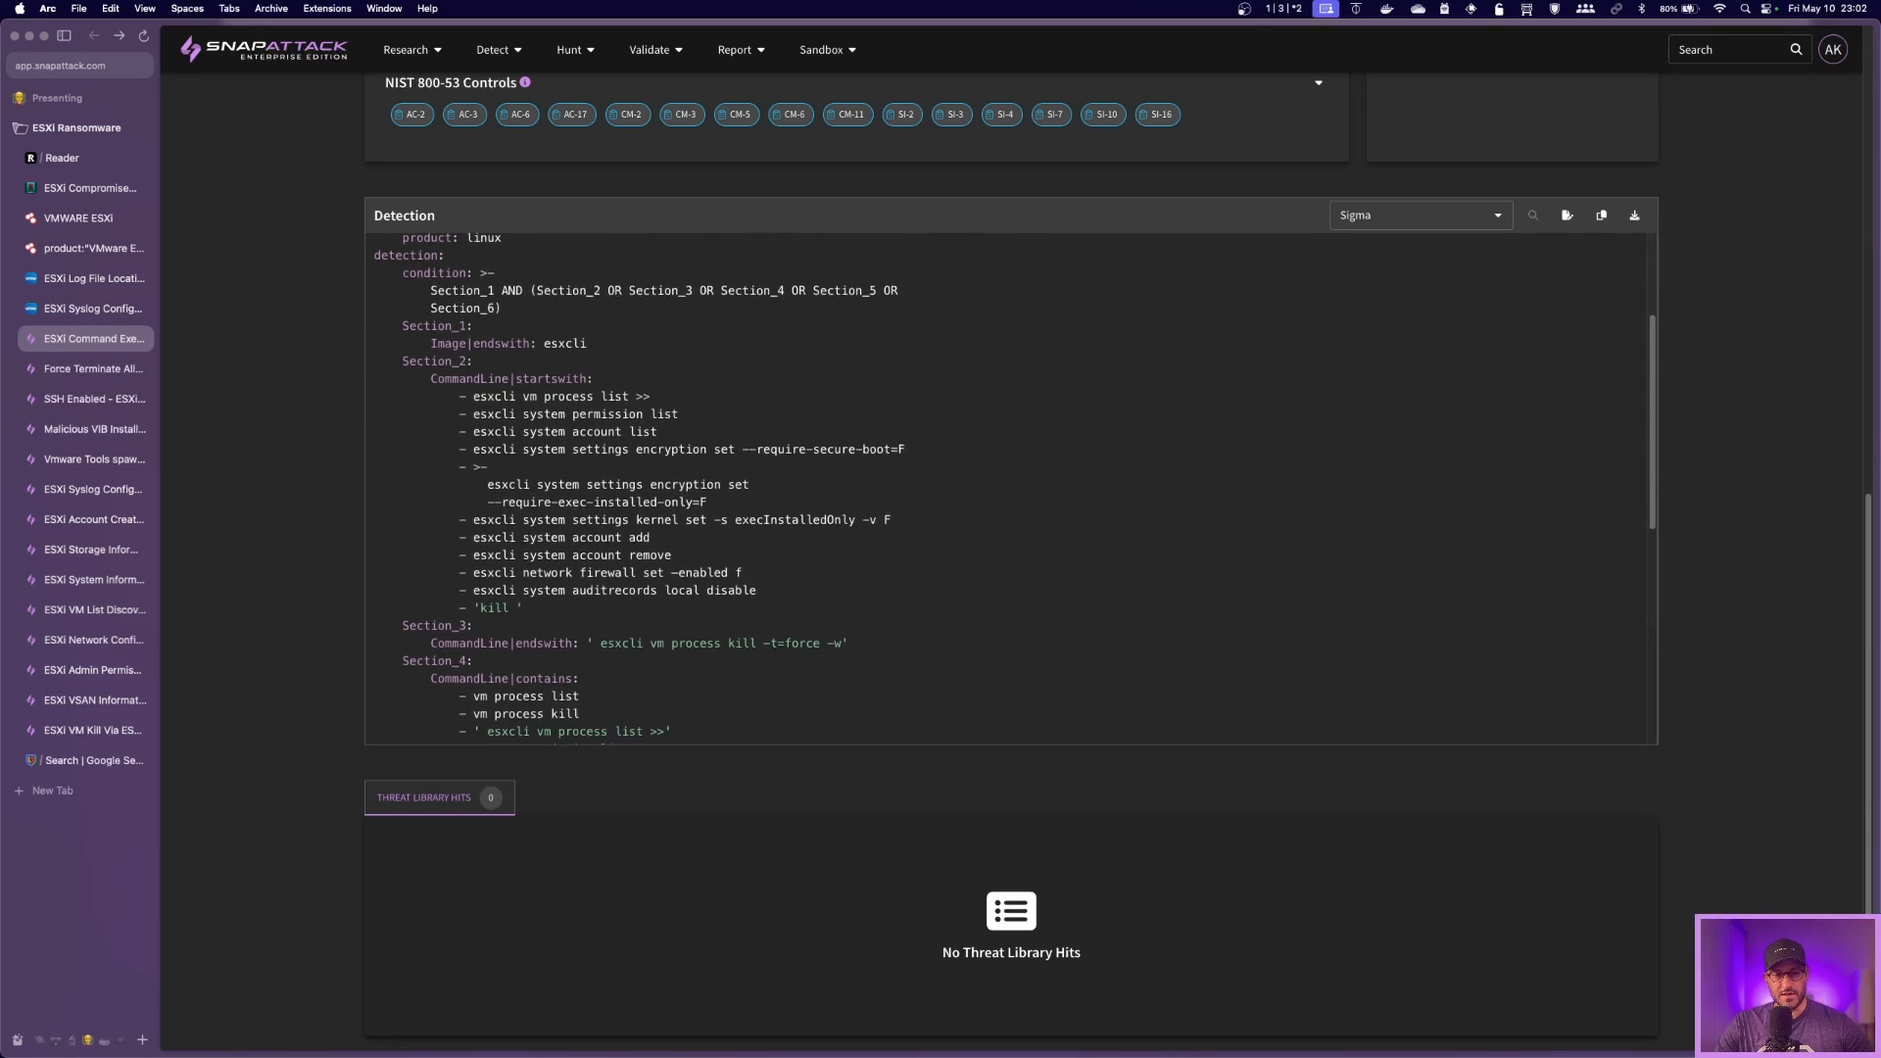
{"action": "scroll", "scroll_direction": "down", "scroll_amount": 3}
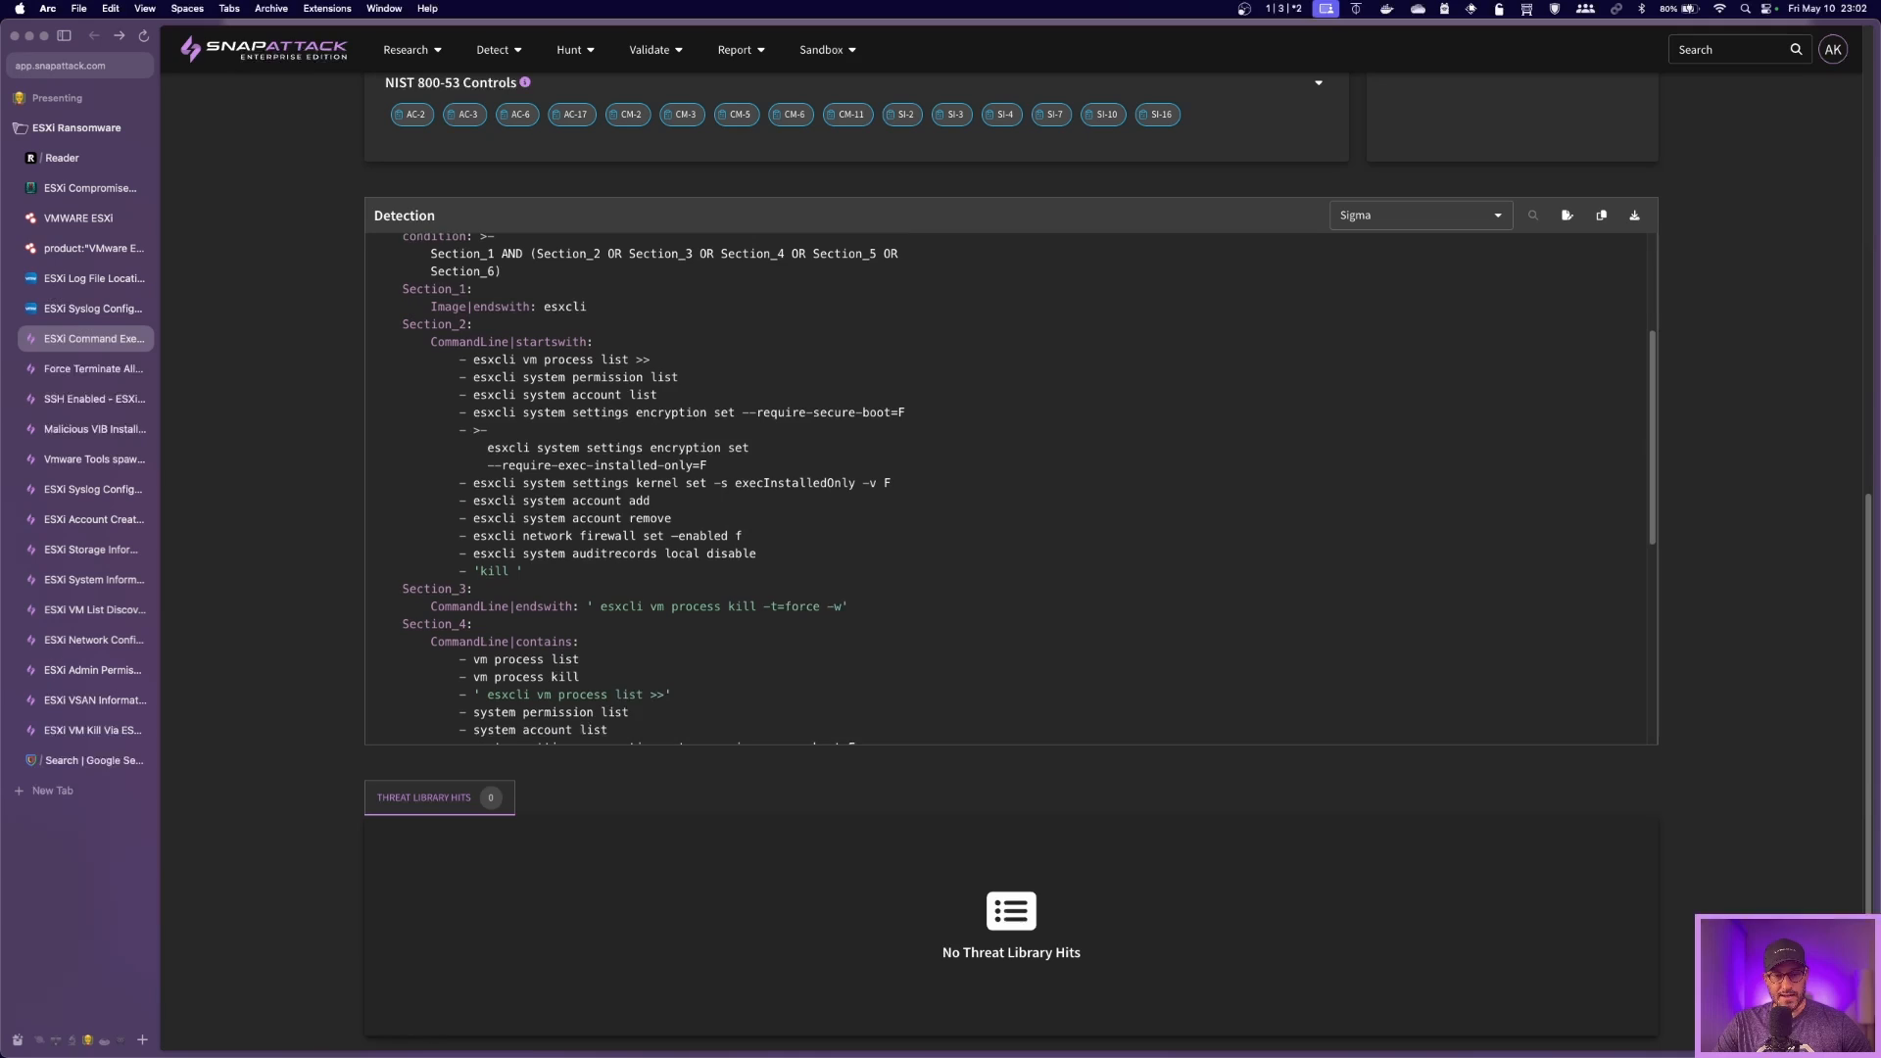
{"action": "scroll", "scroll_direction": "down", "scroll_amount": 3}
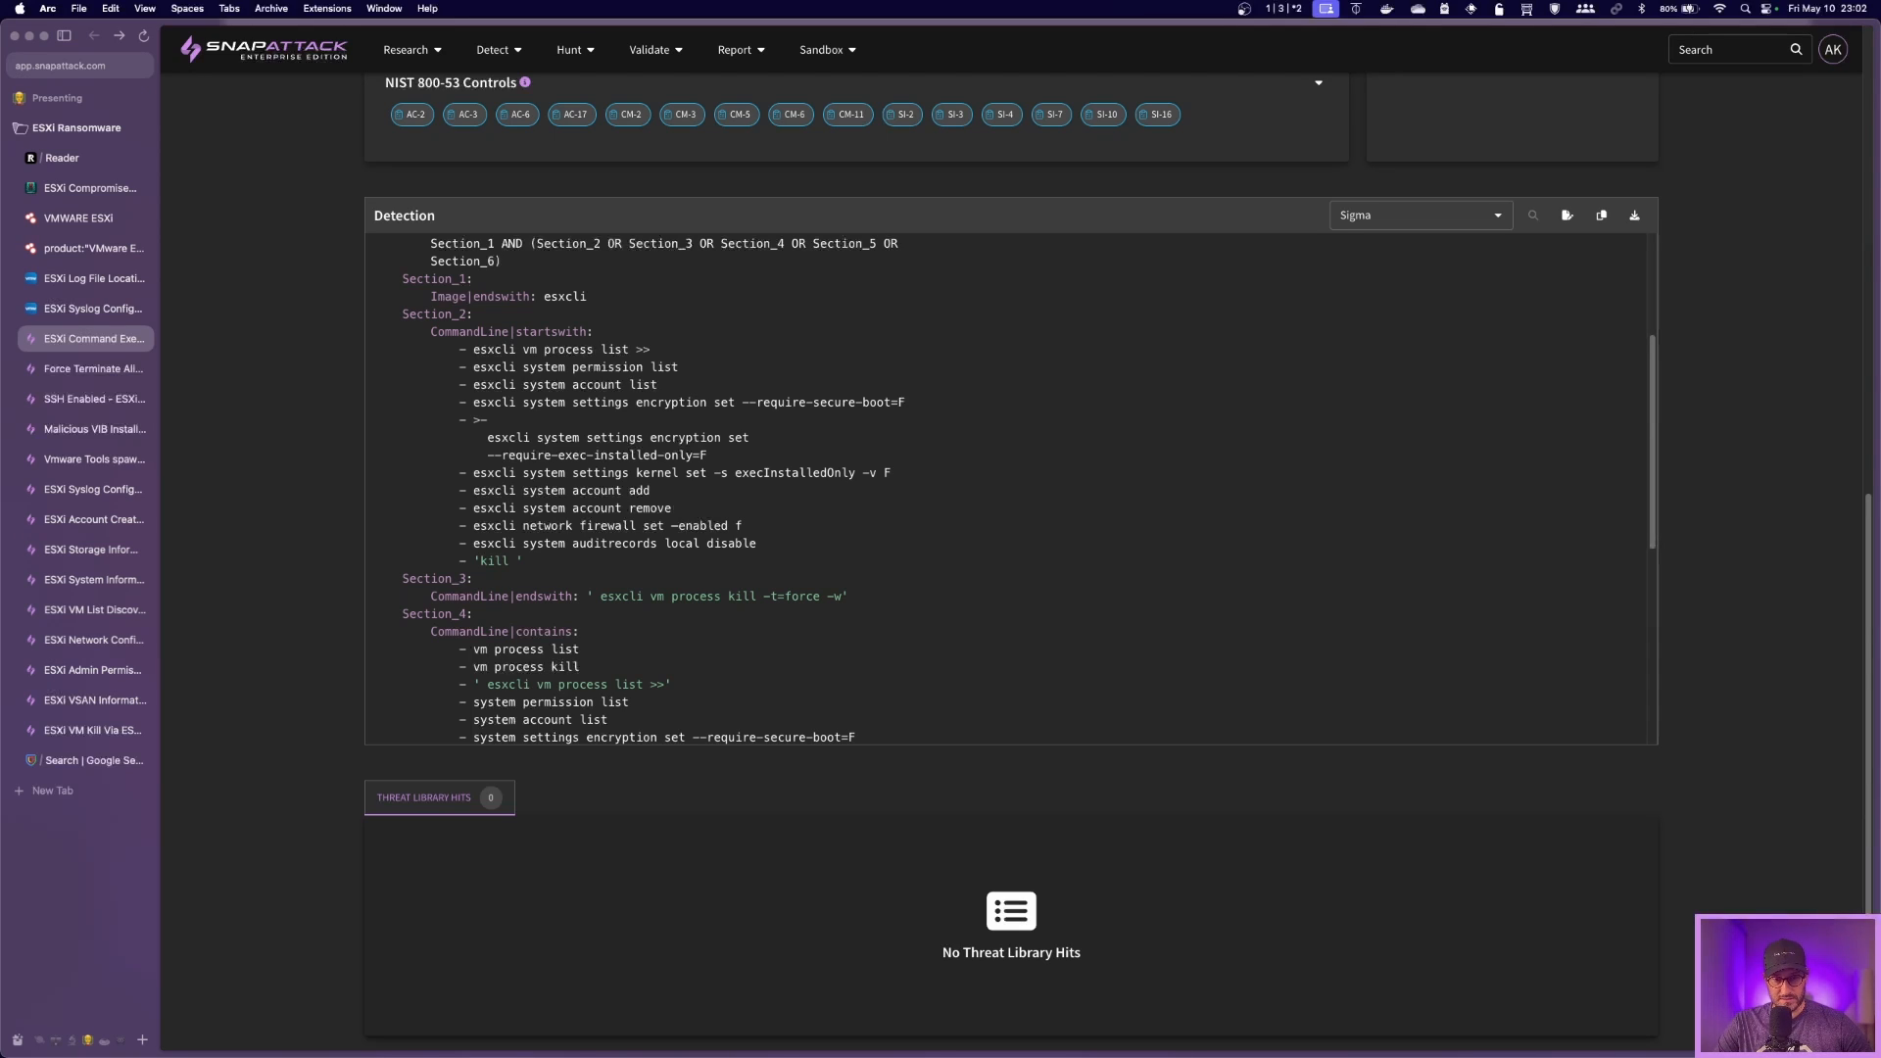
{"action": "scroll", "scroll_direction": "down", "scroll_amount": 3}
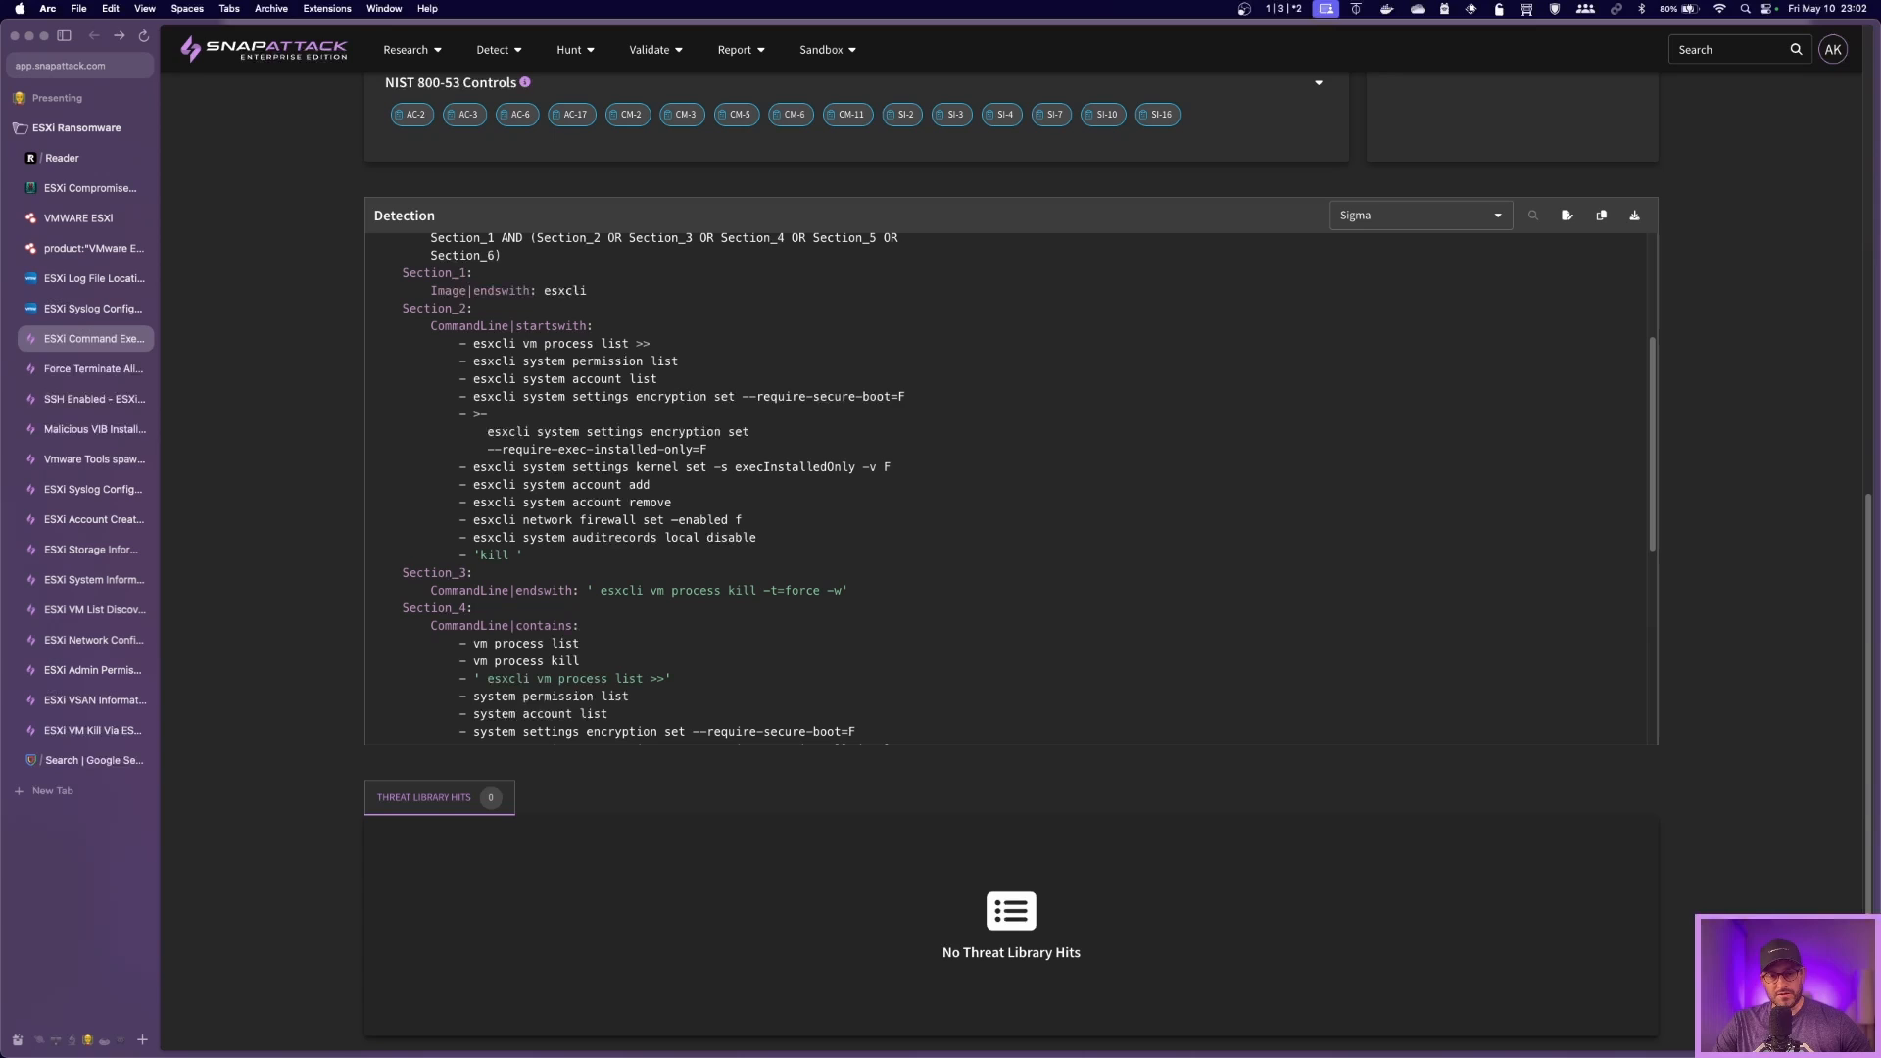
{"action": "scroll", "scroll_direction": "down", "scroll_amount": 3}
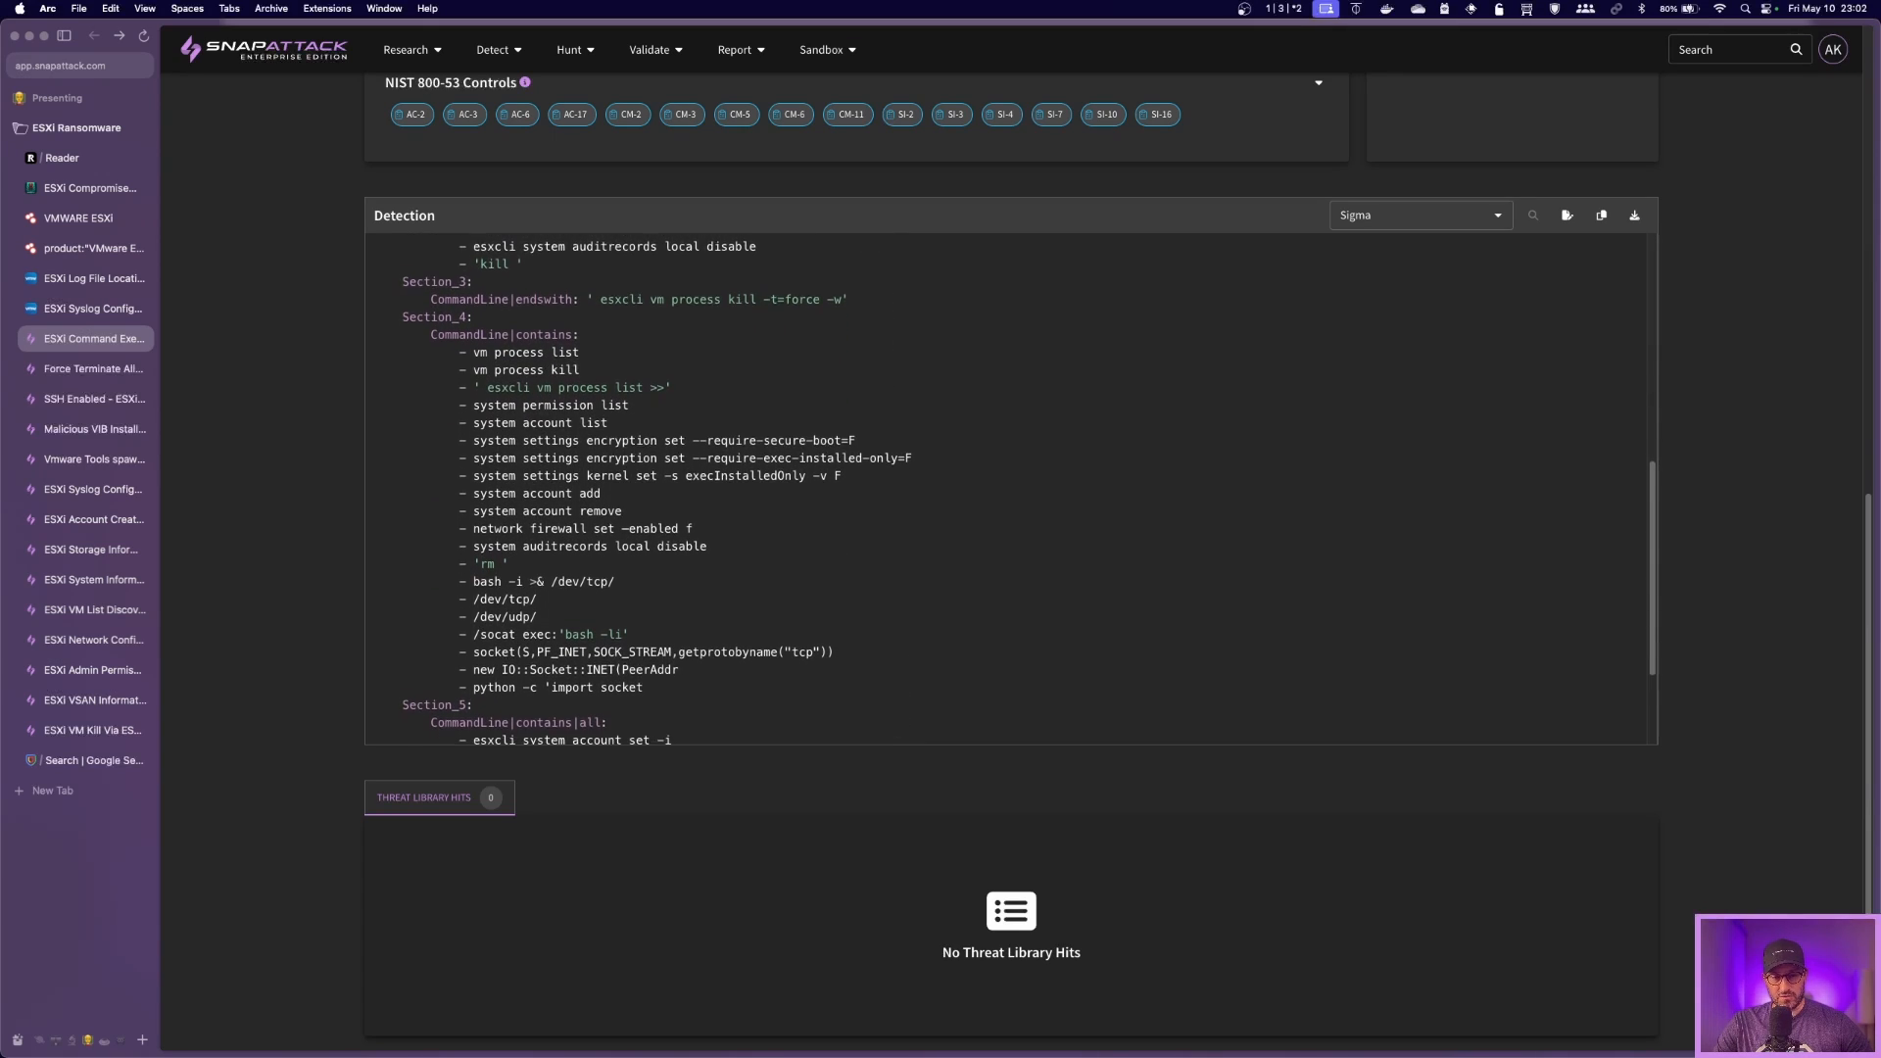
{"action": "scroll", "scroll_direction": "down", "scroll_amount": 3}
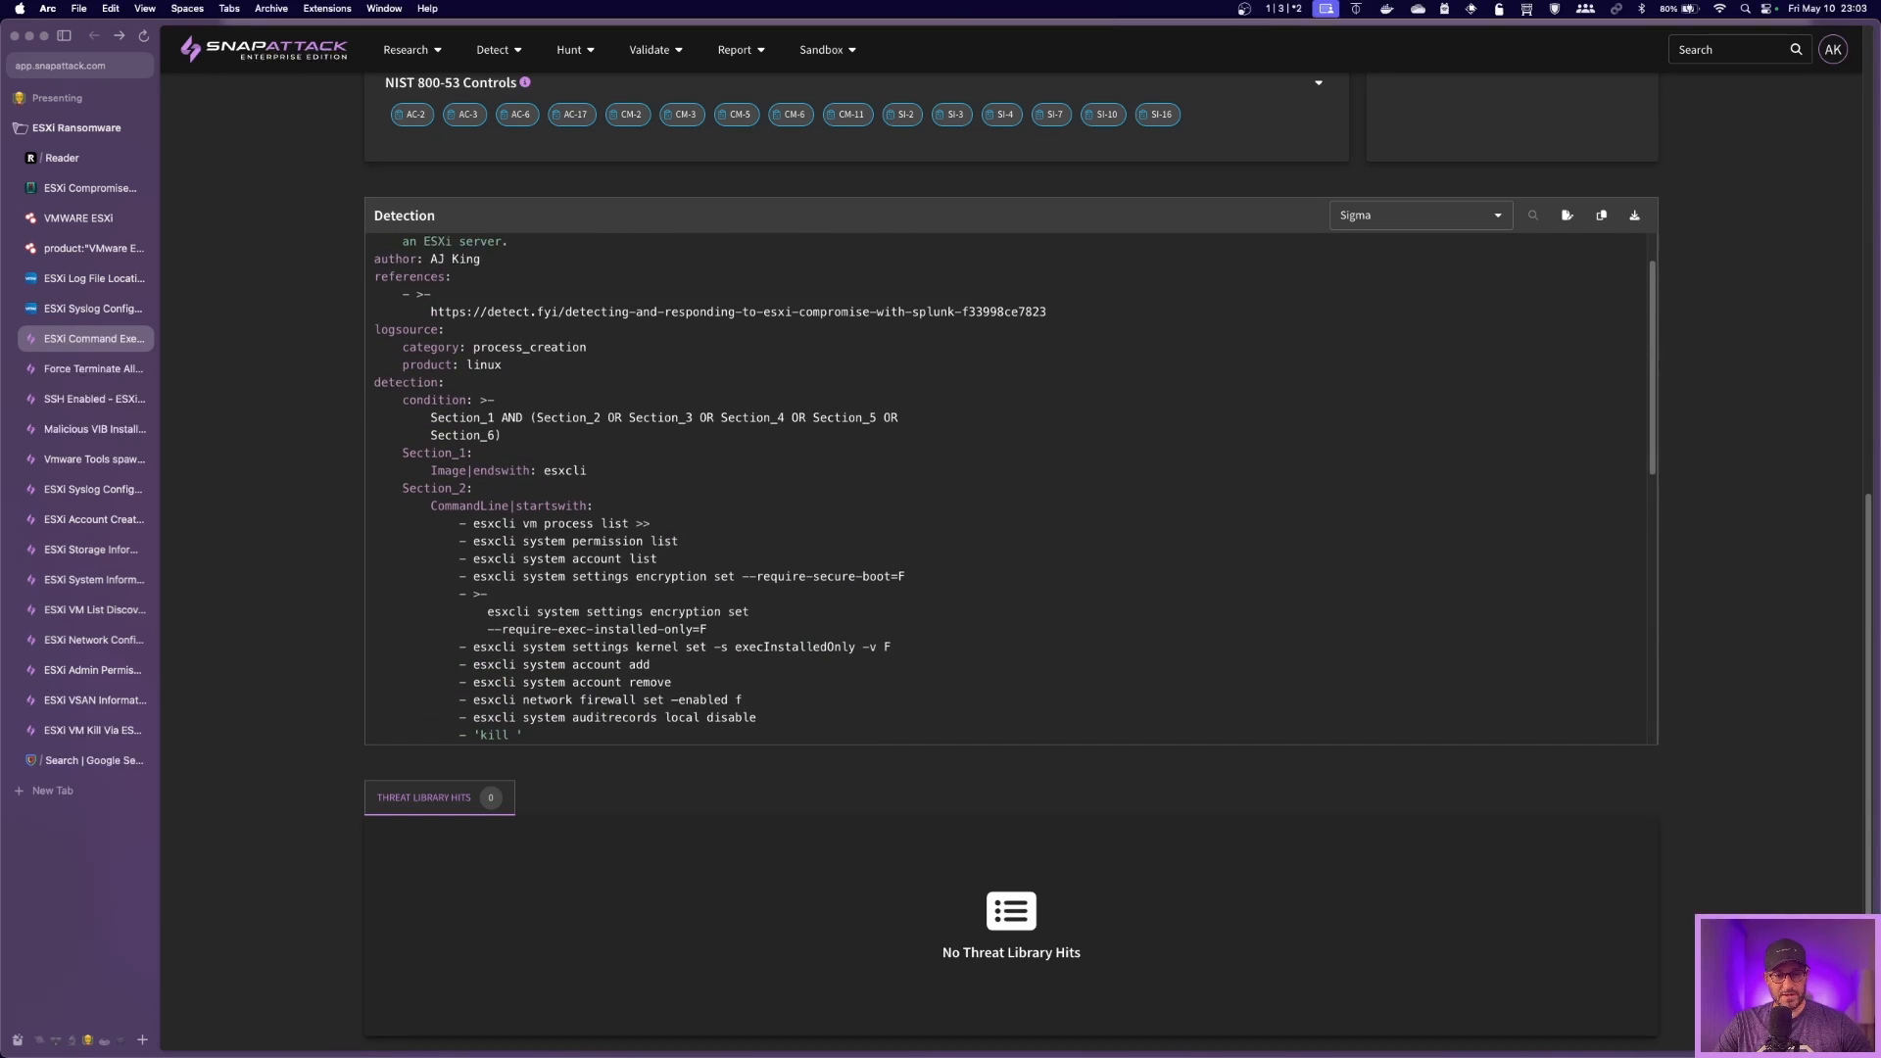
{"action": "scroll", "scroll_direction": "down", "scroll_amount": 3}
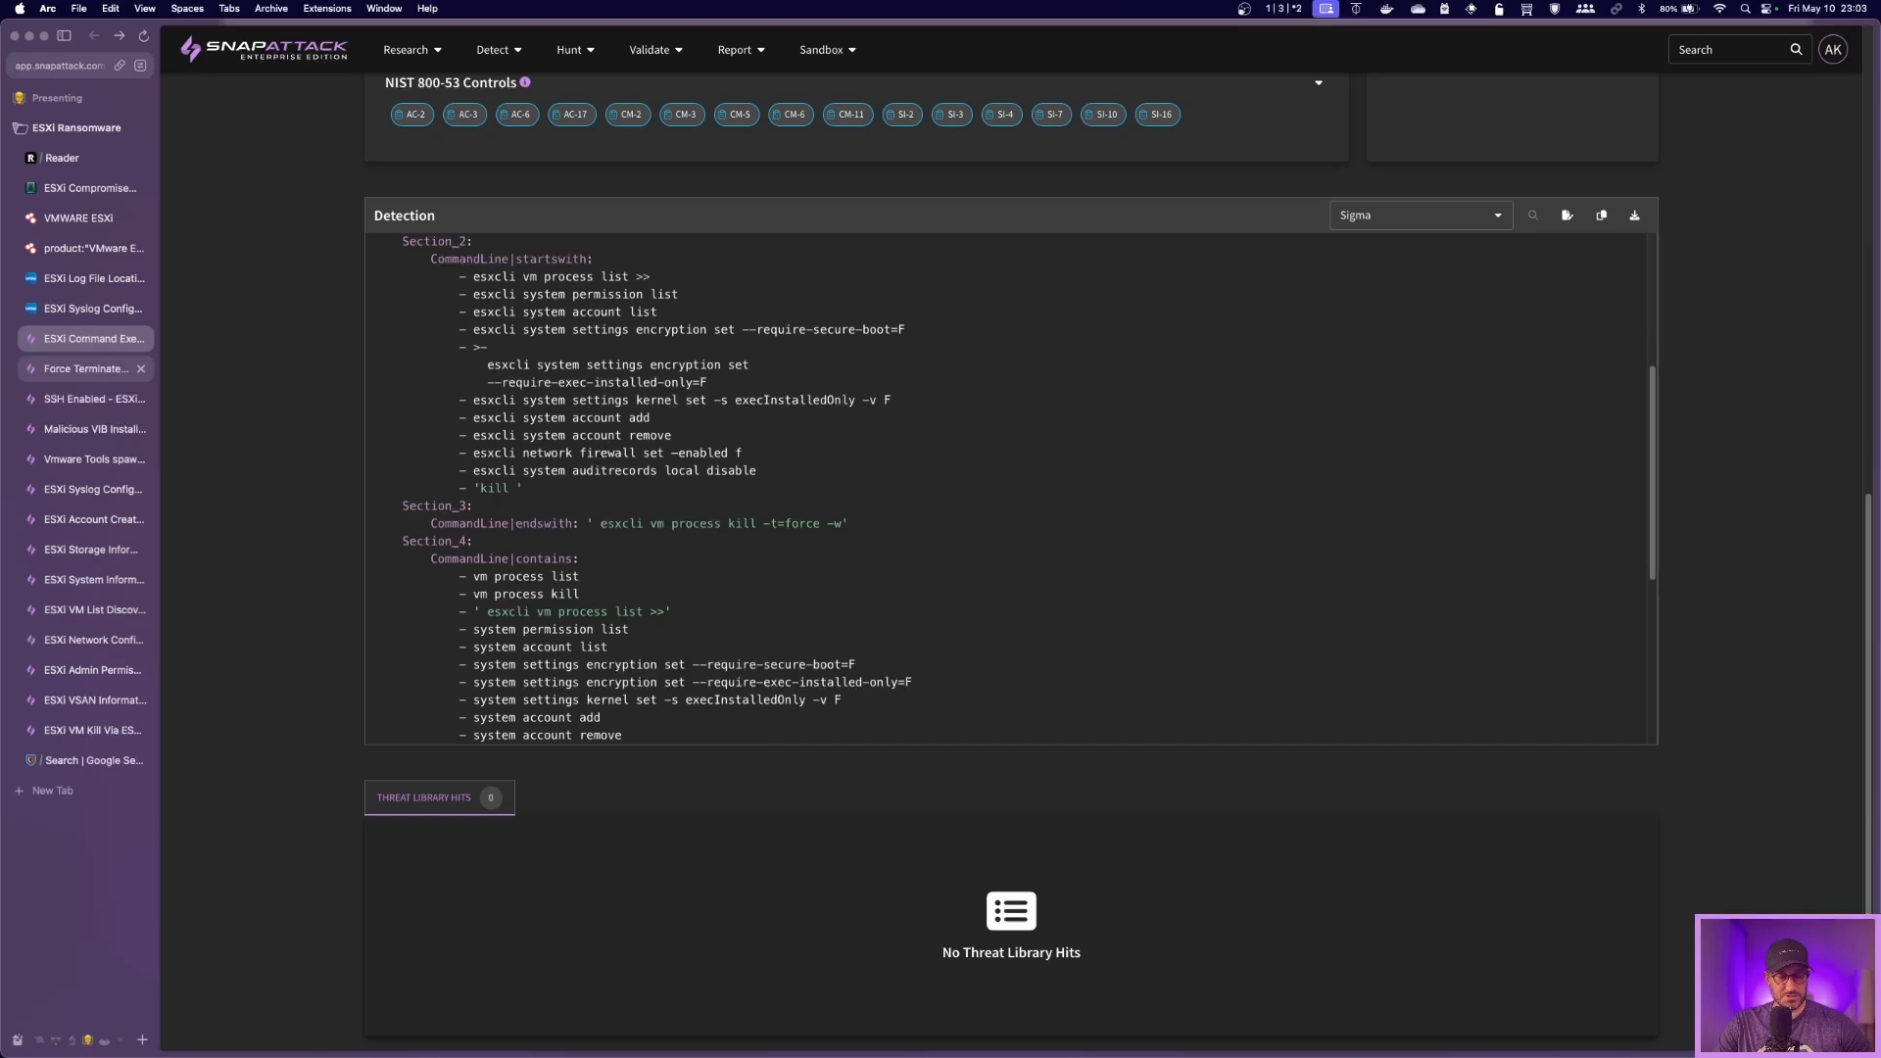
Step: Review the Force Terminate VMs Sigma logic, then the SSH Enabled – ESXi vobd detection
{"action": "left_click", "coordinate": [84, 368]}
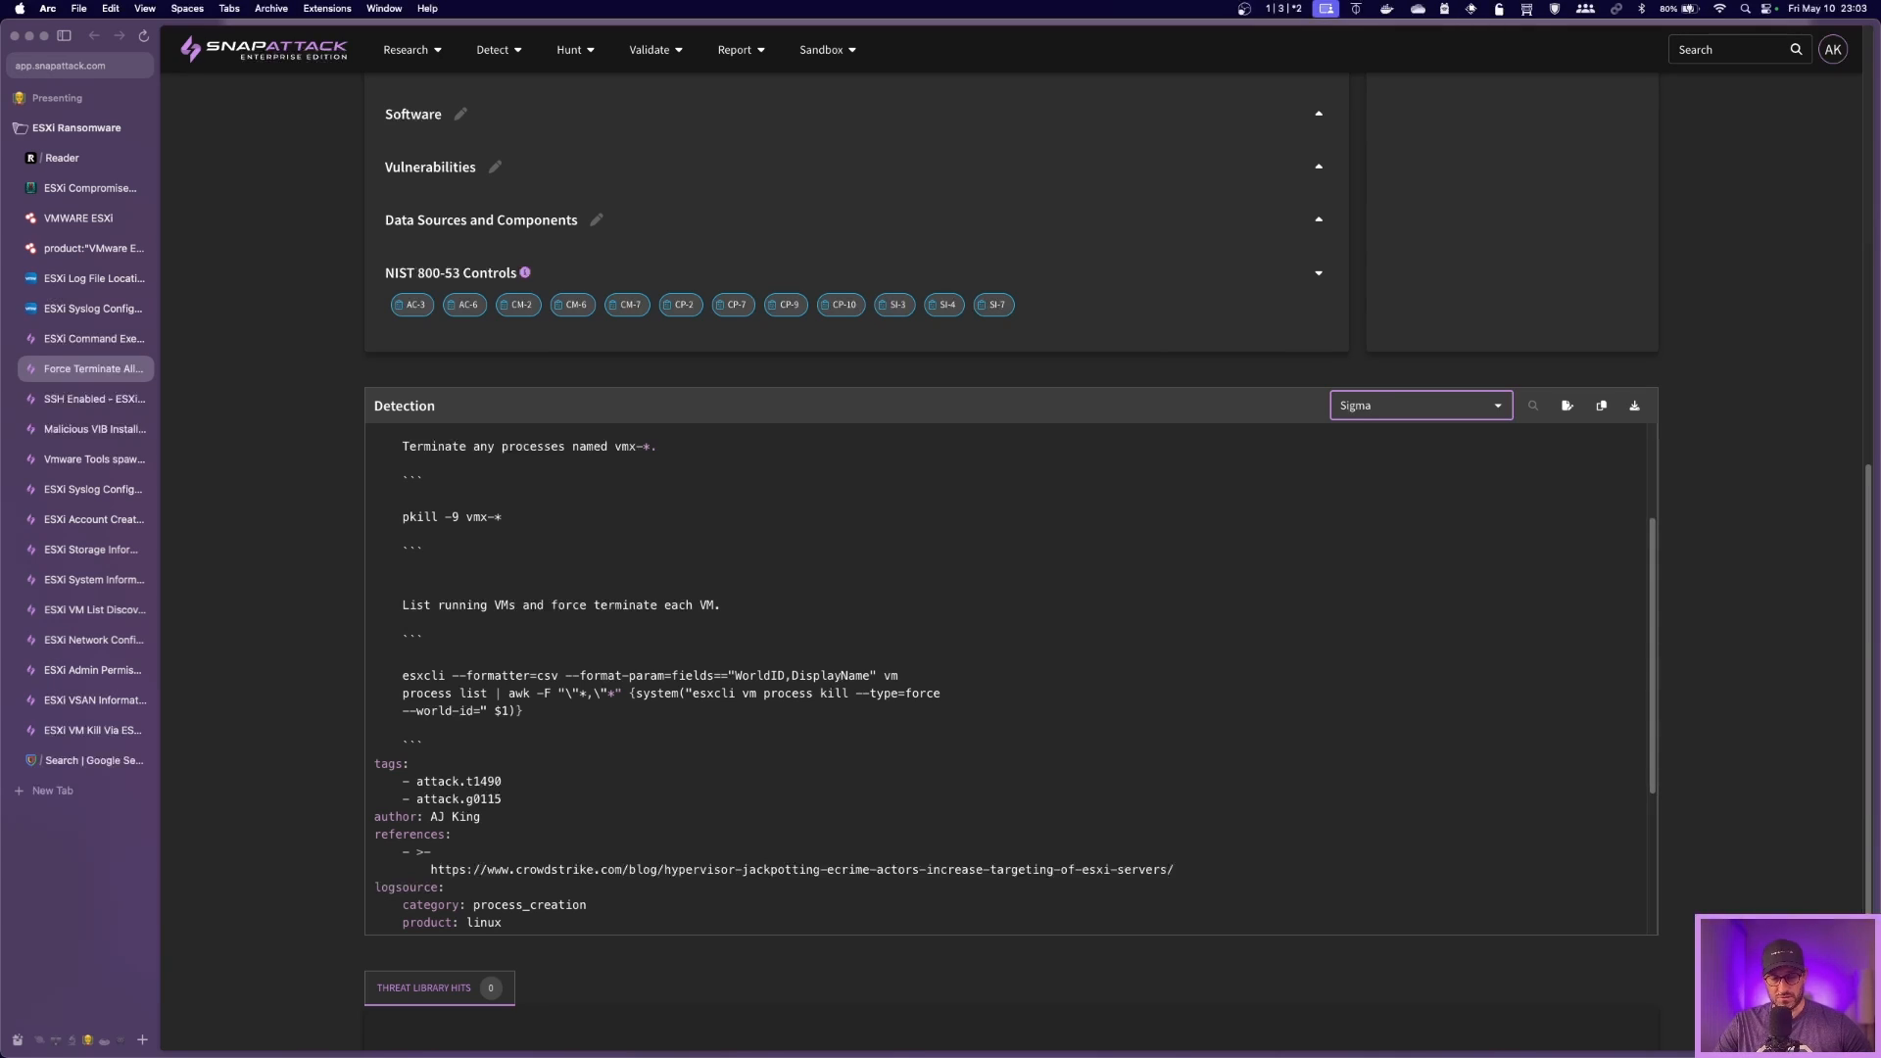
{"action": "left_click", "coordinate": [1415, 403]}
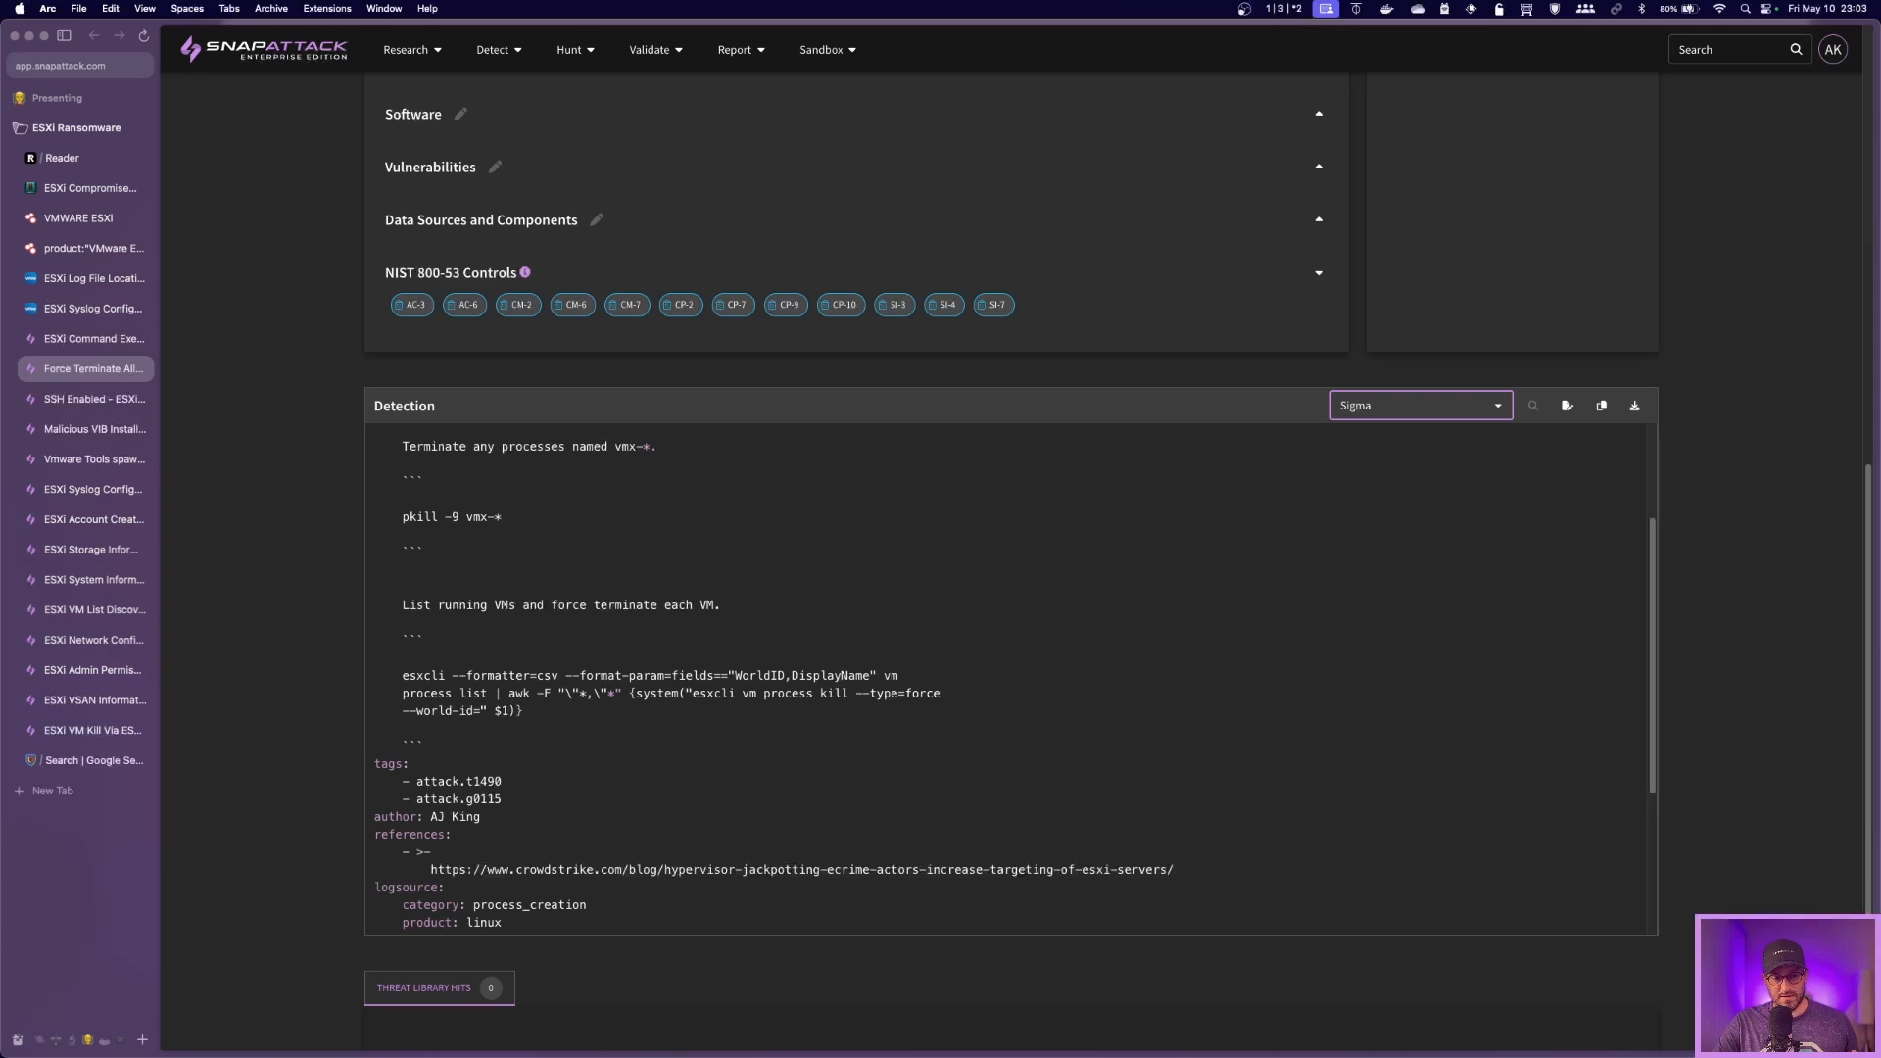
{"action": "scroll", "scroll_direction": "down", "scroll_amount": 3}
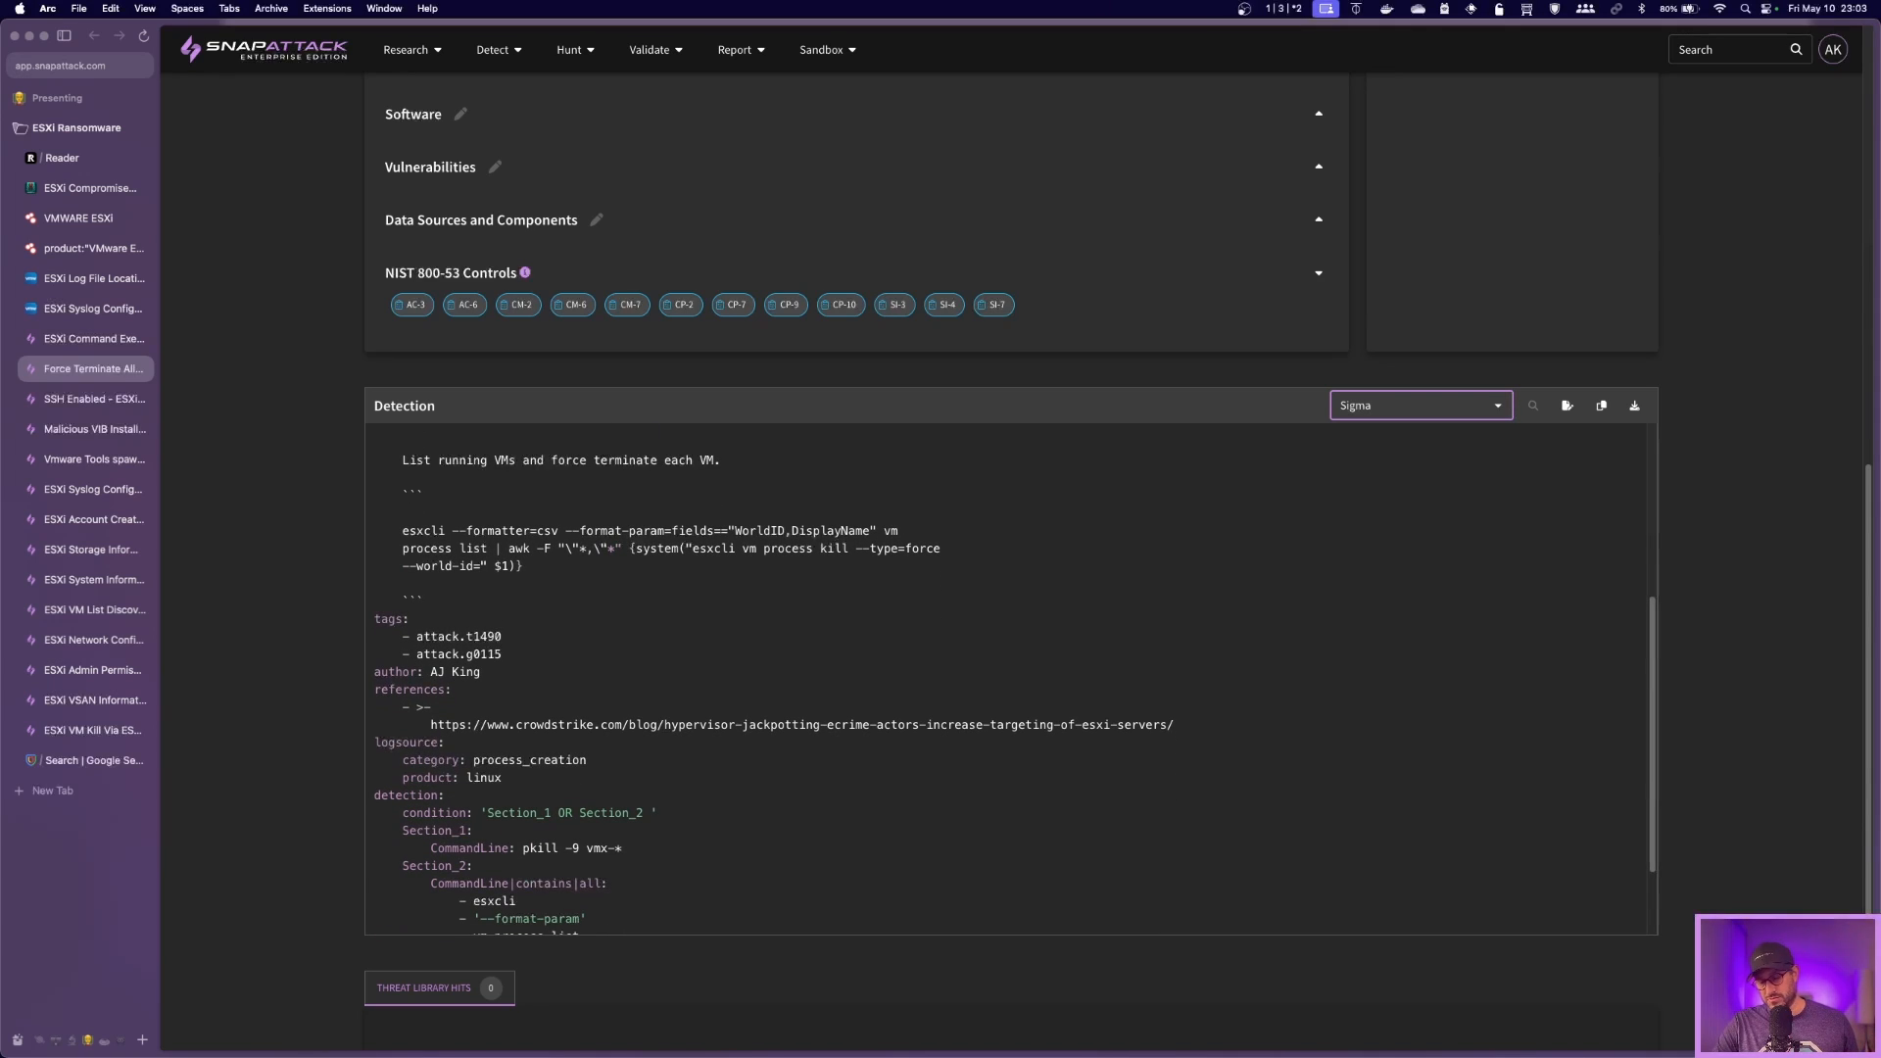
{"action": "left_click", "coordinate": [1414, 403]}
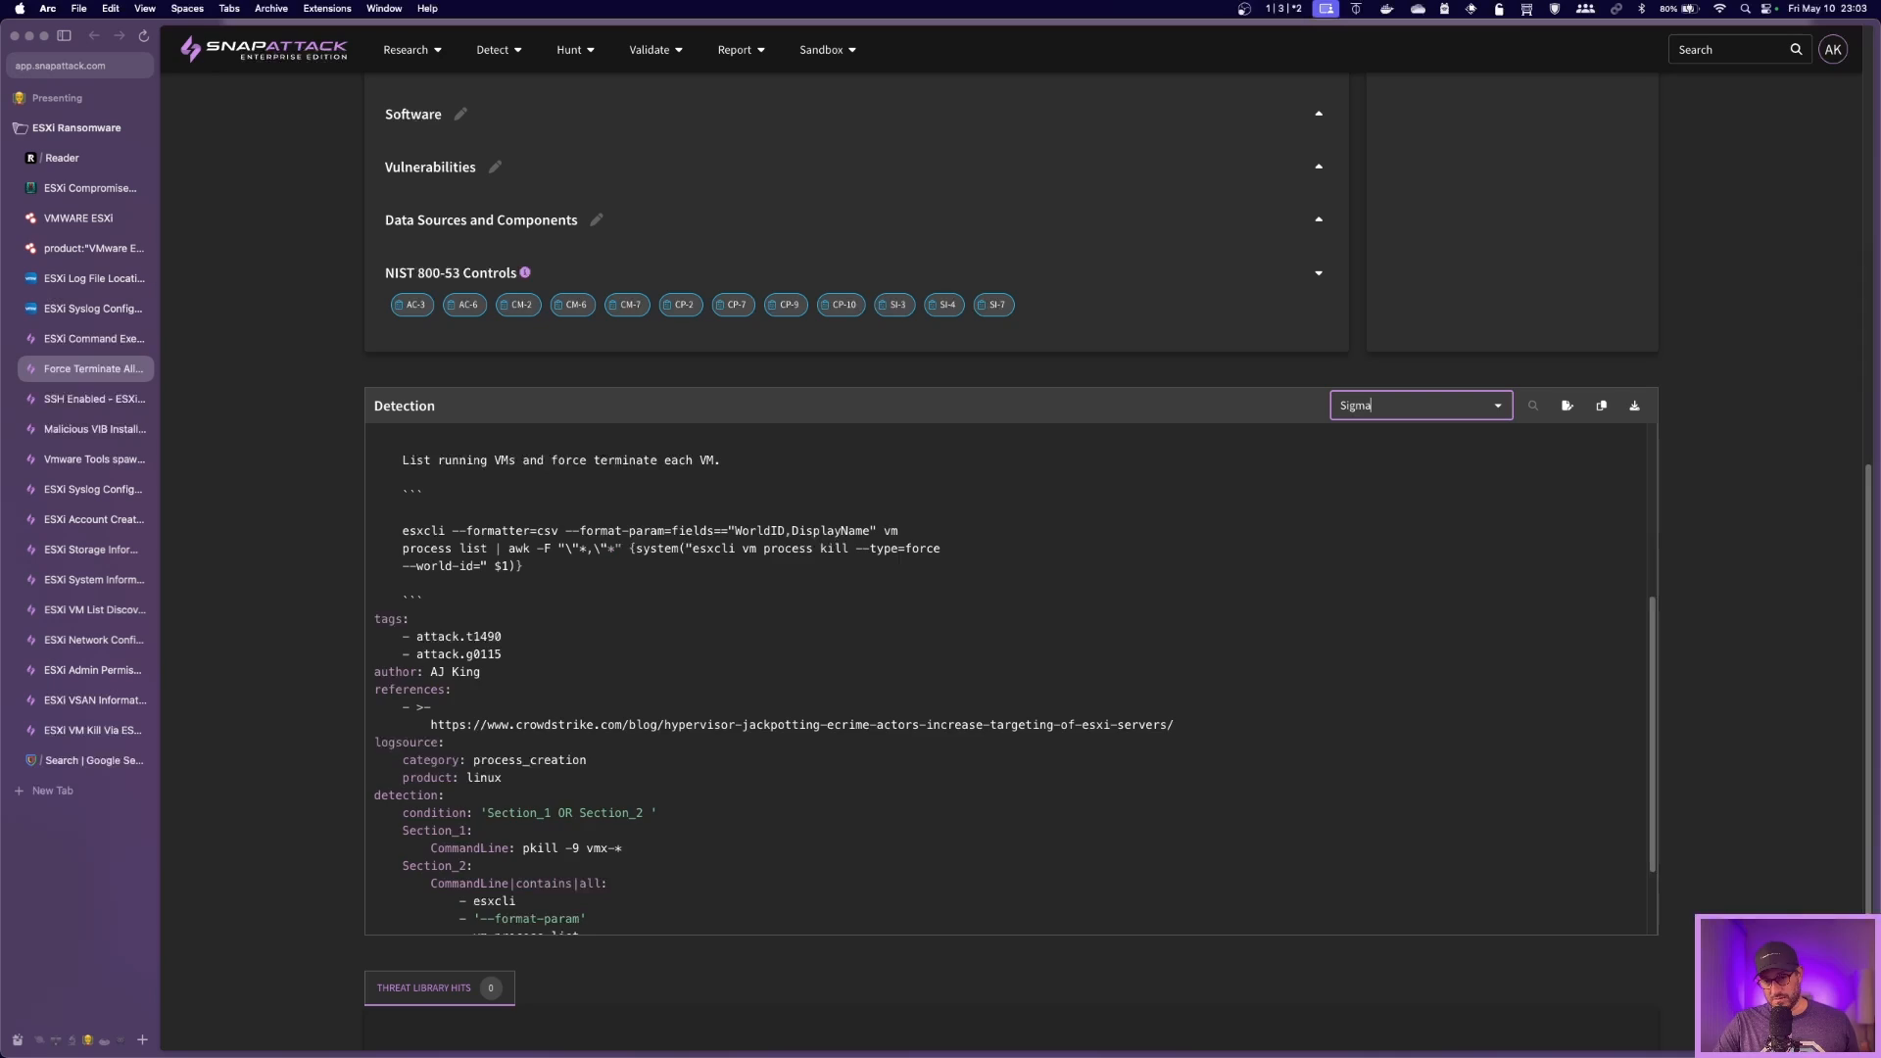
{"action": "scroll", "scroll_direction": "down", "scroll_amount": 3}
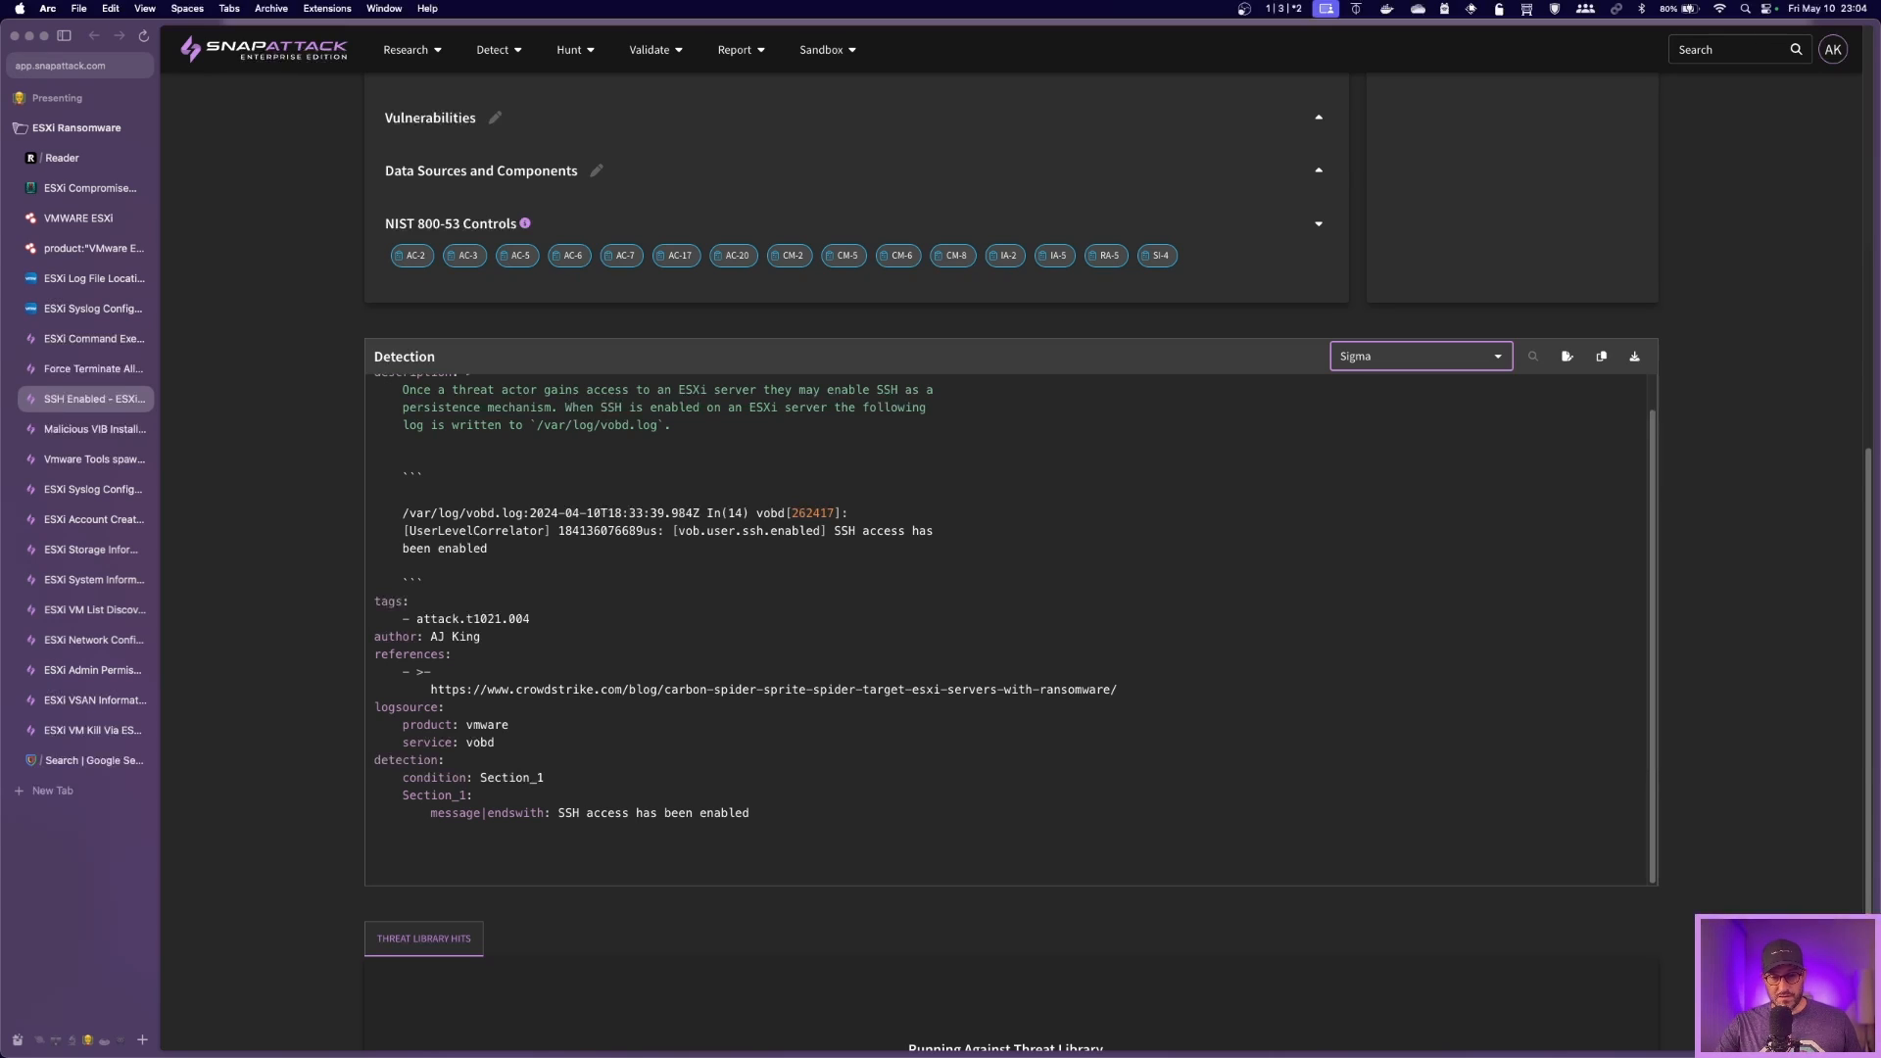
{"action": "left_click", "coordinate": [1370, 354]}
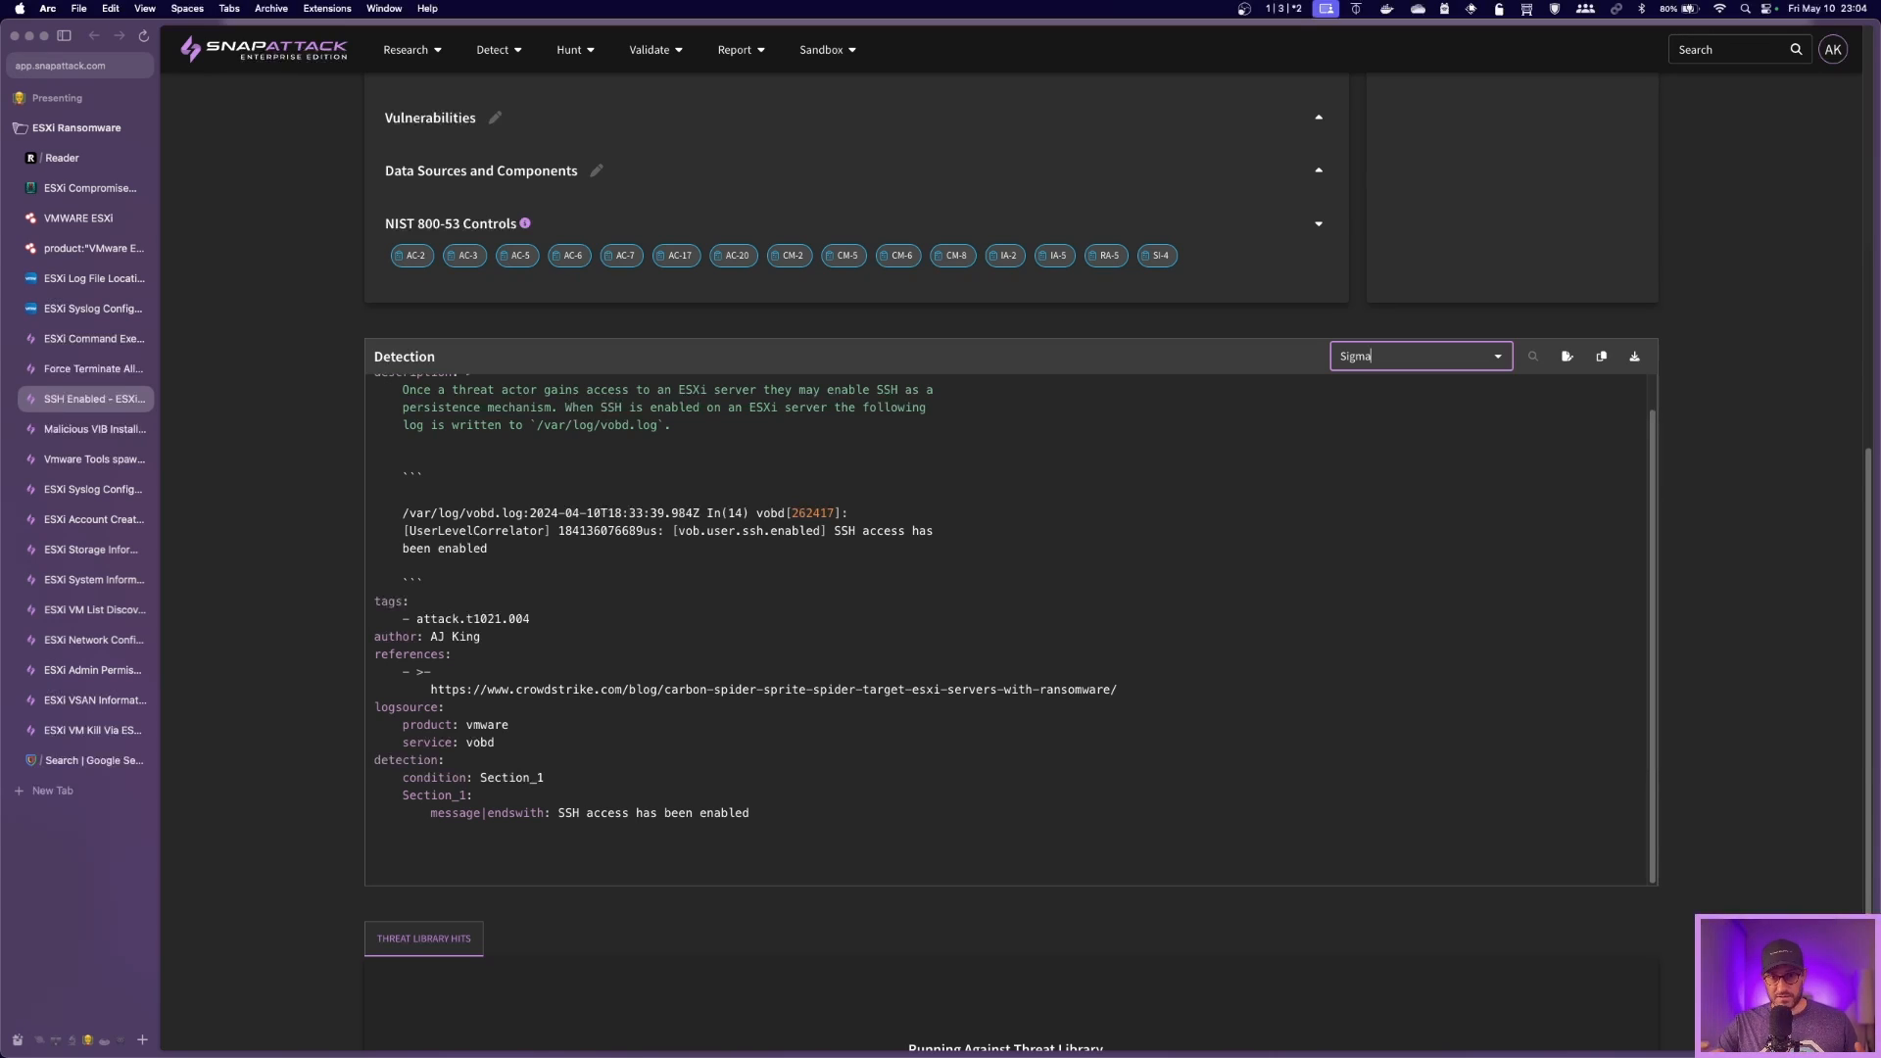
{"action": "scroll", "scroll_direction": "down", "scroll_amount": 3}
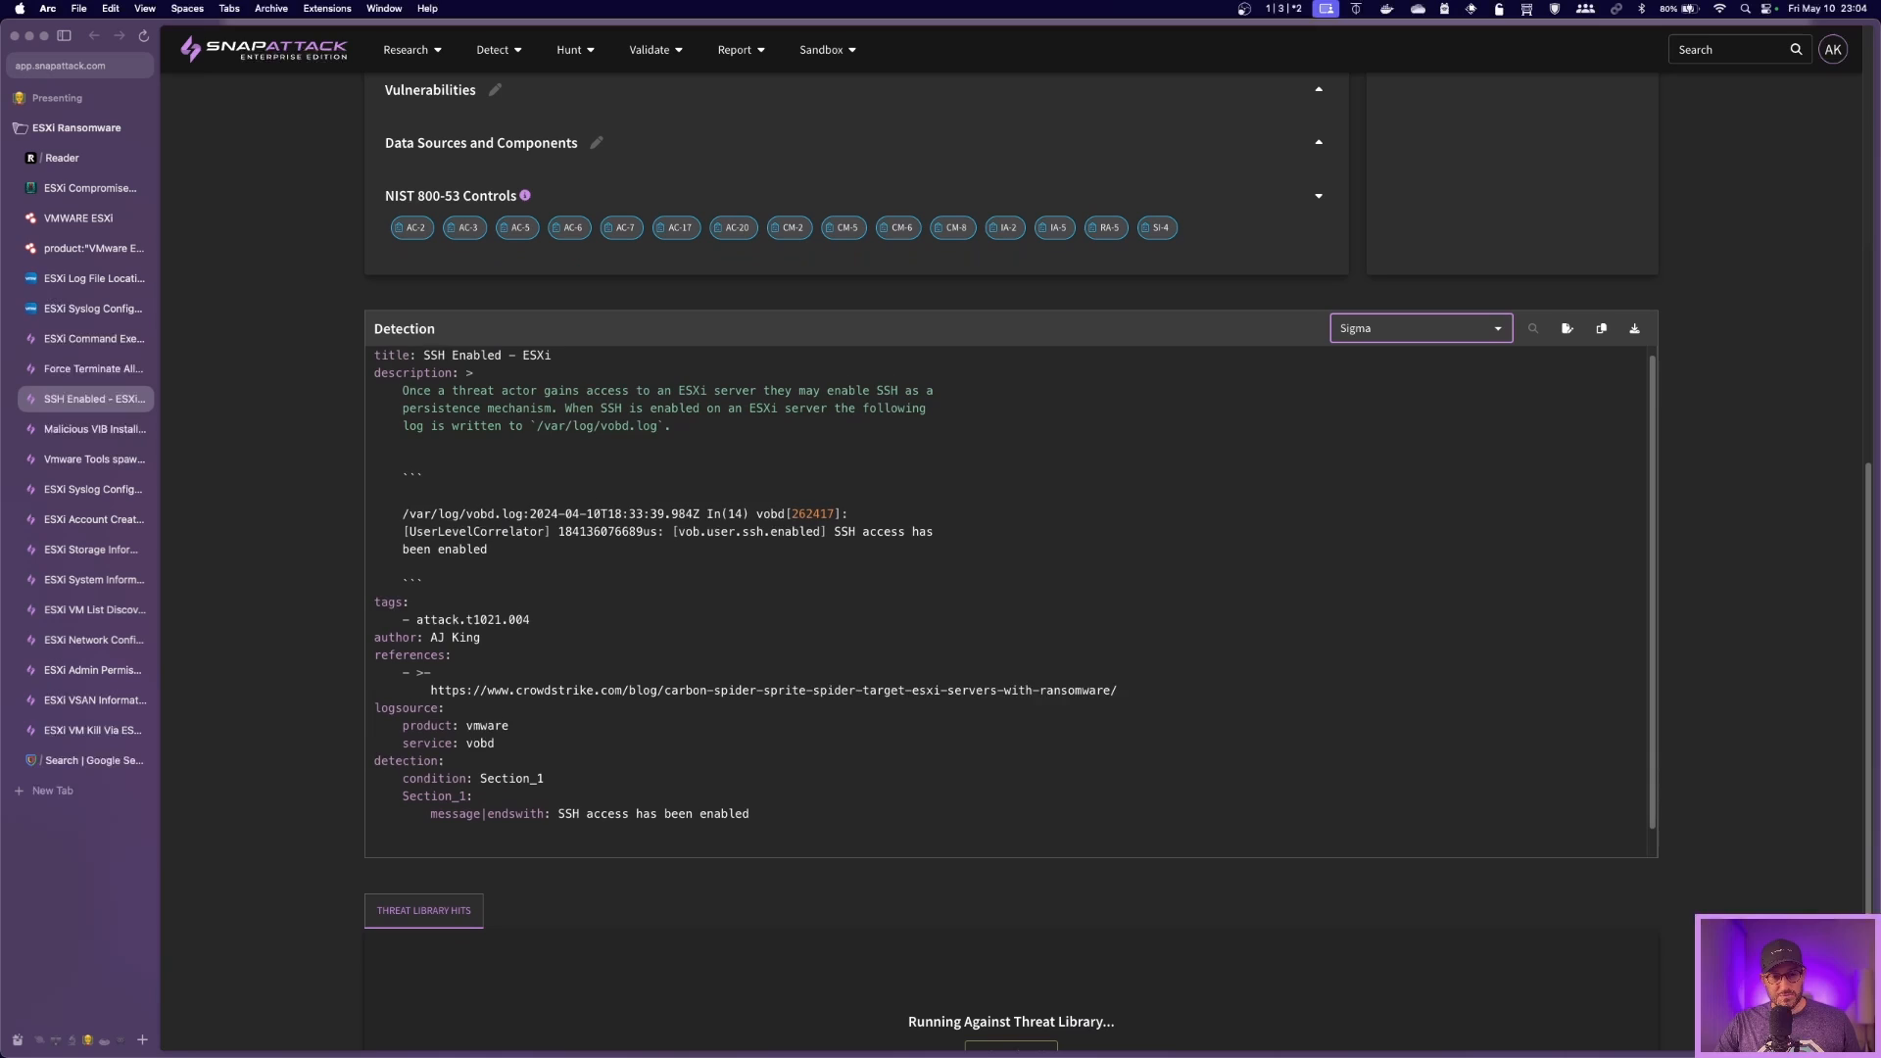
{"action": "scroll", "scroll_direction": "down", "scroll_amount": 3}
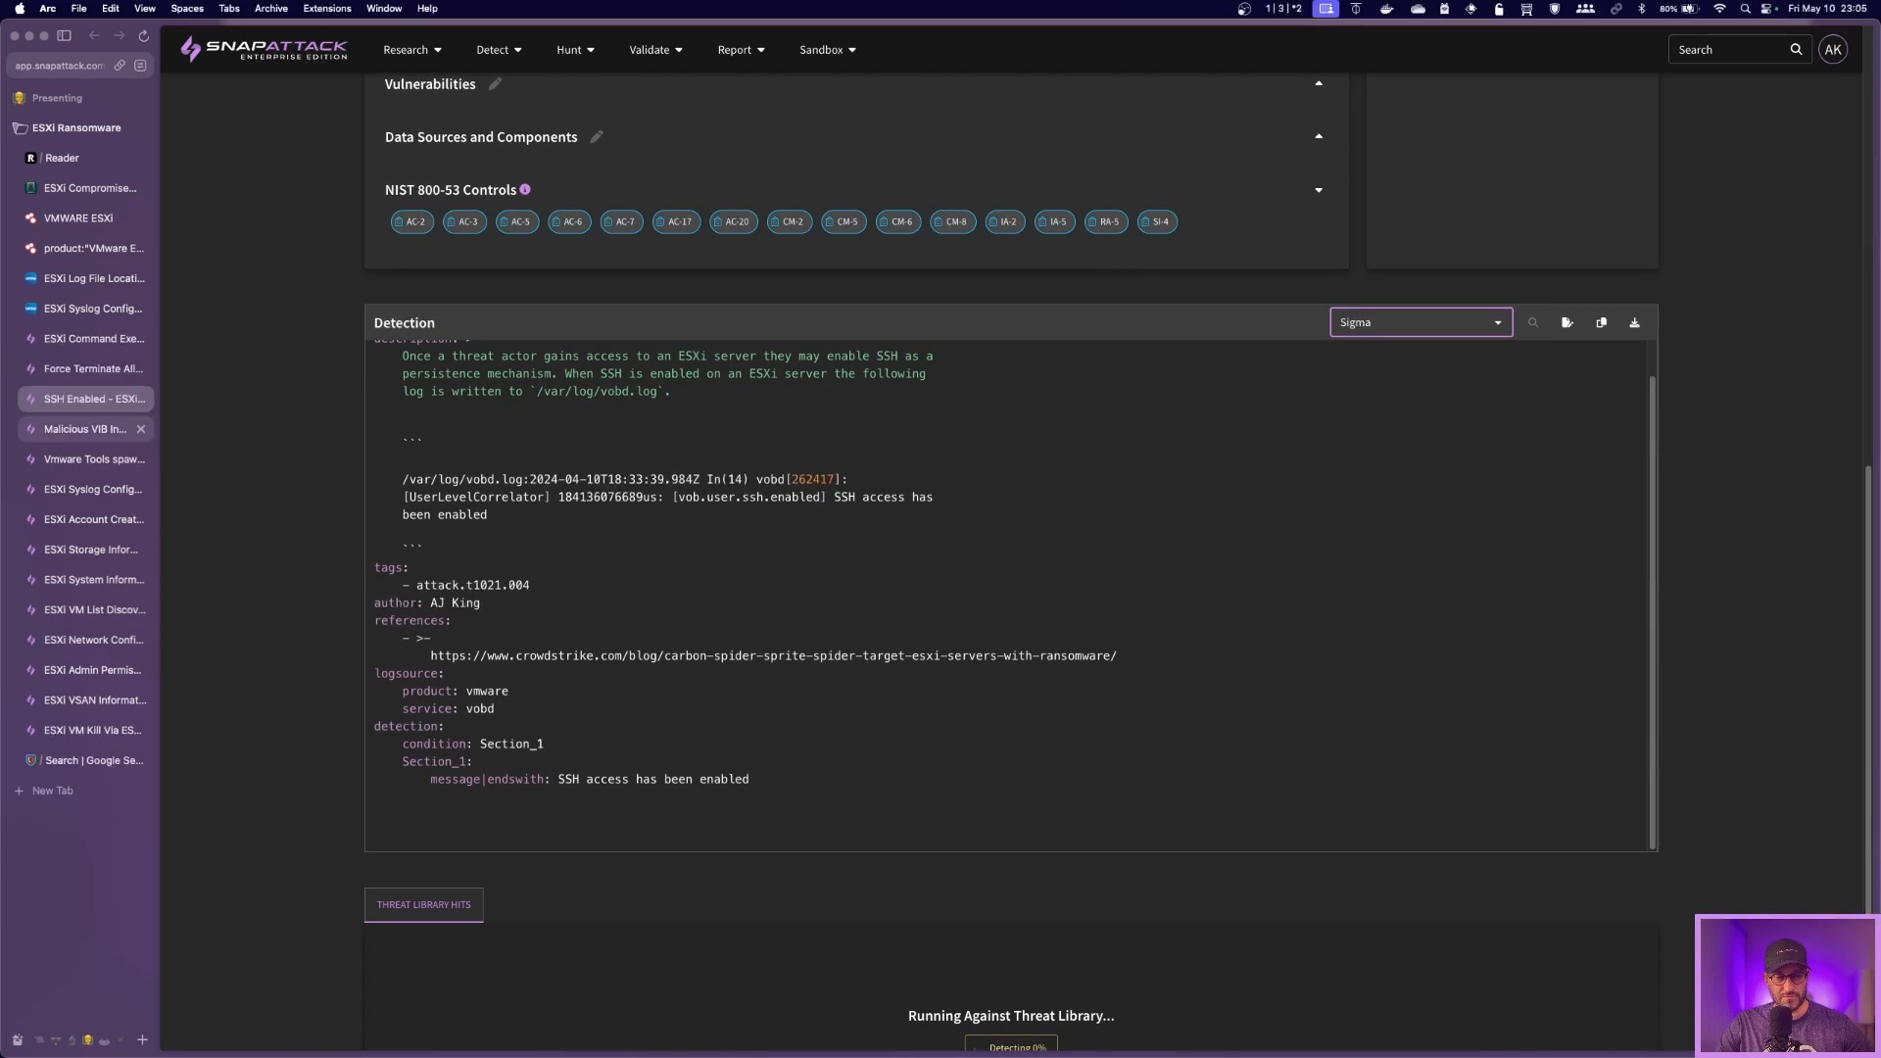
Step: View the Malicious VIB Installation --force Sigma rule and its Threat Library run
{"action": "left_click", "coordinate": [85, 429]}
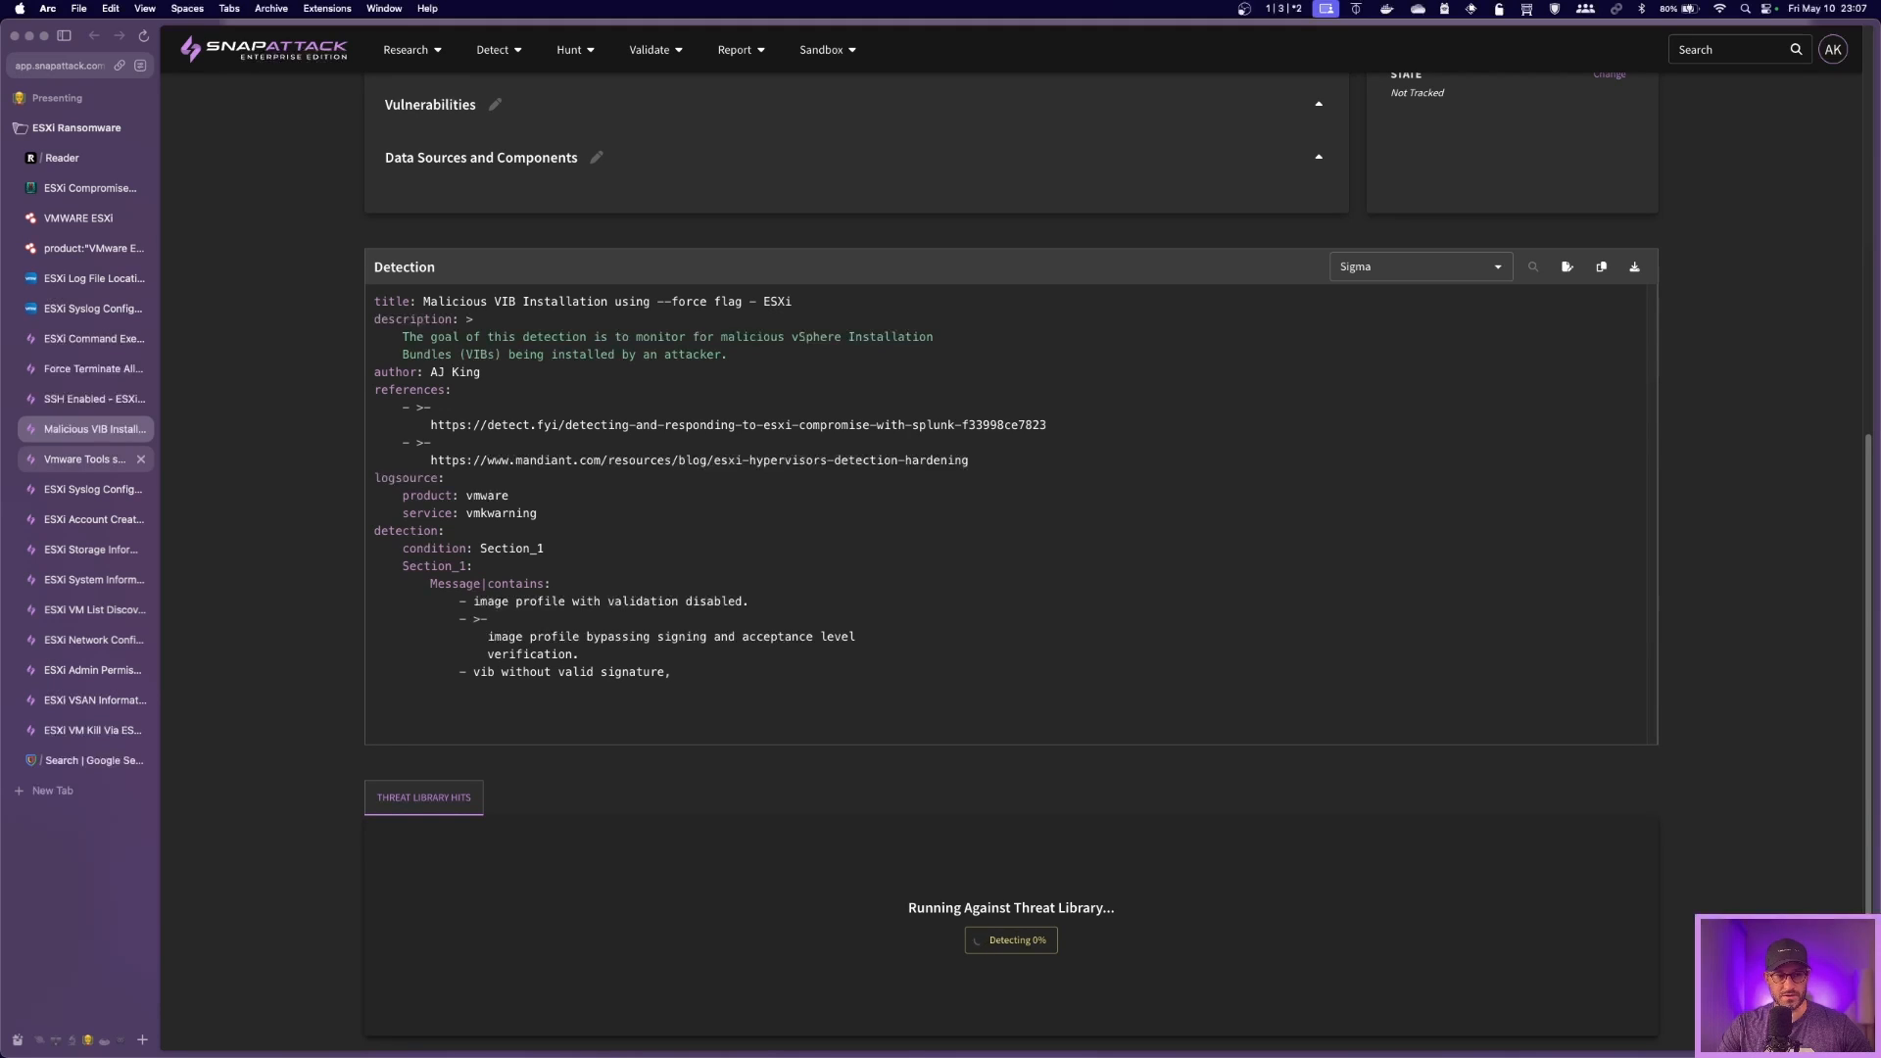
{"action": "mouse_move", "coordinate": [84, 458]}
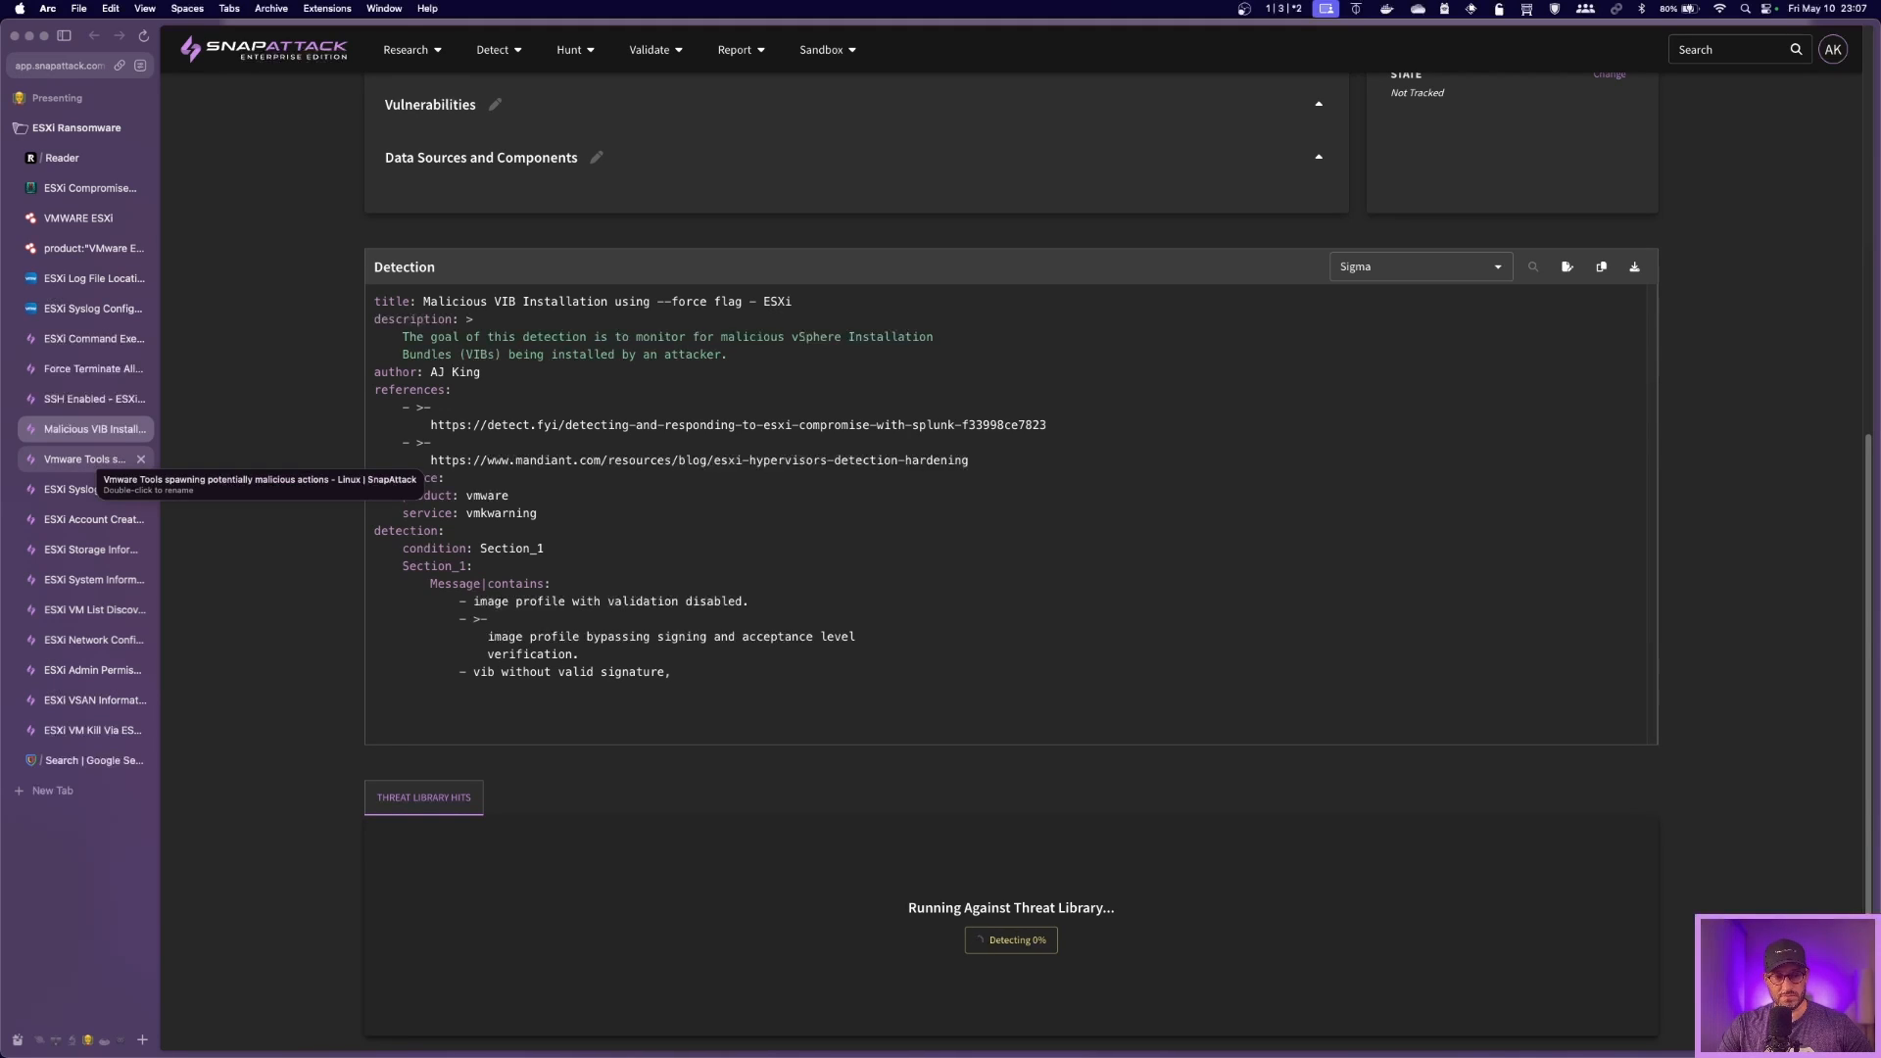
Step: Review the Vmware Tools spawning malicious actions Linux Sigma rule, noting no Threat Library hits
{"action": "left_click", "coordinate": [84, 458]}
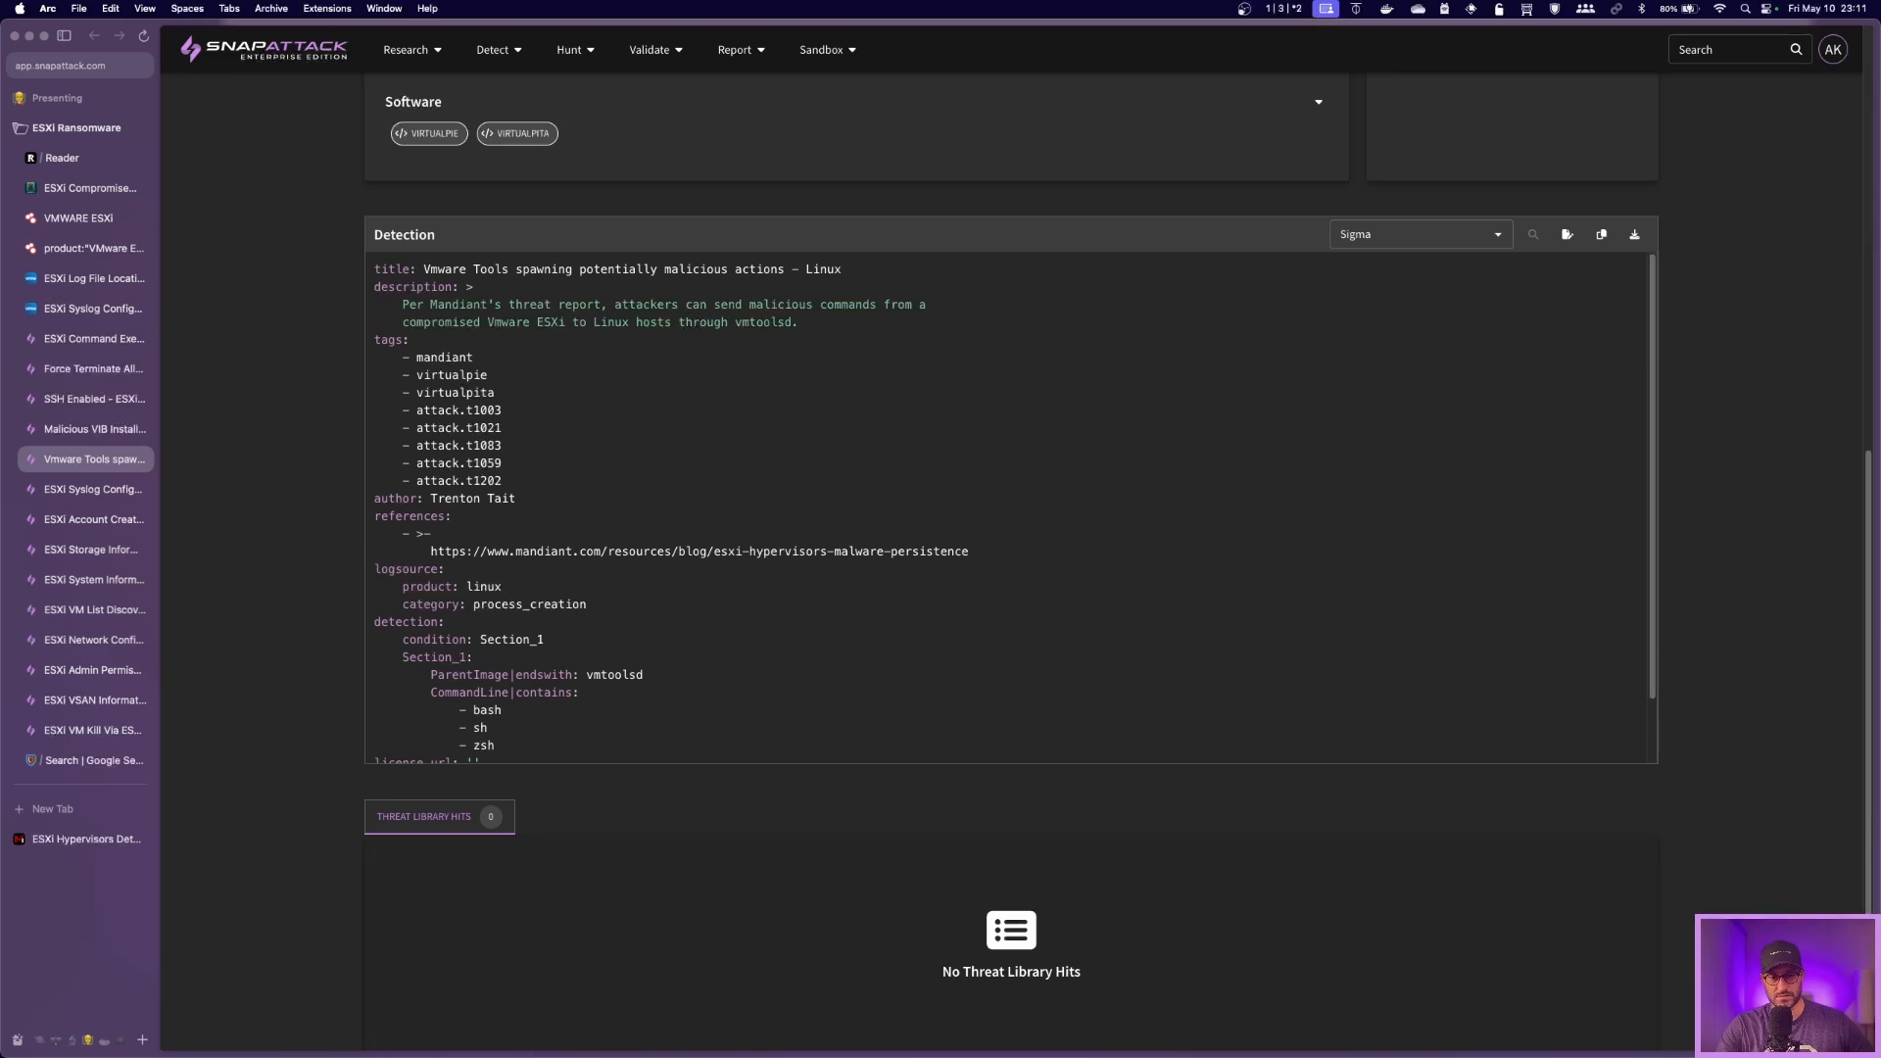
{"action": "scroll", "scroll_direction": "down", "scroll_amount": 3}
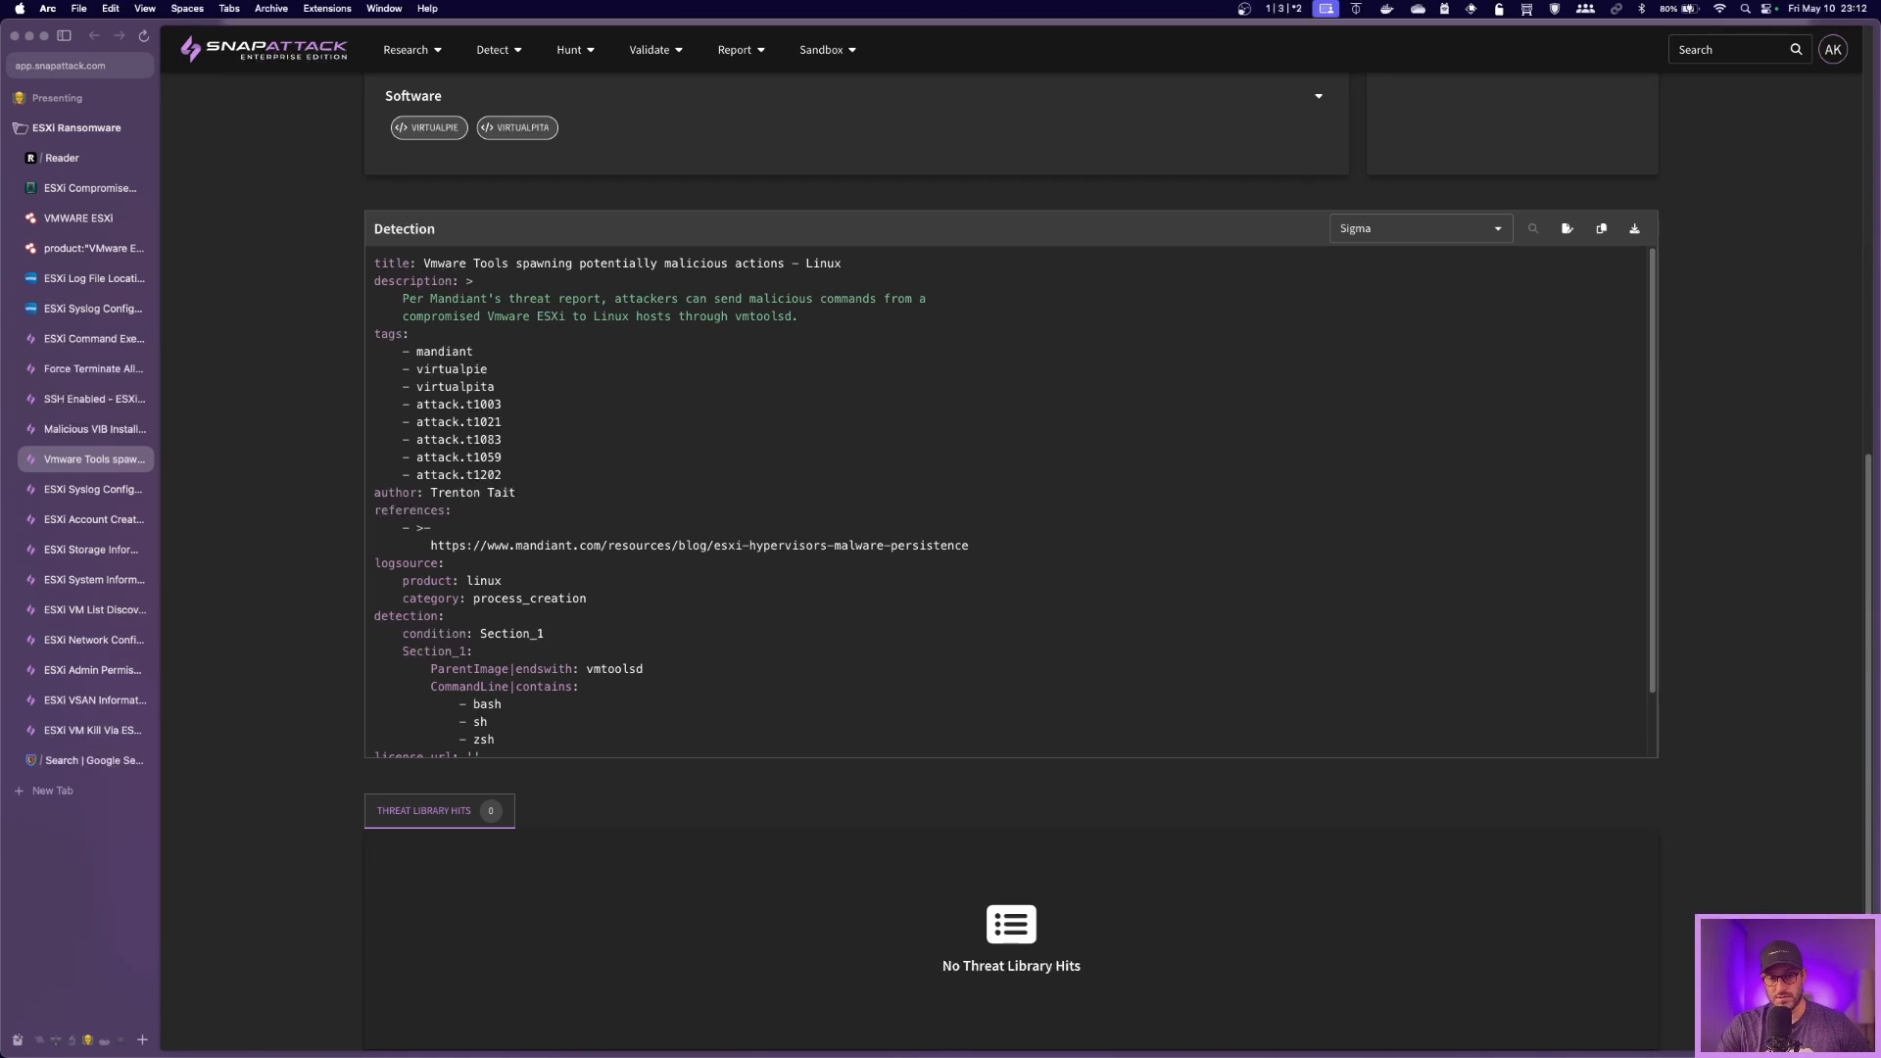
{"action": "scroll", "scroll_direction": "down", "scroll_amount": 3}
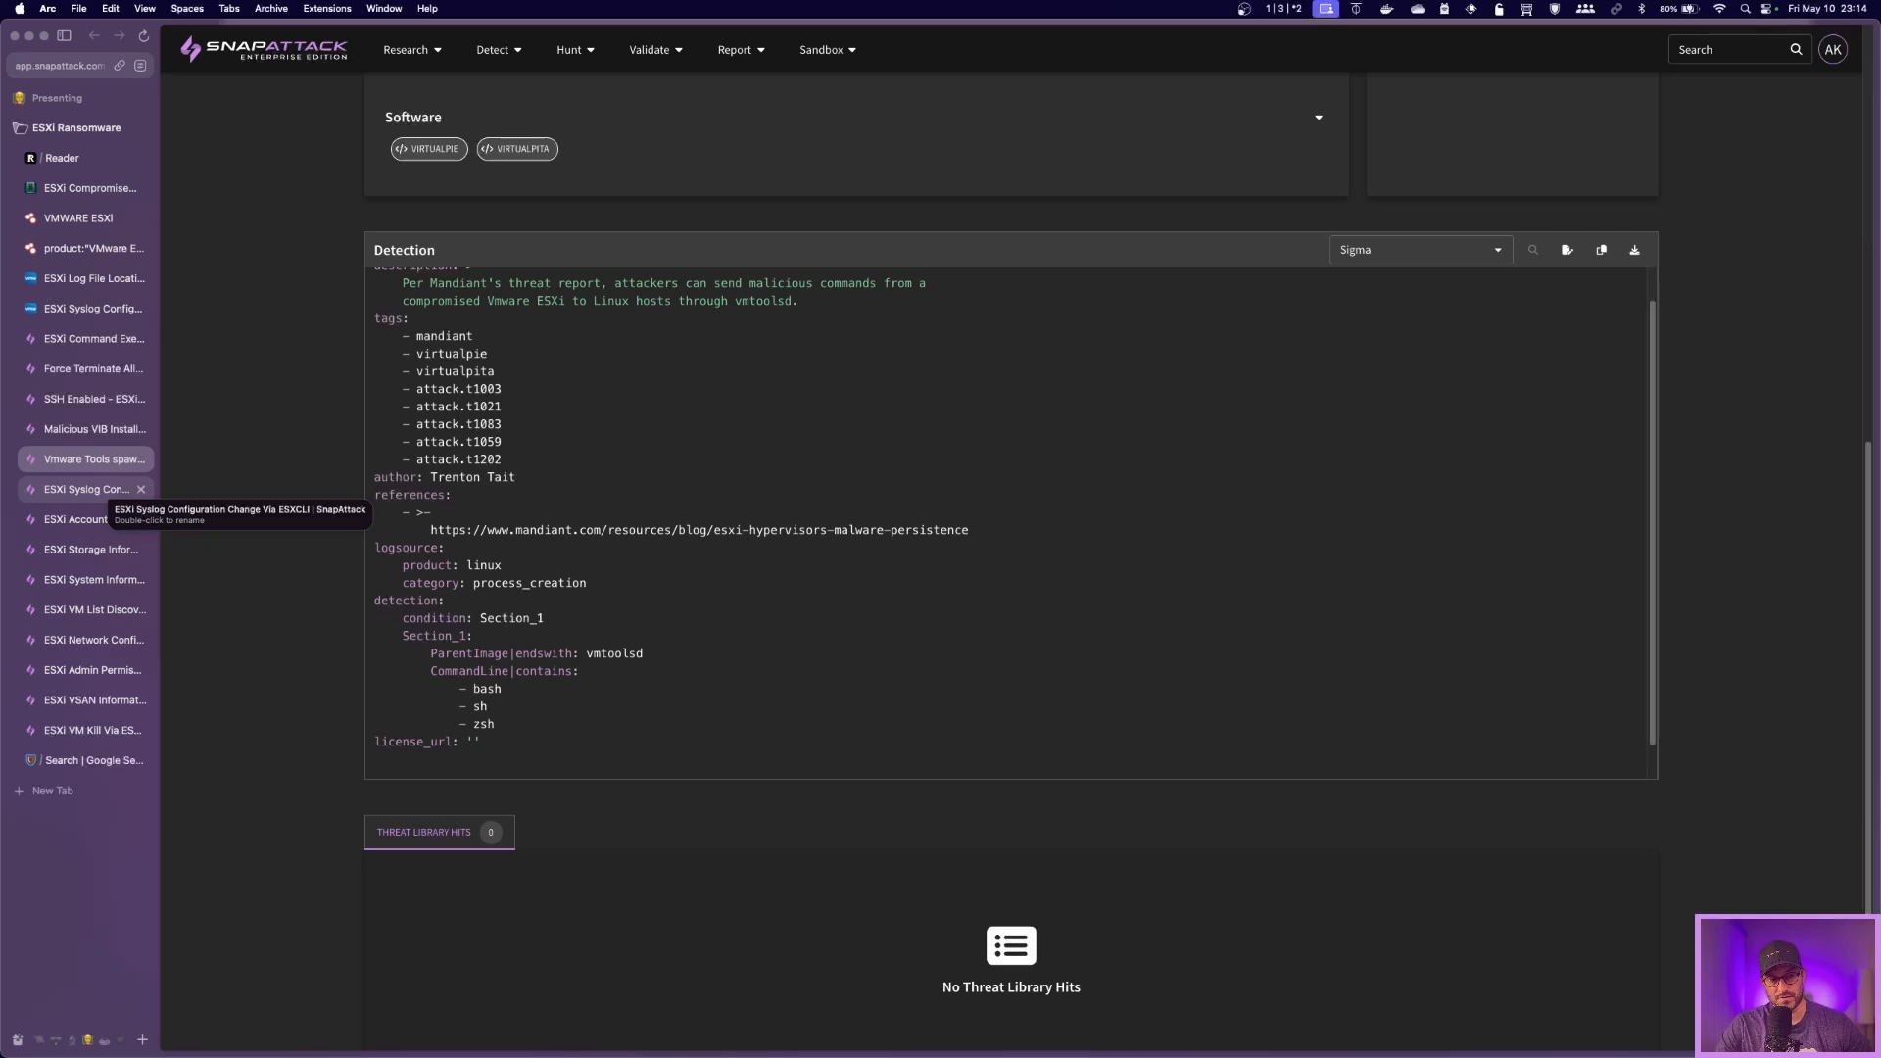
Step: Step through the ESXCLI account creation, storage, system and network discovery detections
{"action": "left_click", "coordinate": [92, 517]}
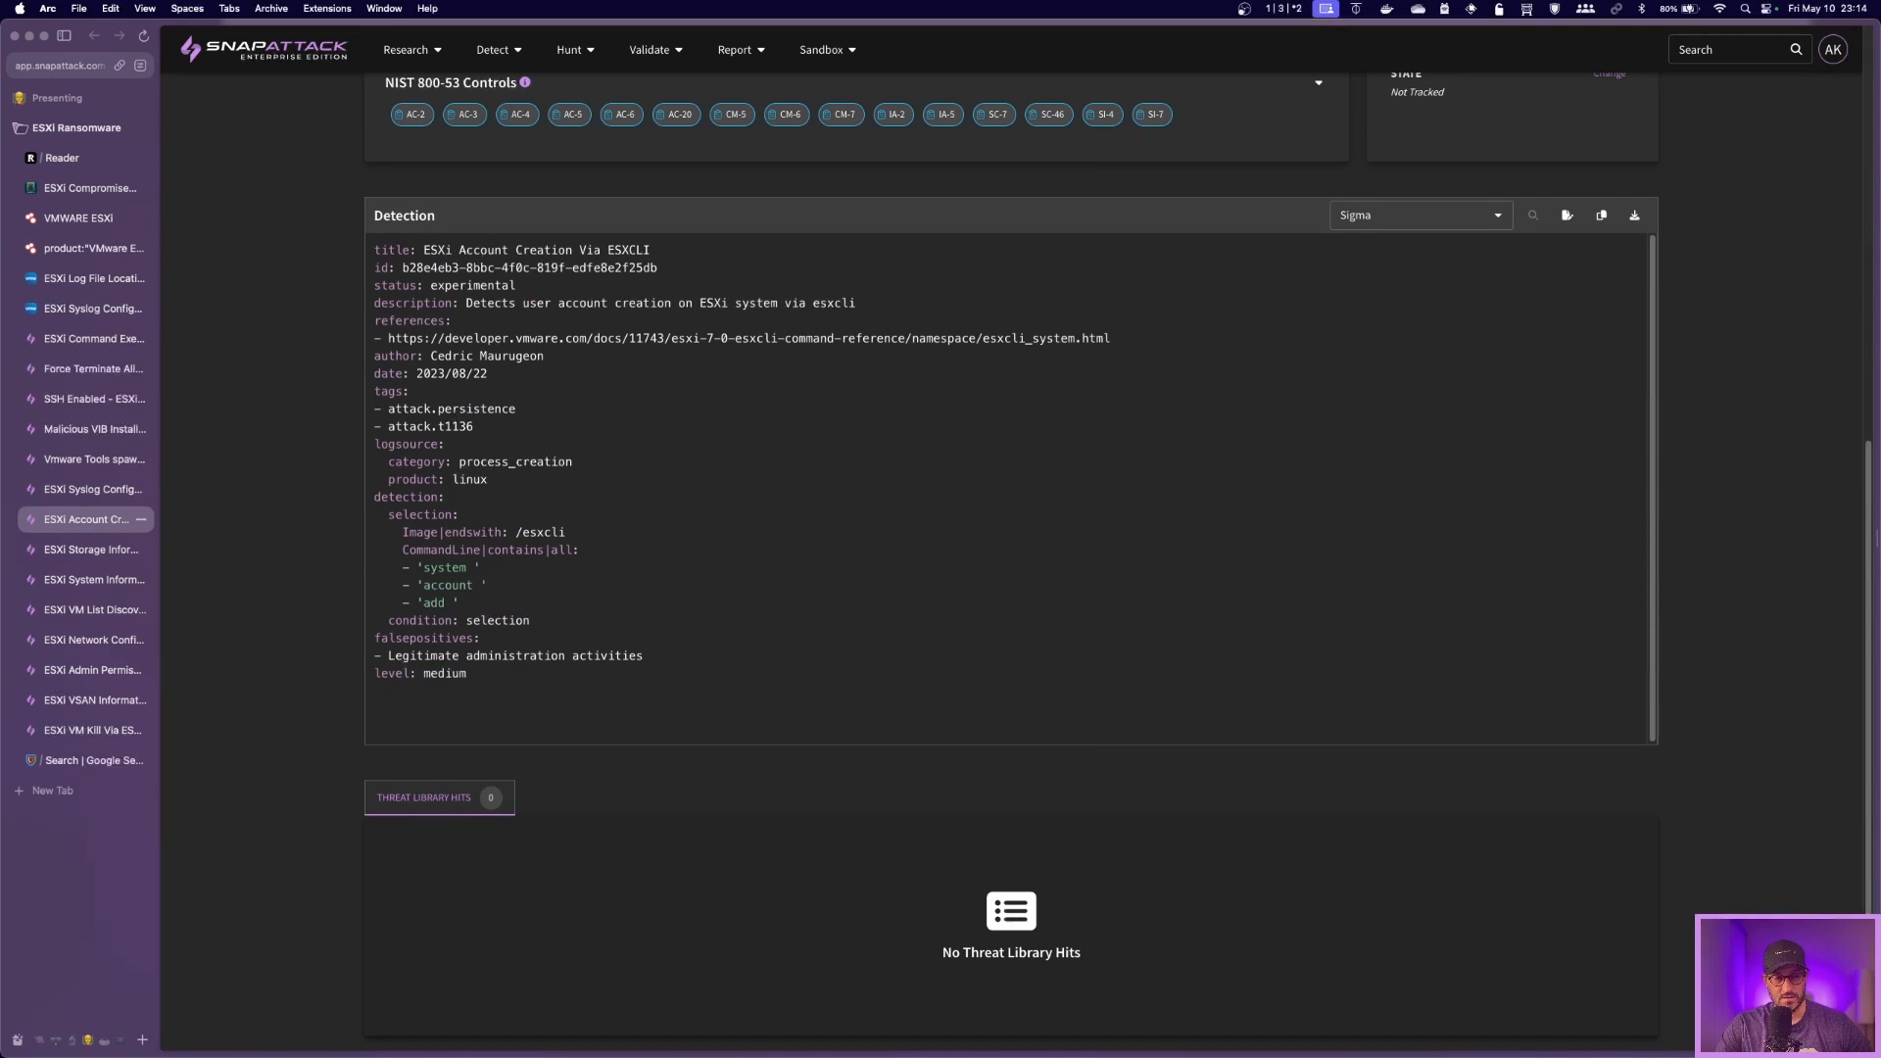
{"action": "left_click", "coordinate": [92, 549]}
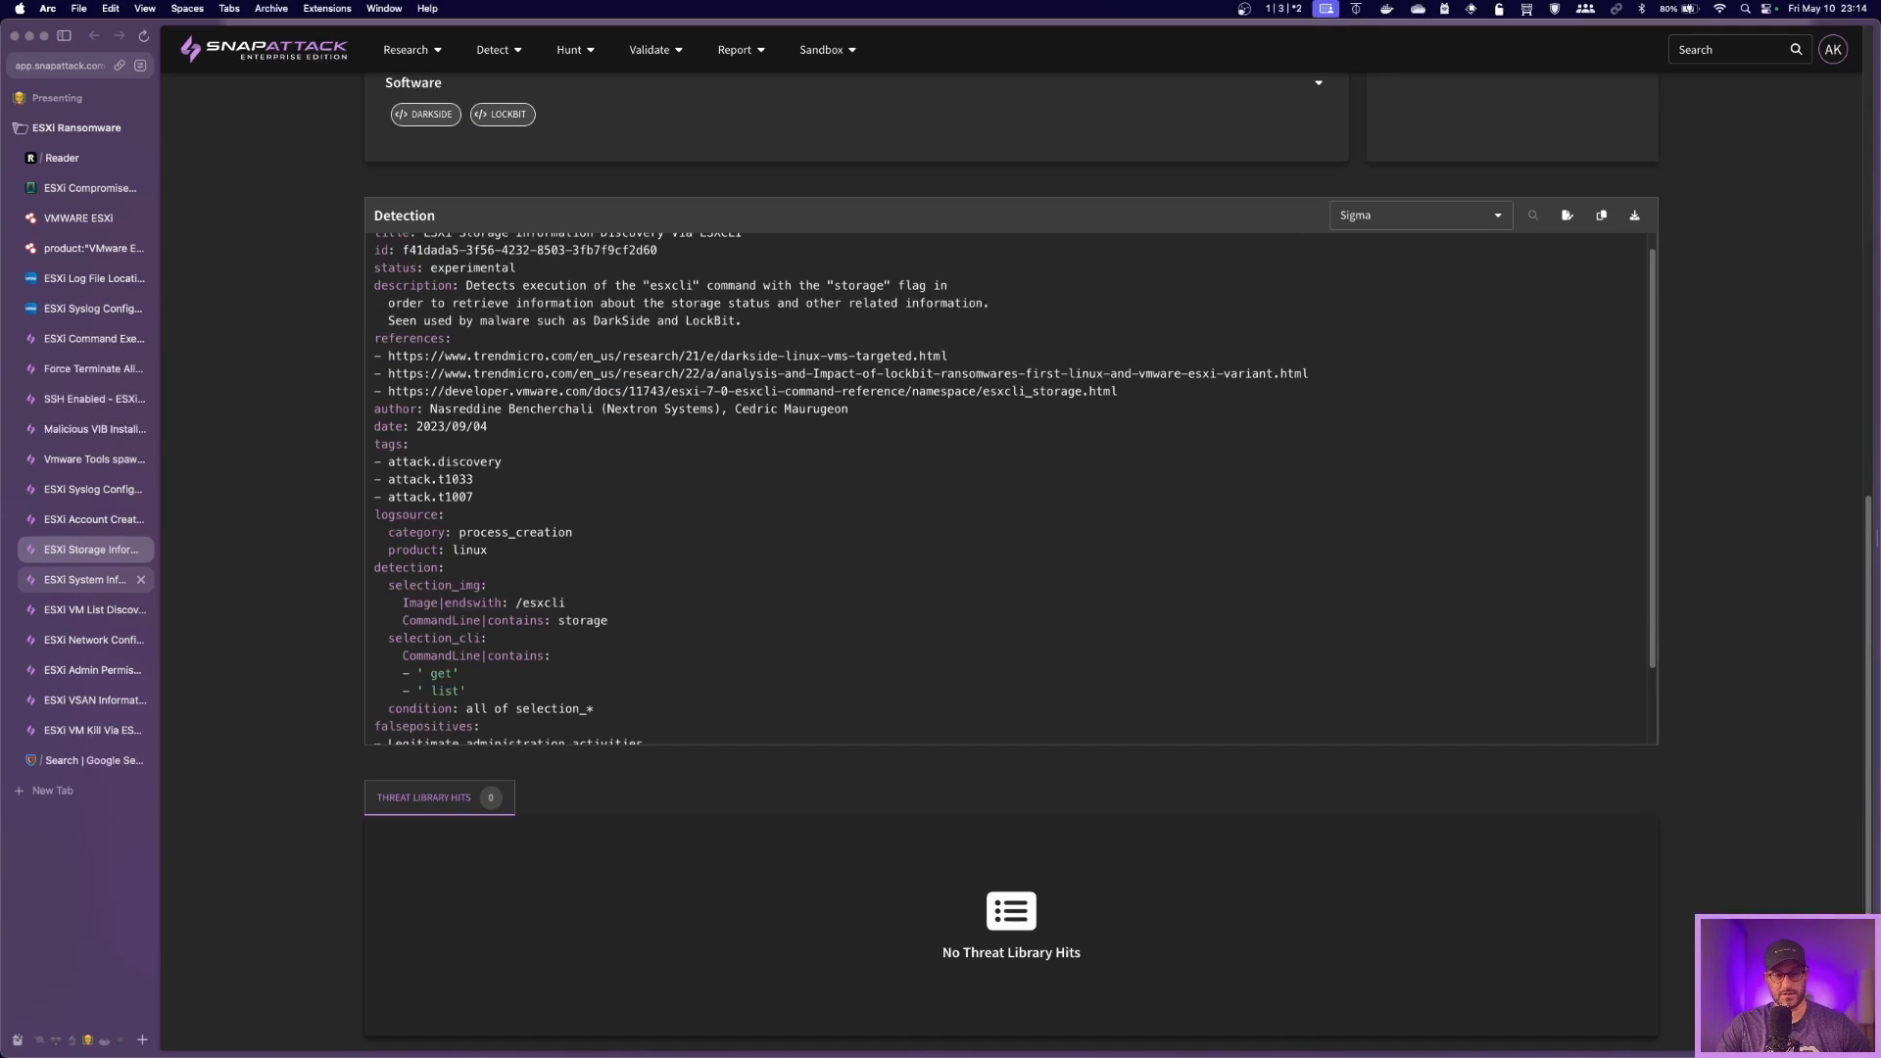
{"action": "left_click", "coordinate": [85, 580]}
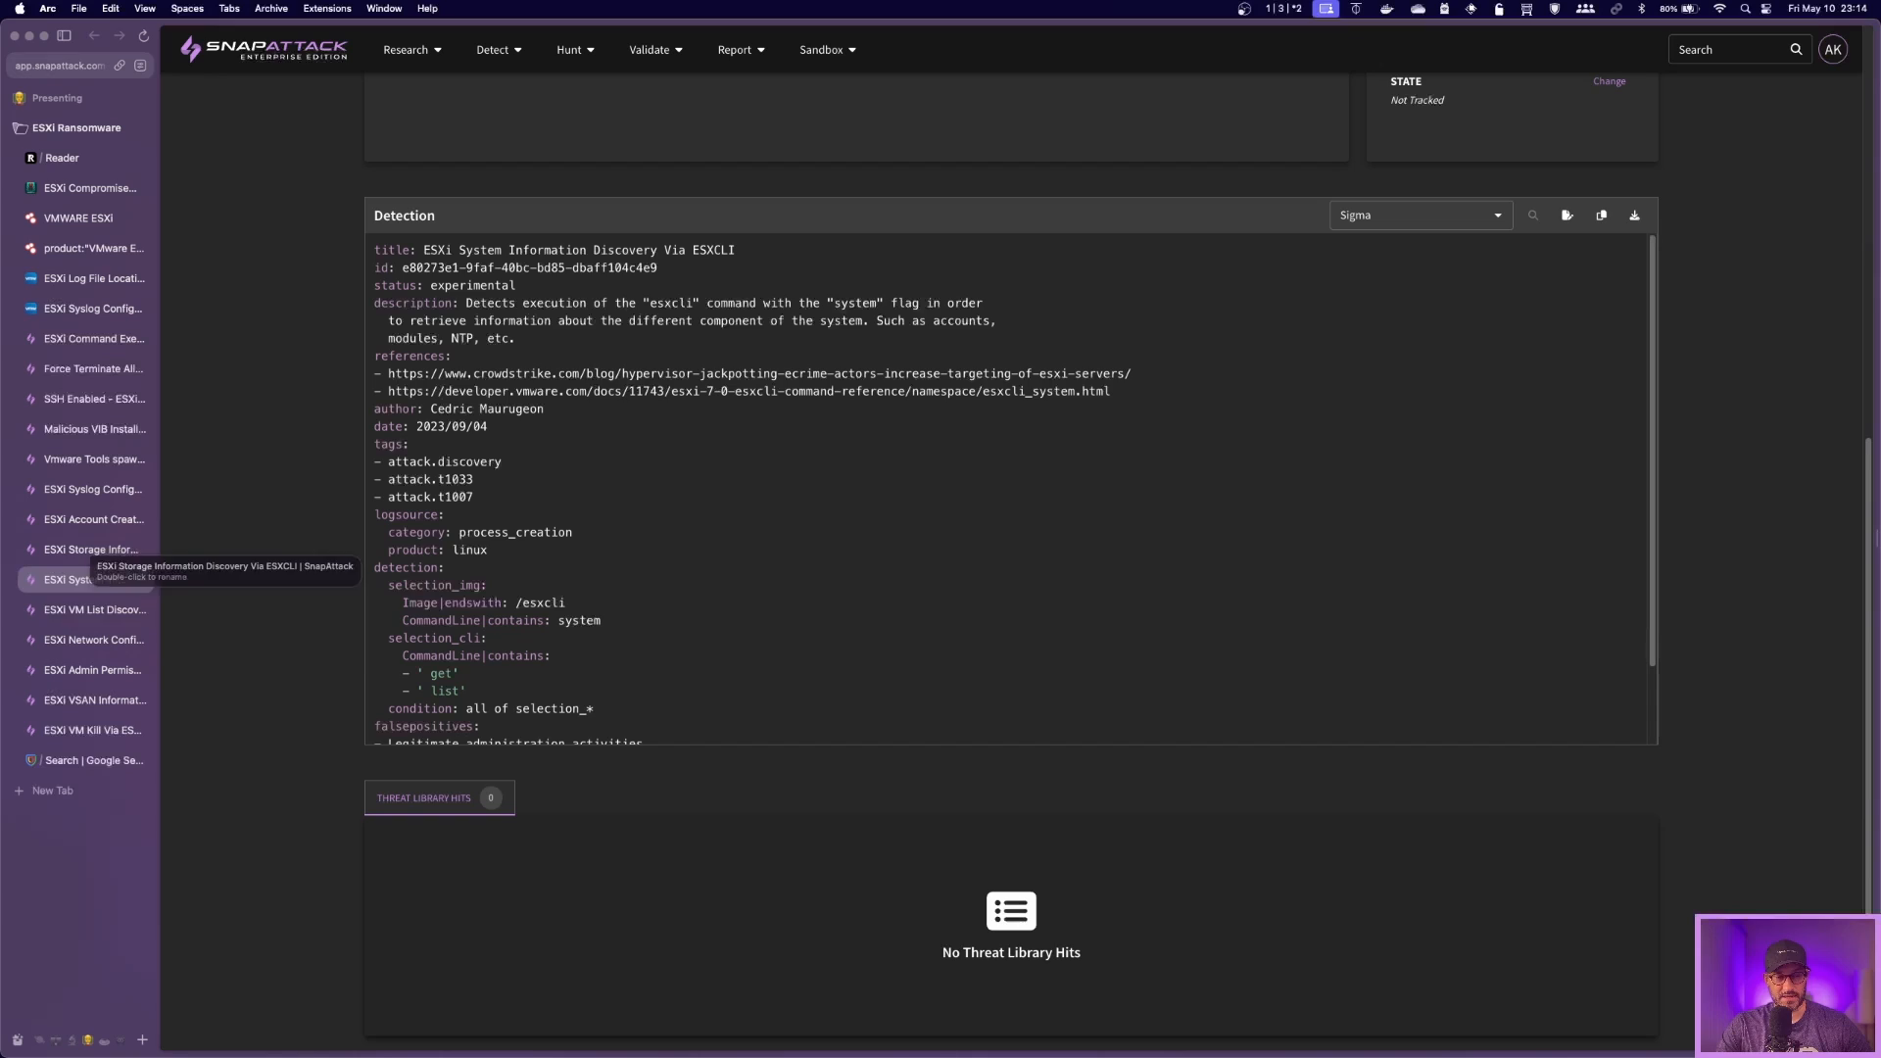
{"action": "left_click", "coordinate": [94, 639]}
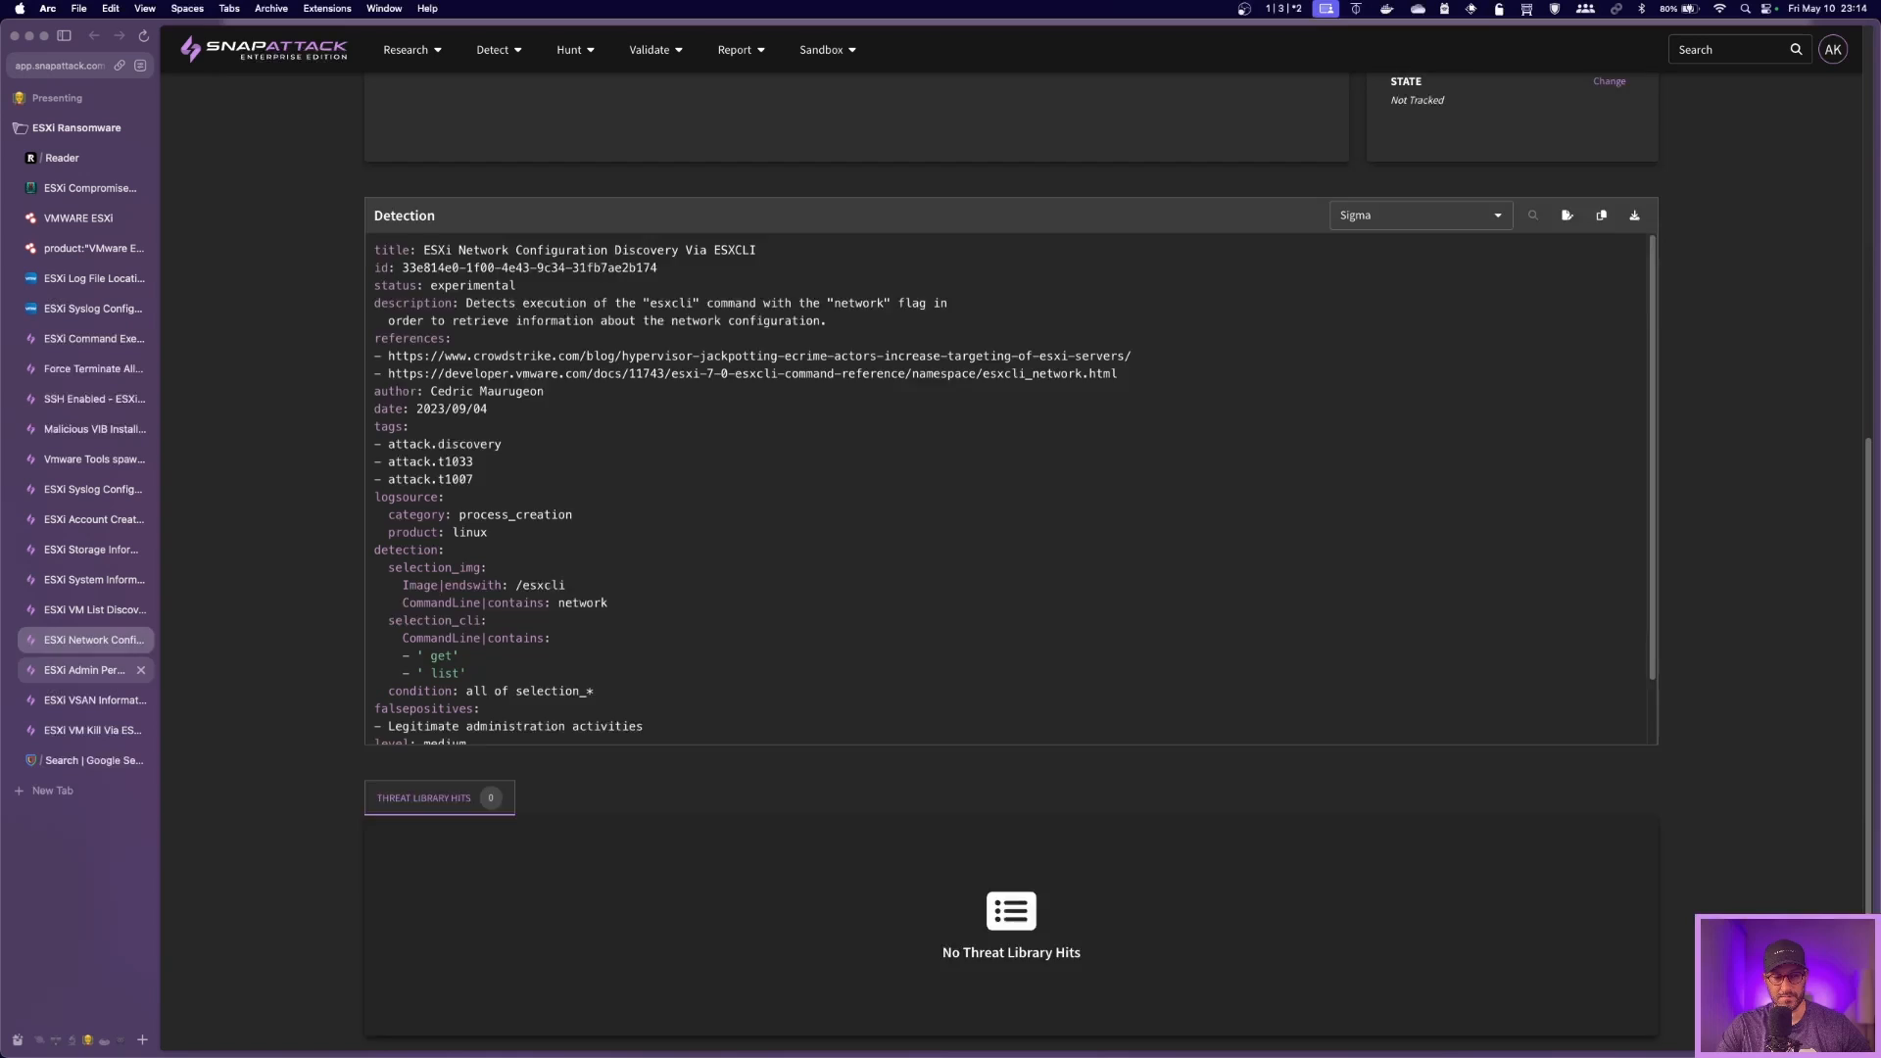
Step: Review the ESXi VM Kill Via ESXCLI rule and its Detection panel sections
{"action": "left_click", "coordinate": [92, 728]}
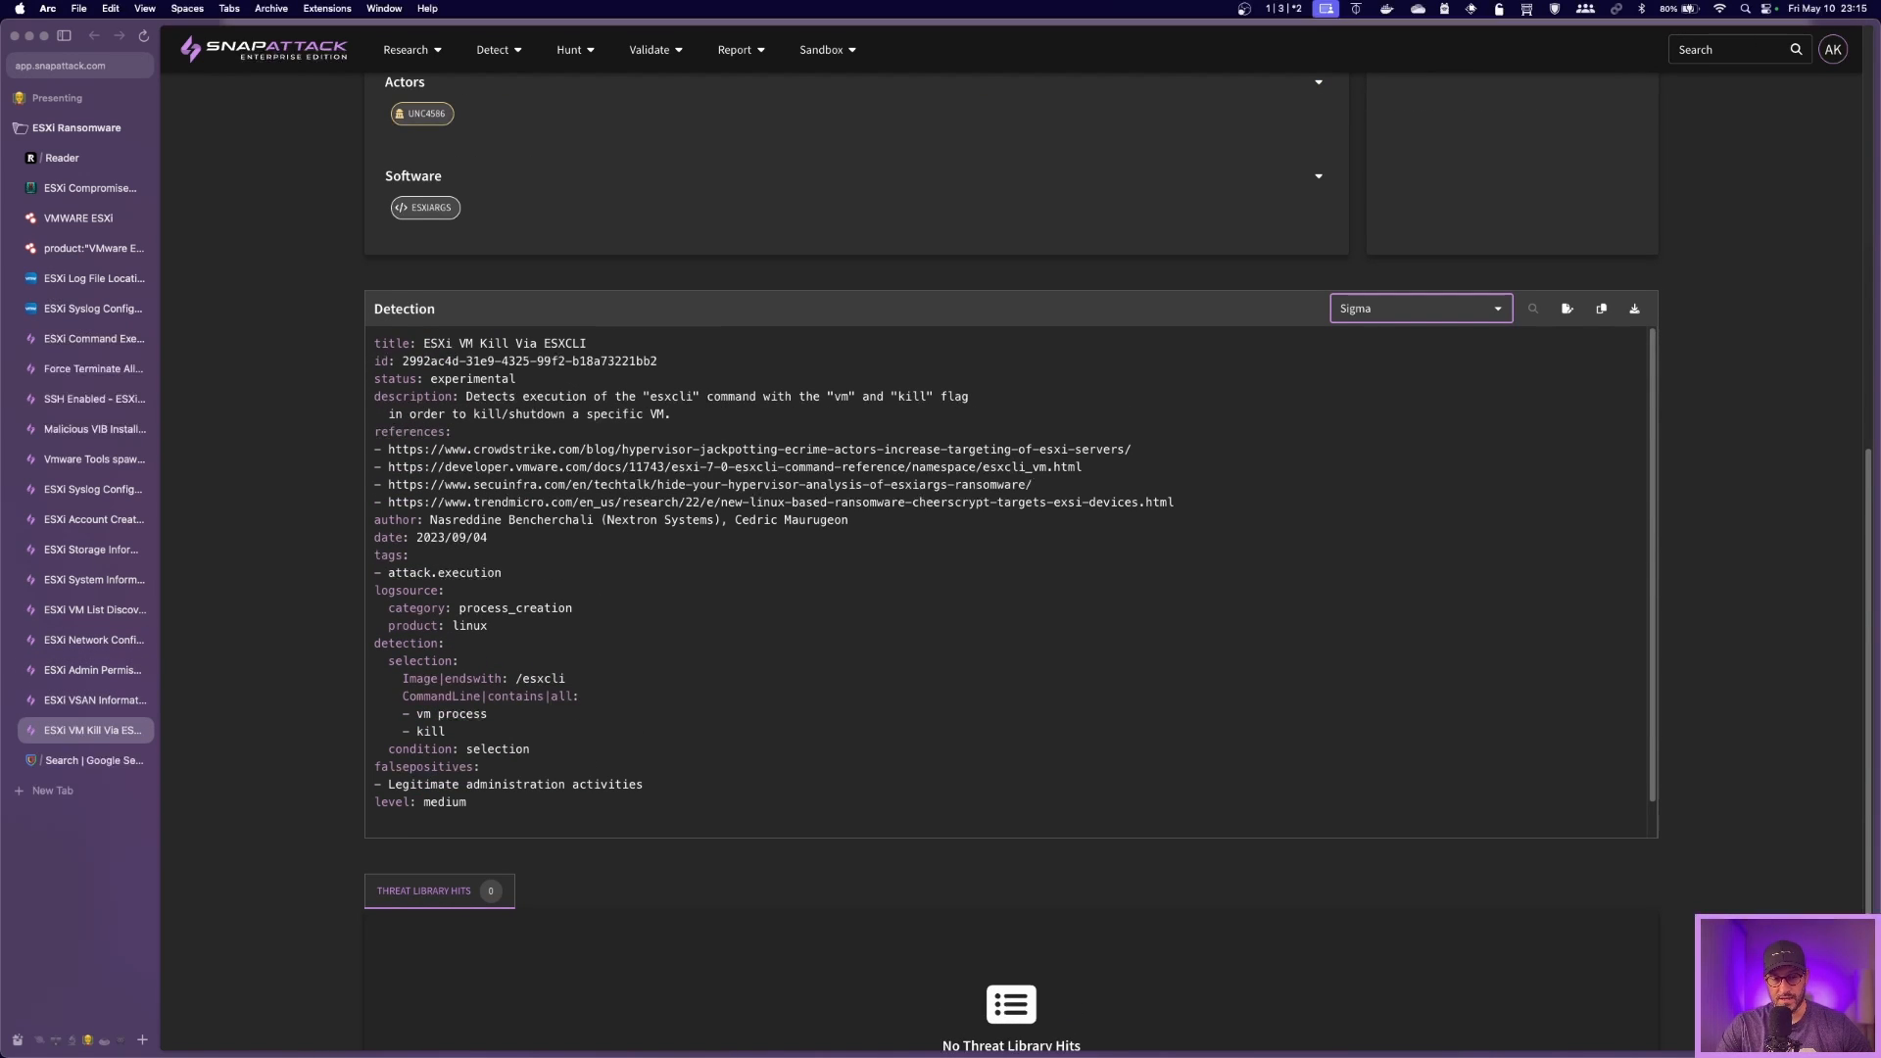
{"action": "left_click", "coordinate": [1415, 308]}
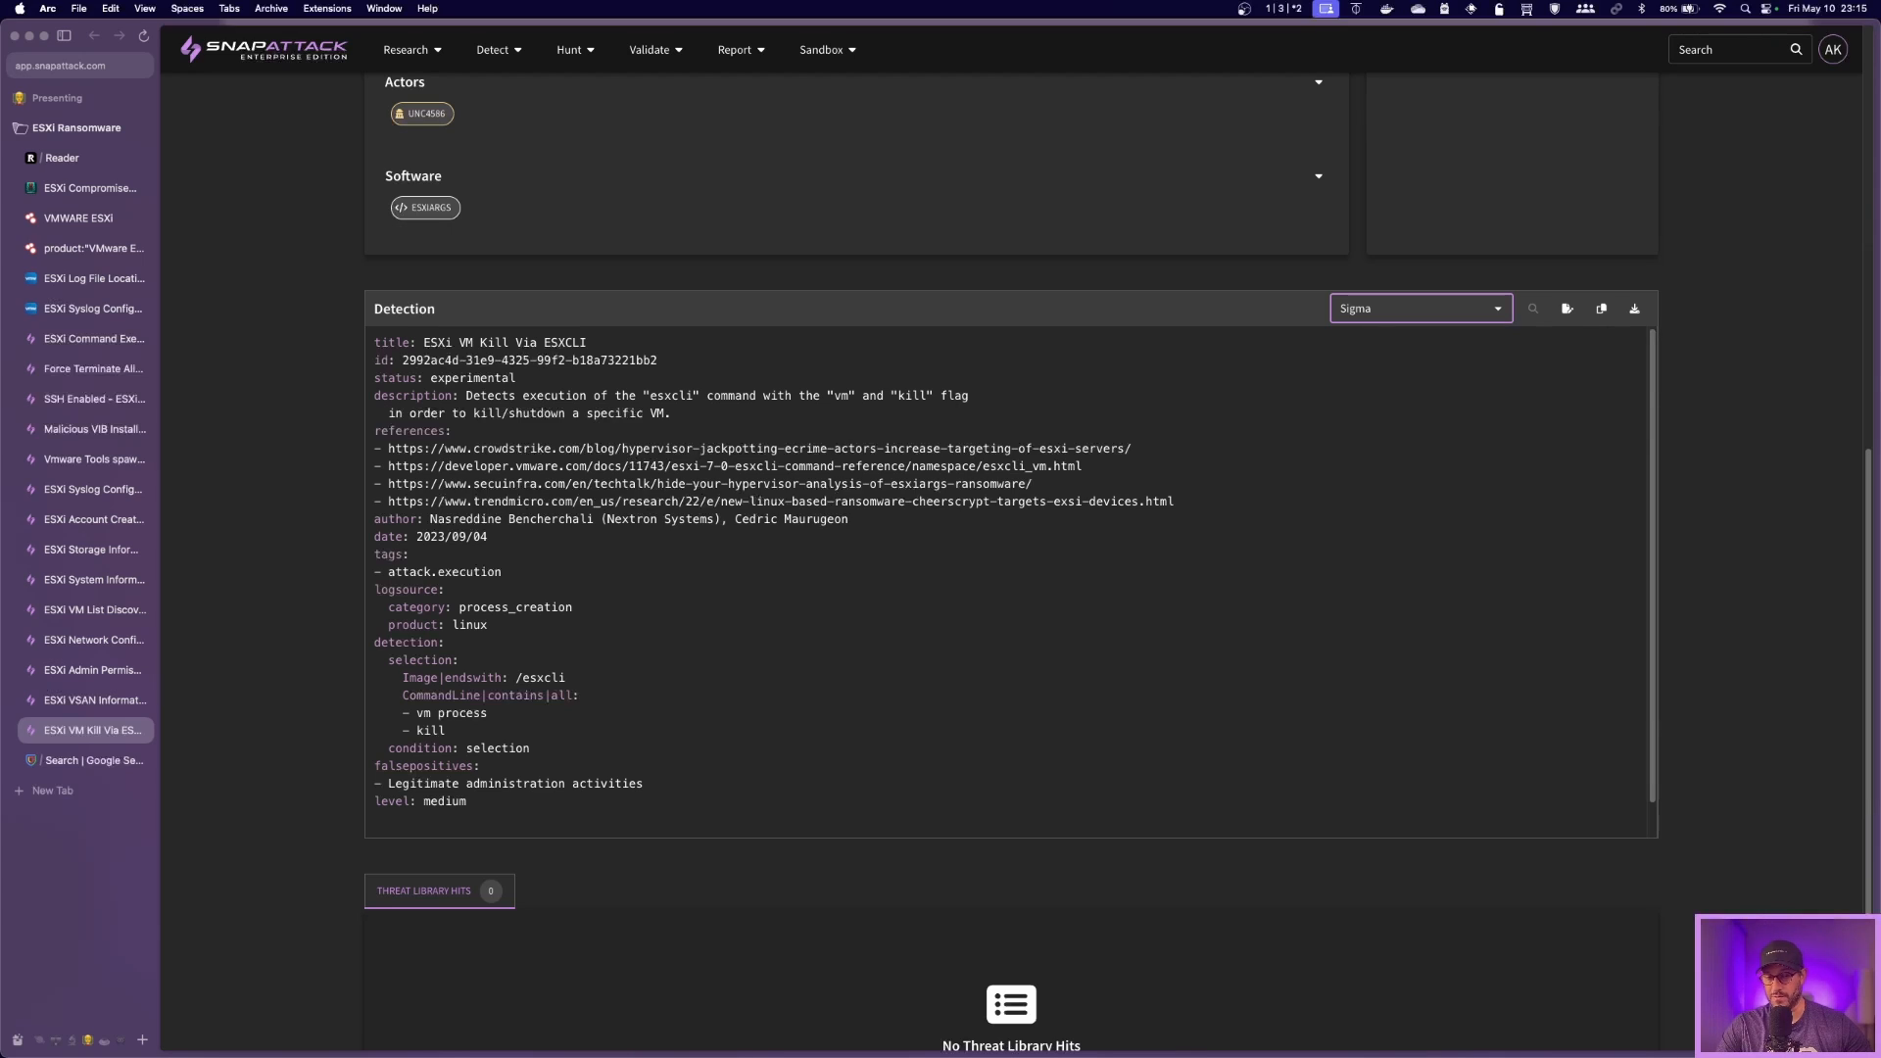
{"action": "left_click", "coordinate": [1414, 308]}
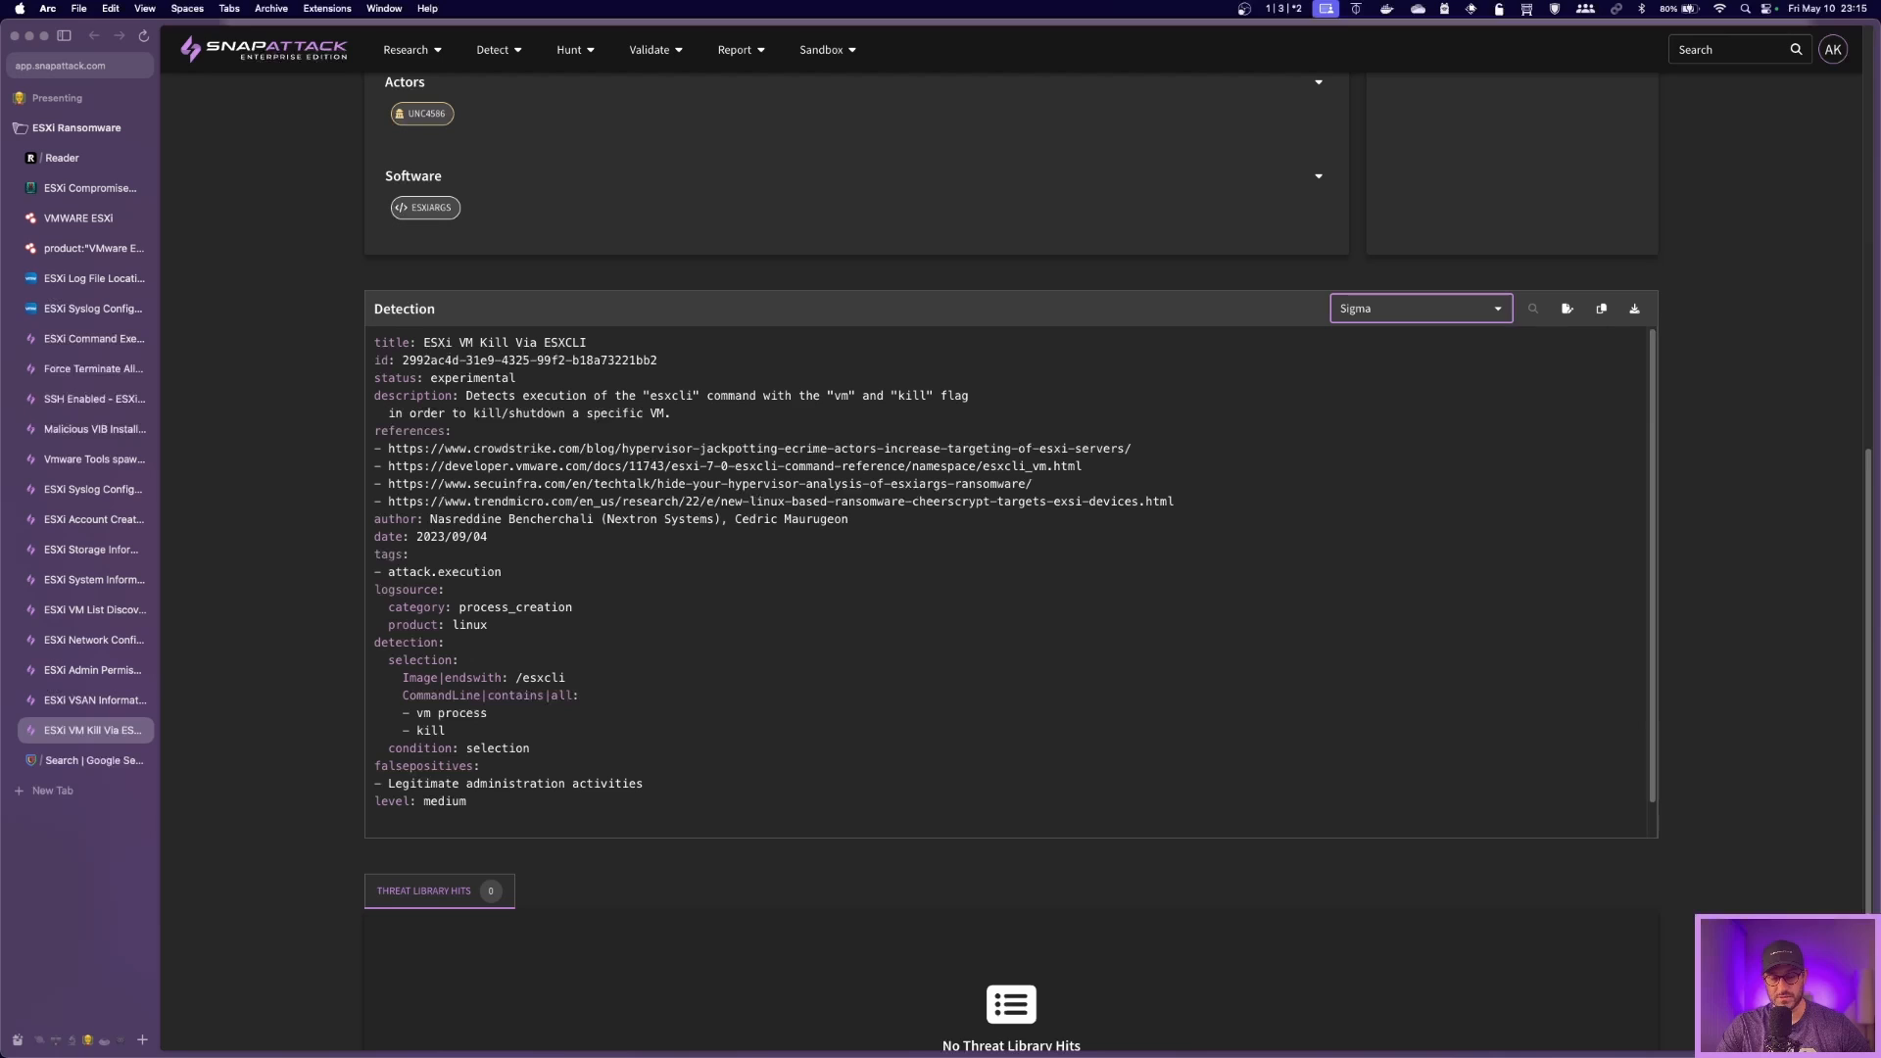
{"action": "left_click", "coordinate": [1409, 307]}
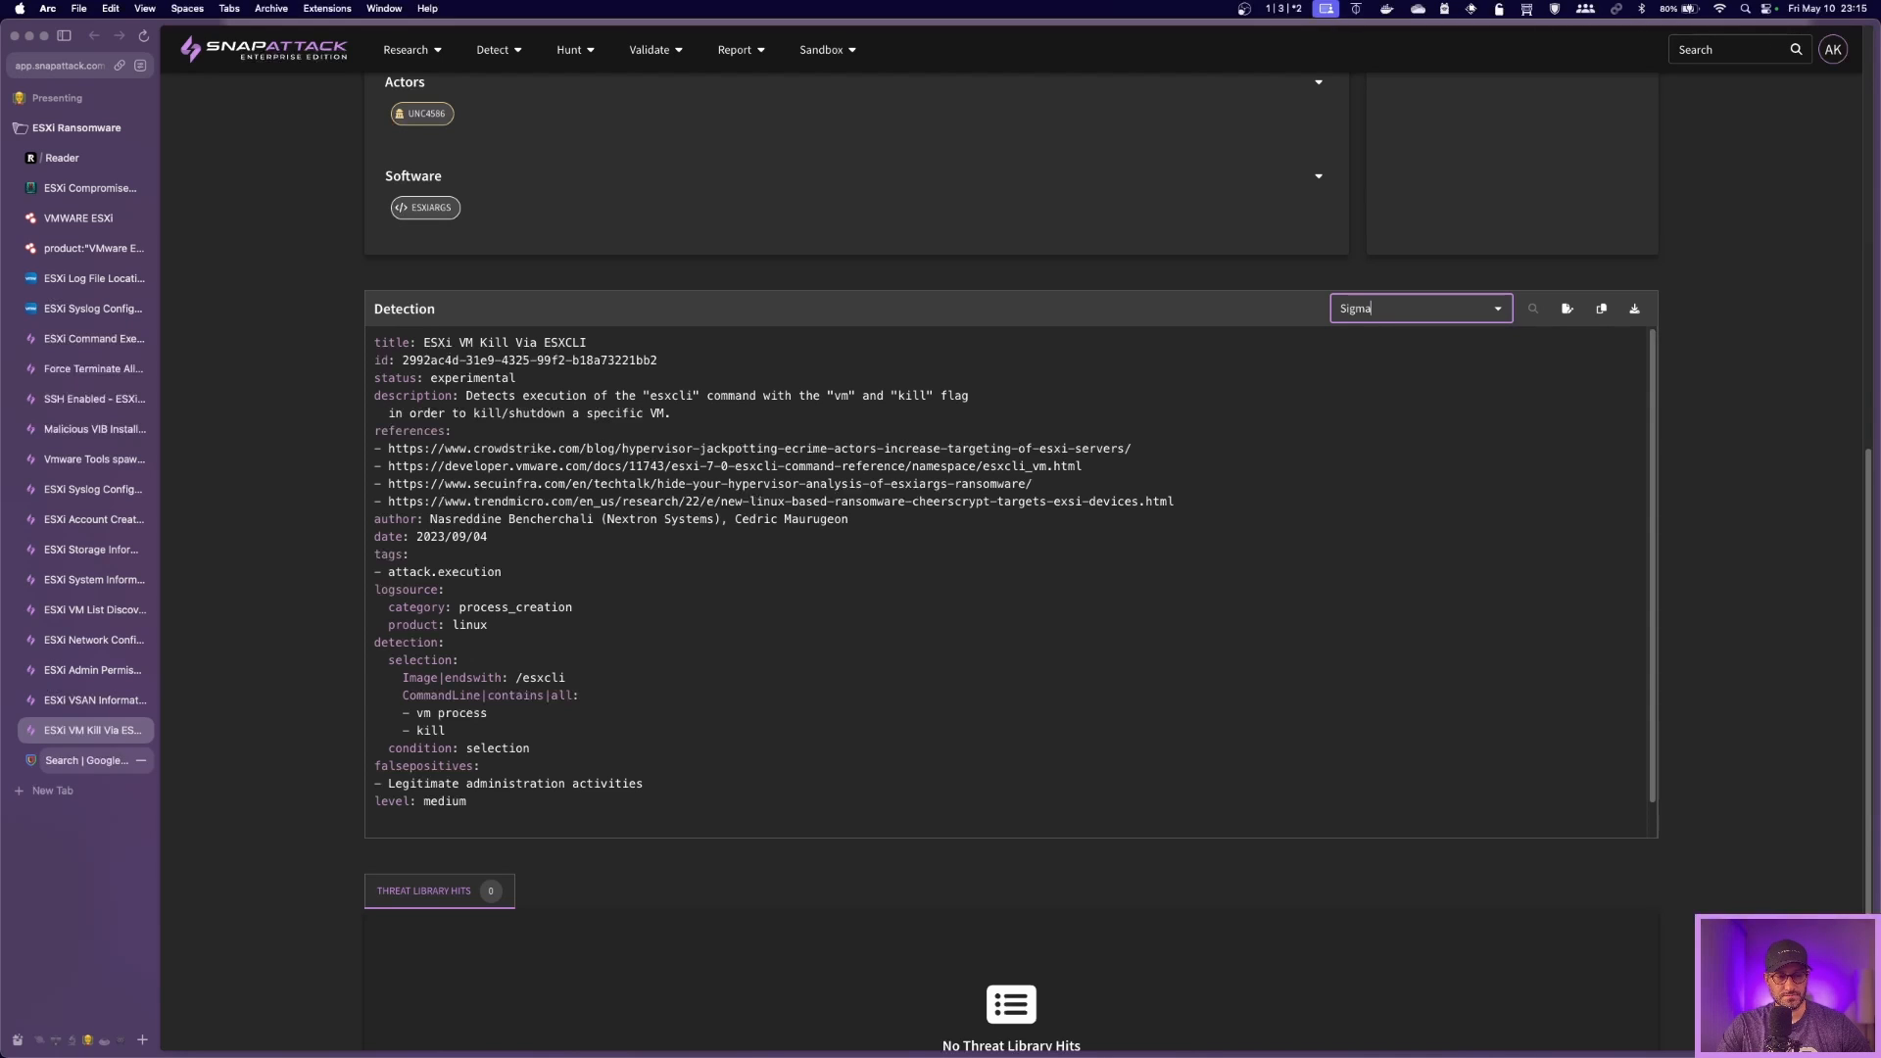
Step: Show the 4 VMware ESXi "SSH access has been enabled" events with one event's UDM fields
{"action": "left_click", "coordinate": [87, 760]}
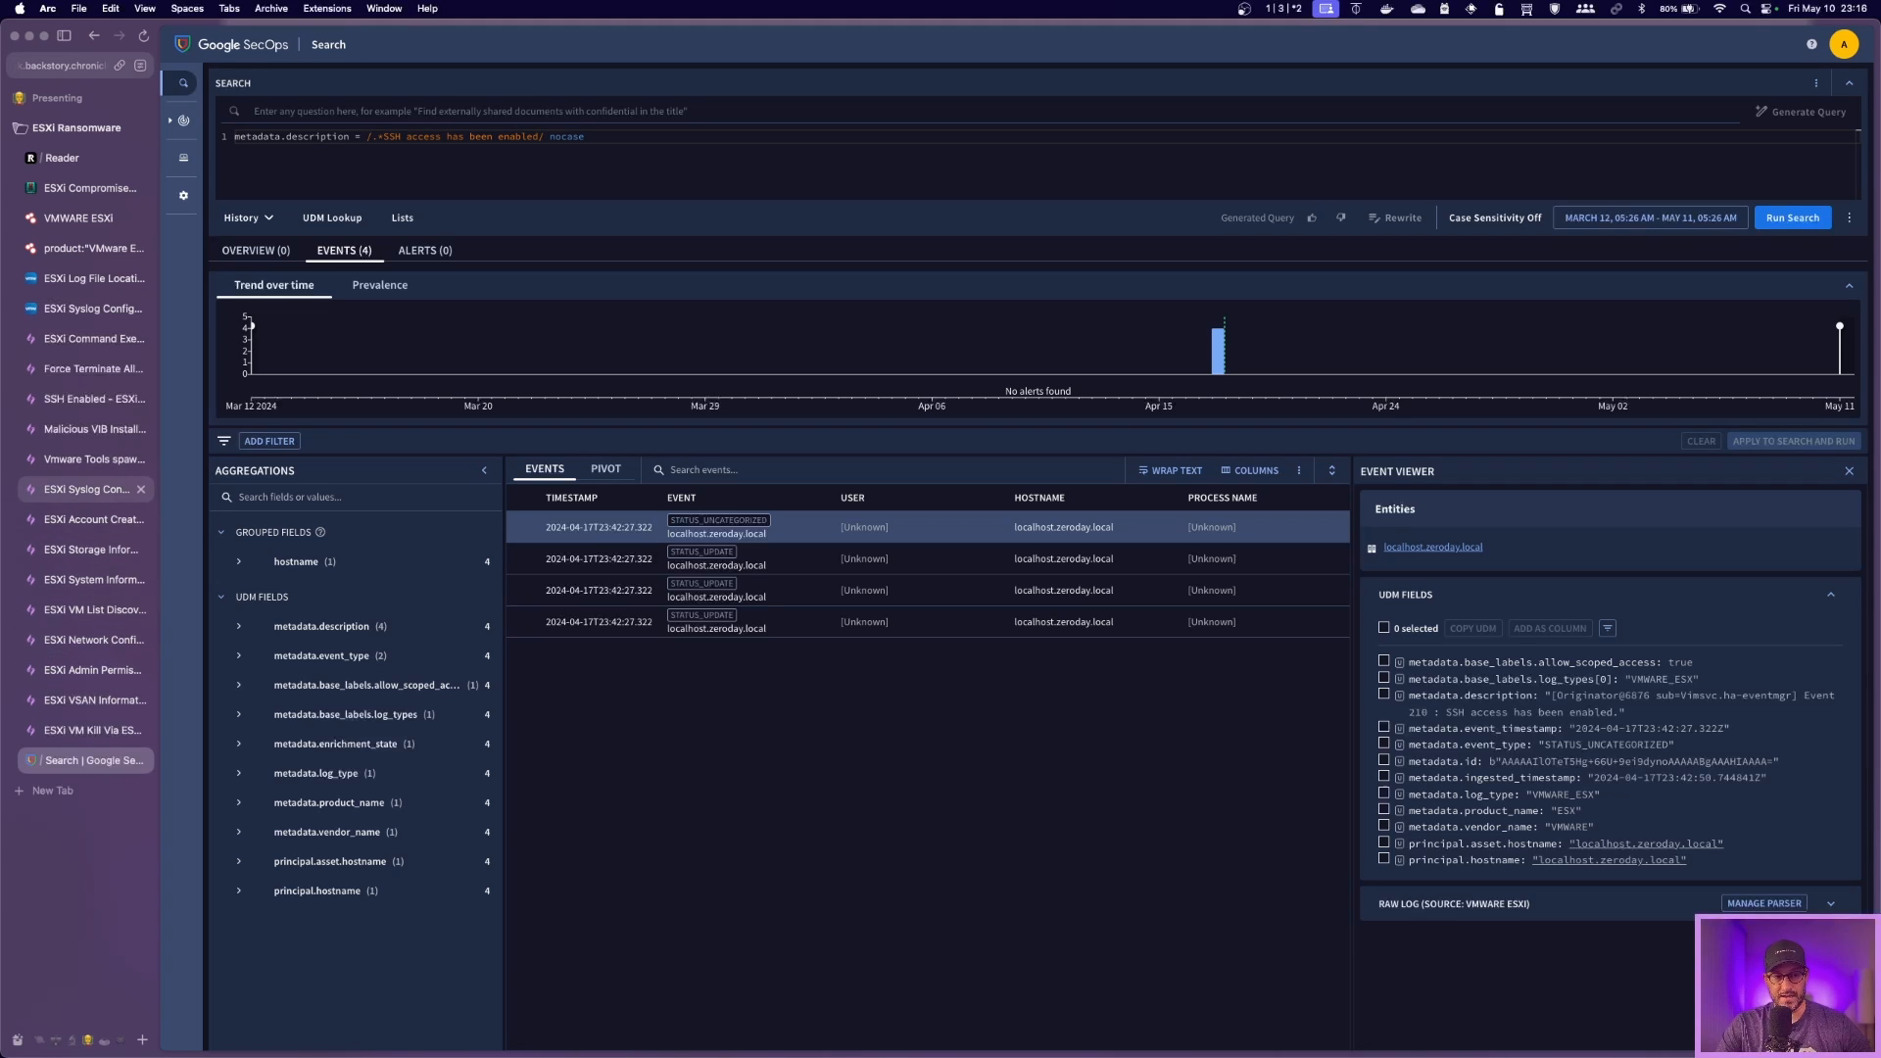
{"action": "mouse_move", "coordinate": [94, 368]}
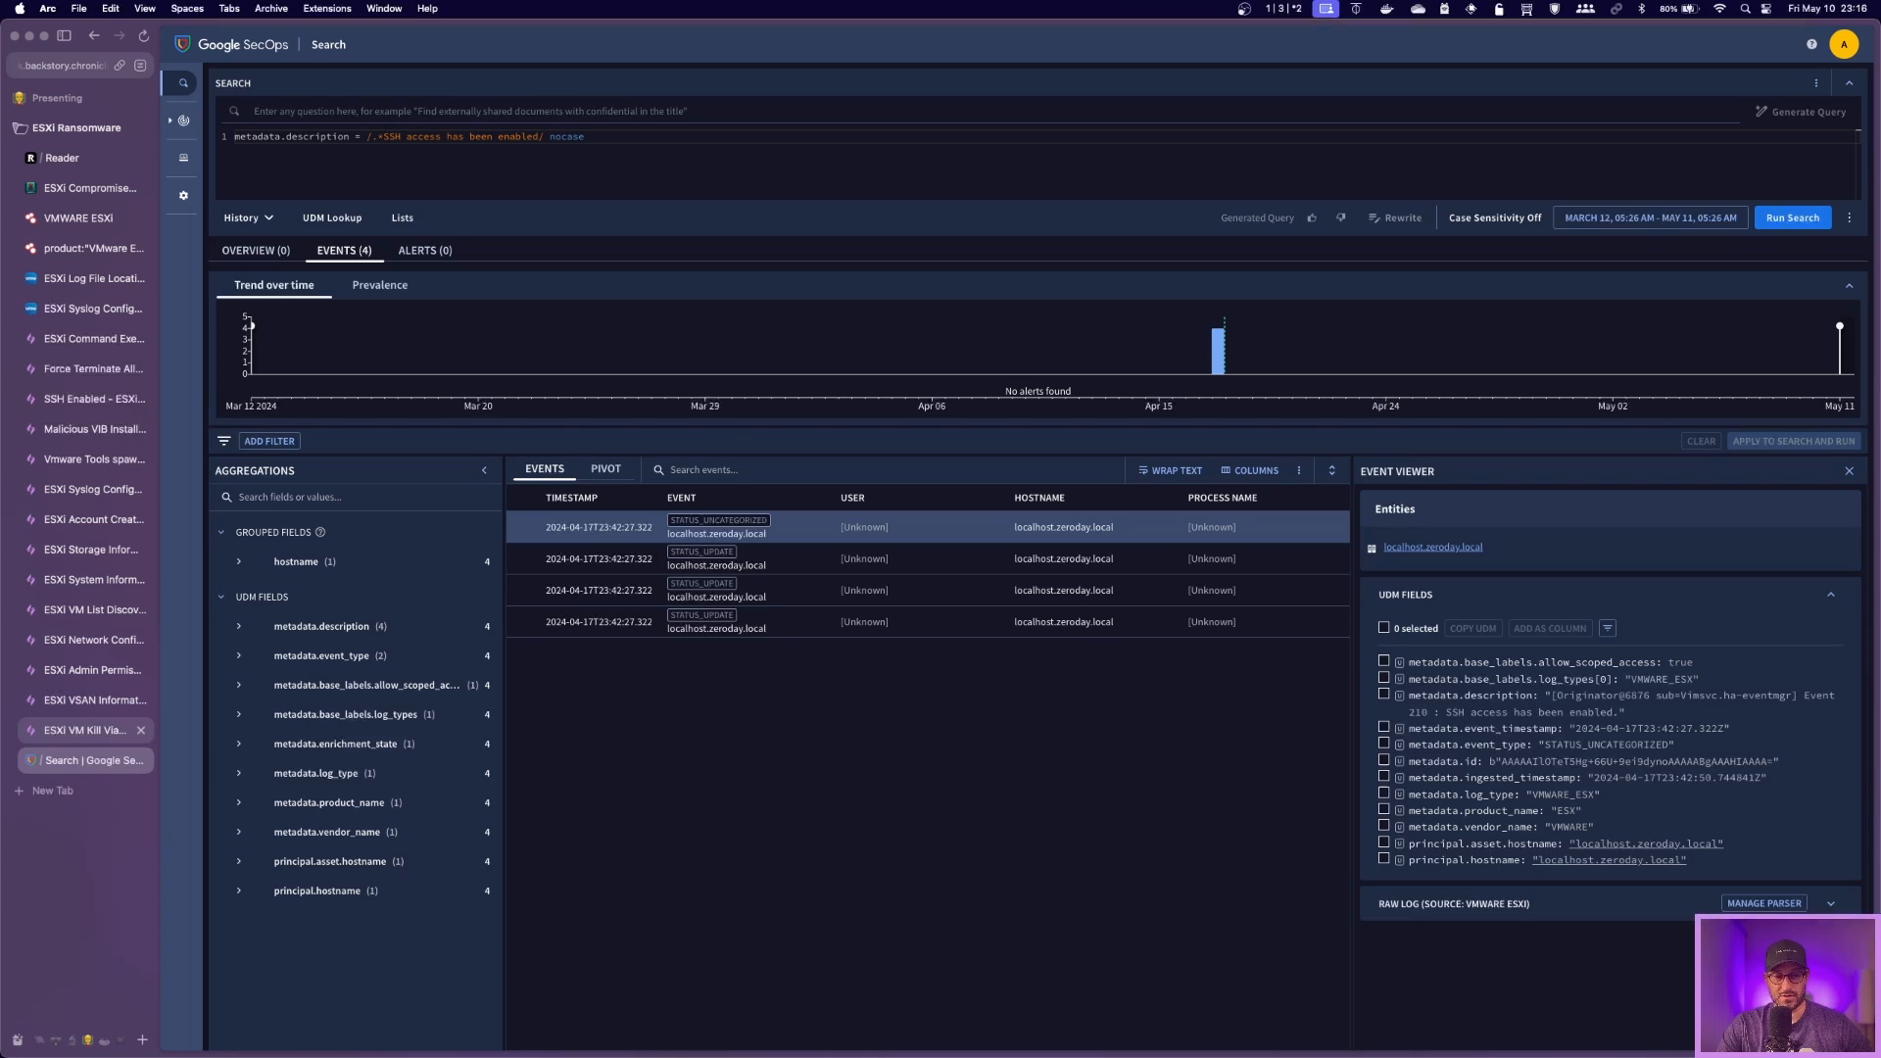
{"action": "mouse_move", "coordinate": [84, 728]}
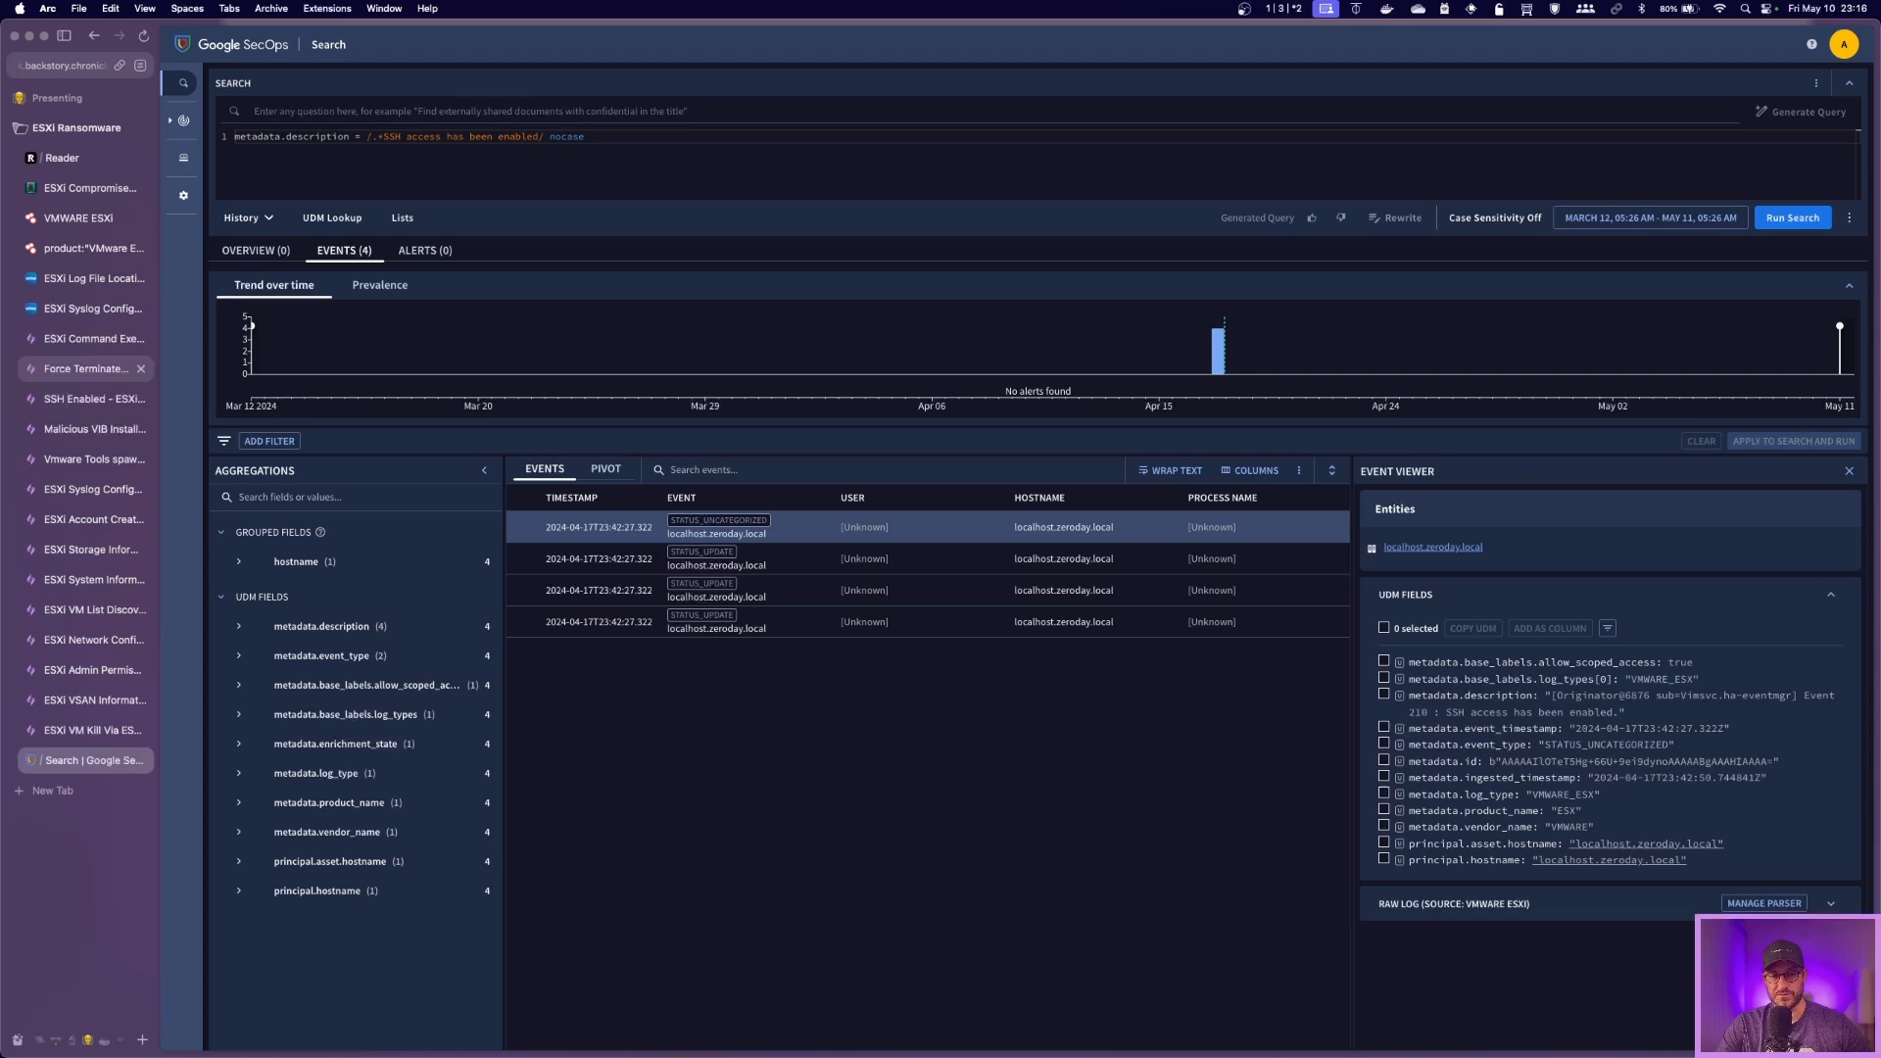
{"action": "left_click", "coordinate": [94, 278]}
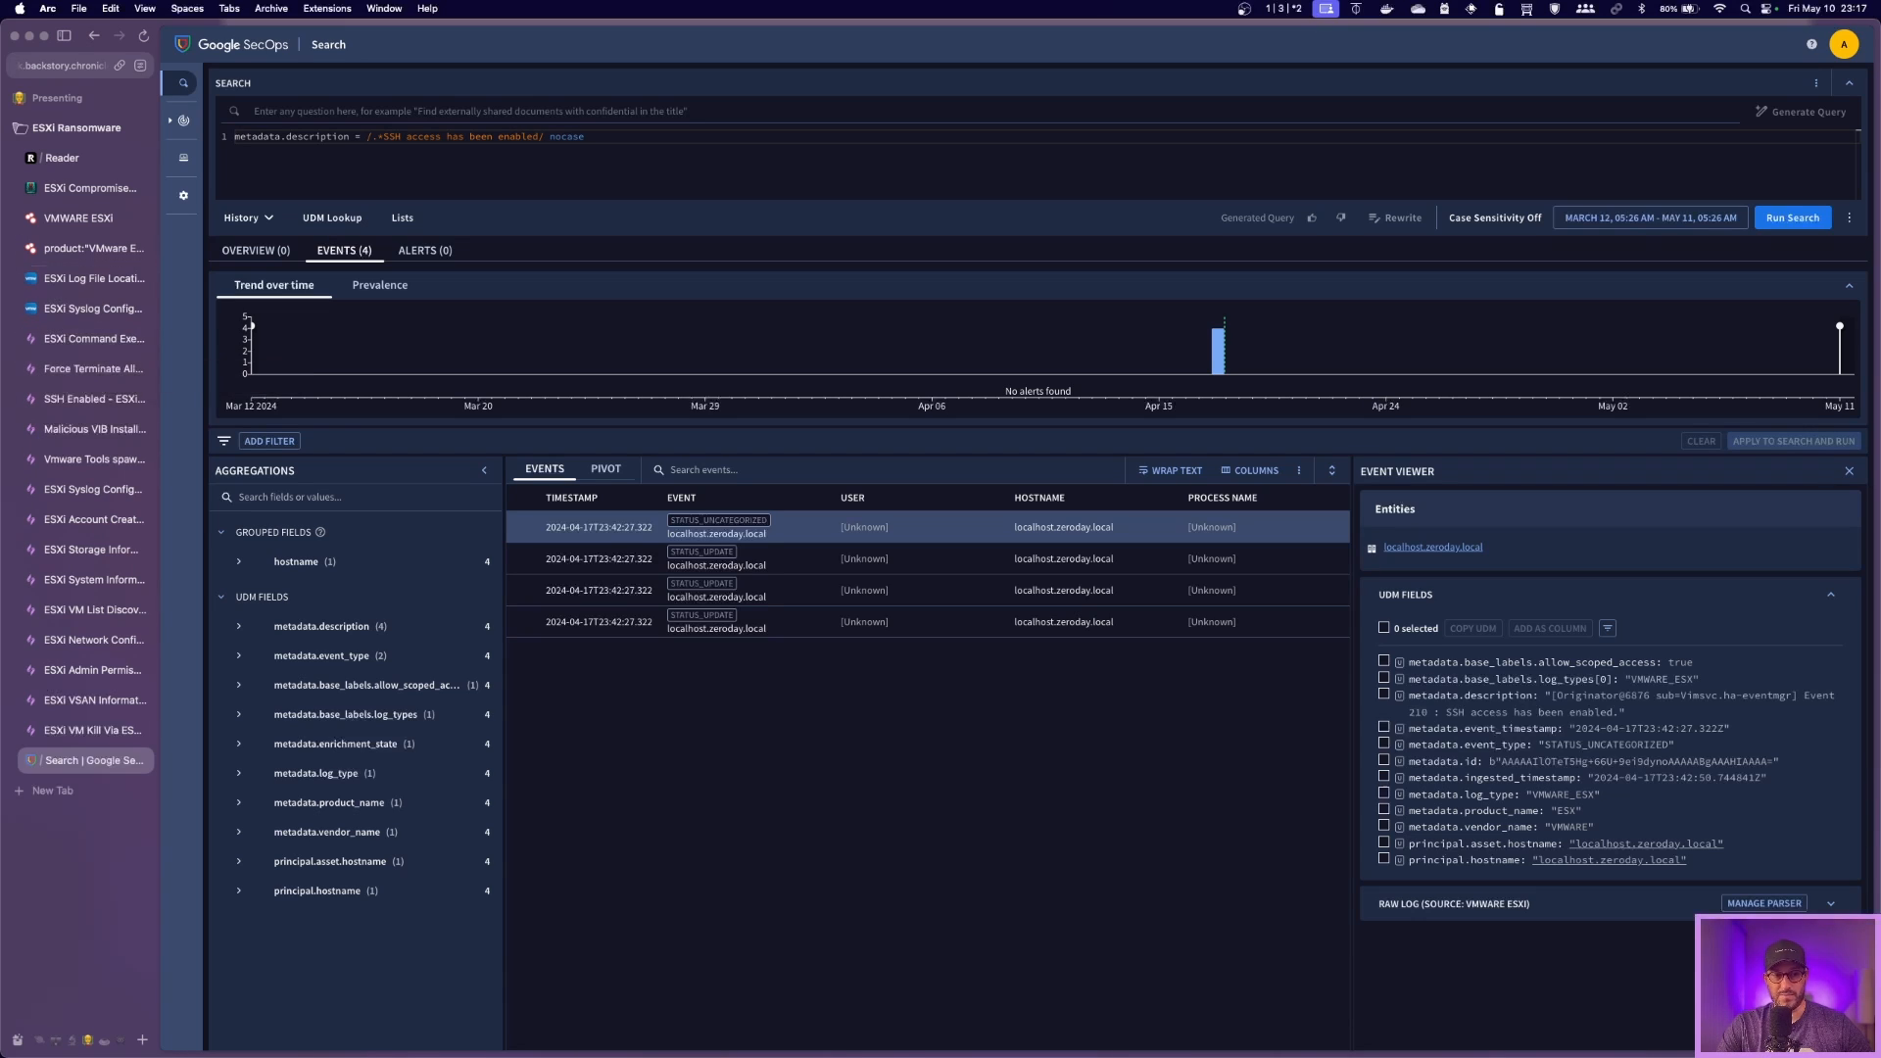
{"action": "mouse_move", "coordinate": [79, 218]}
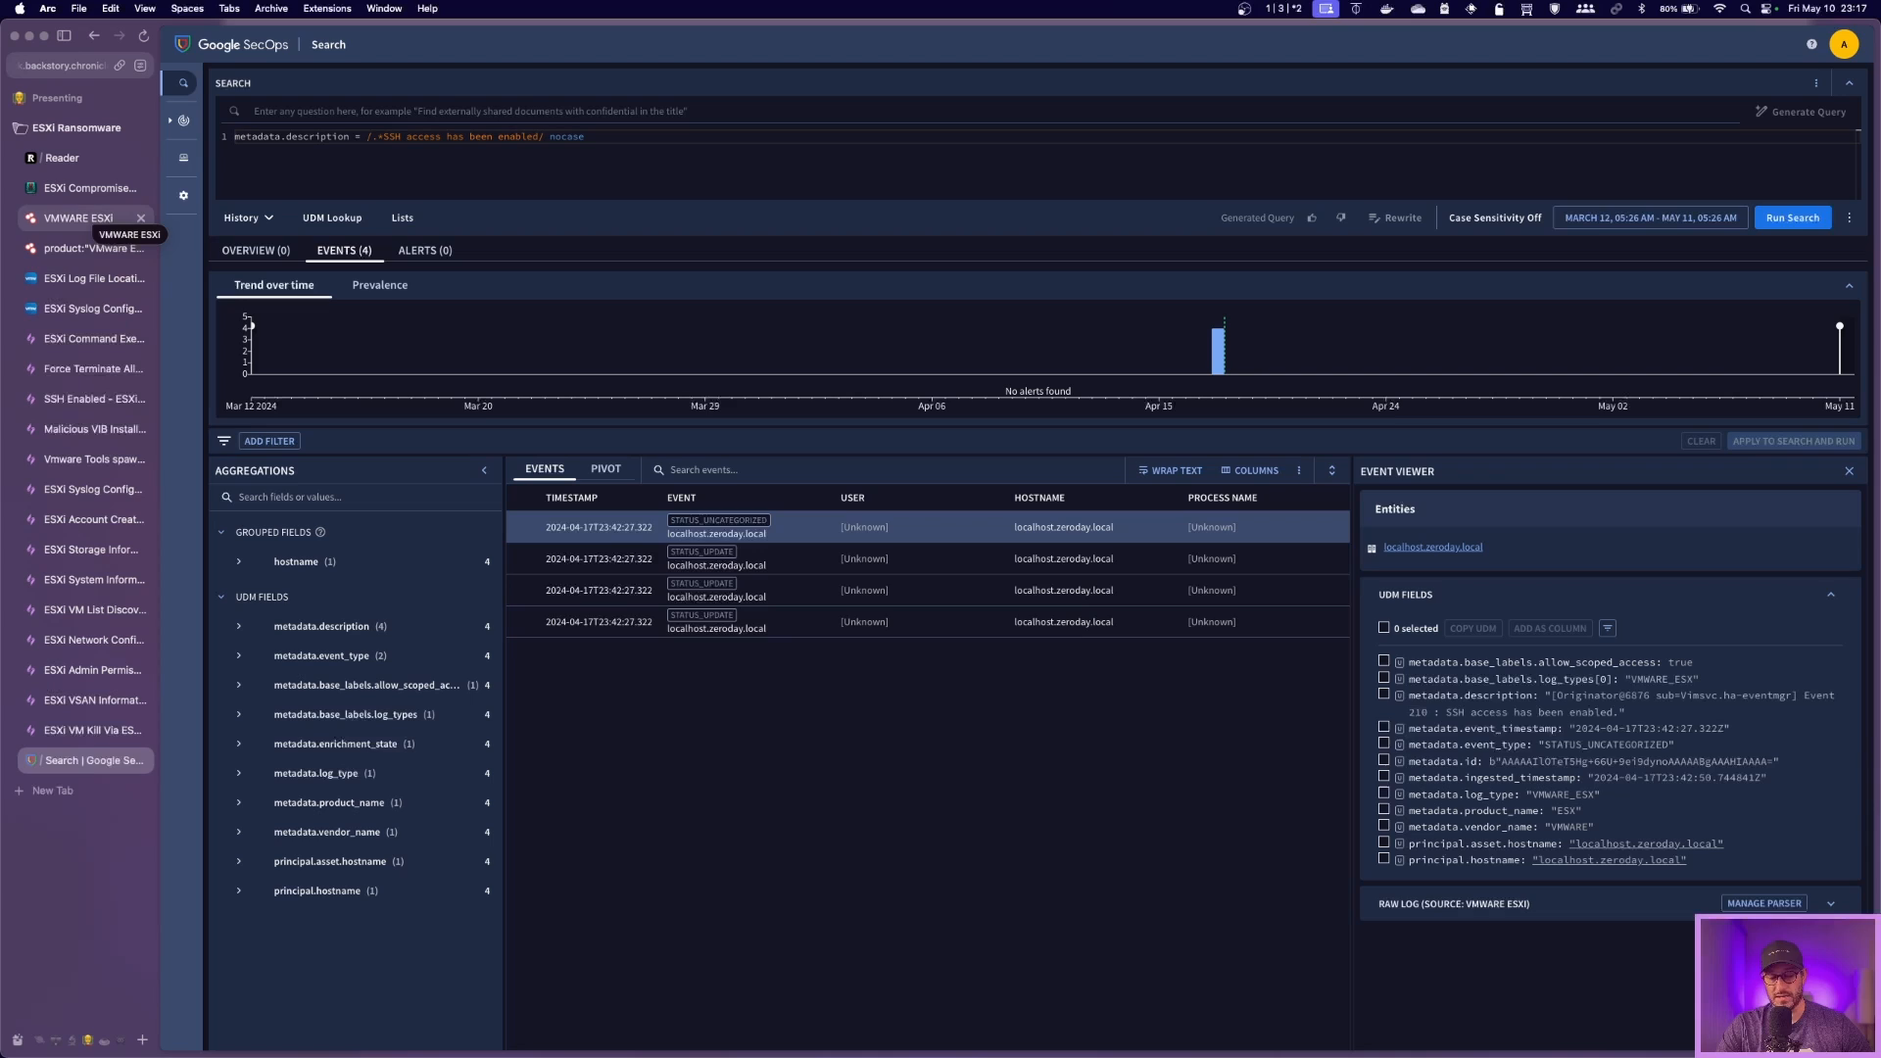